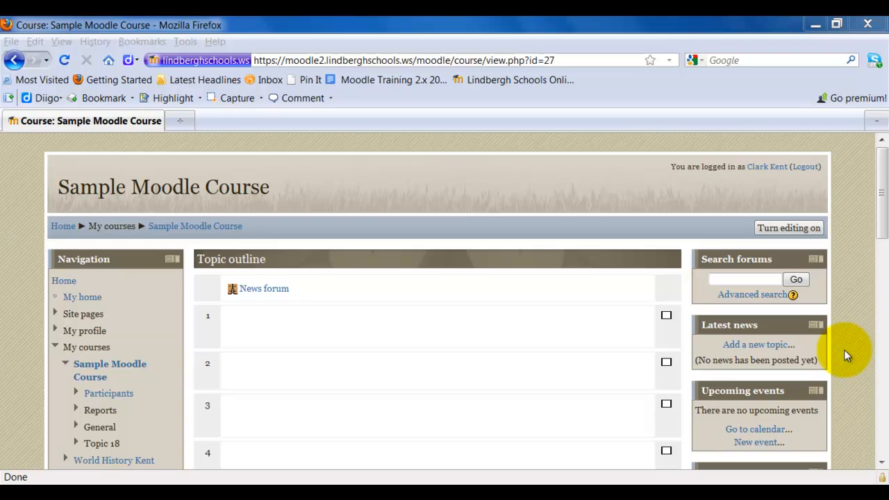
mouse_move(879, 347)
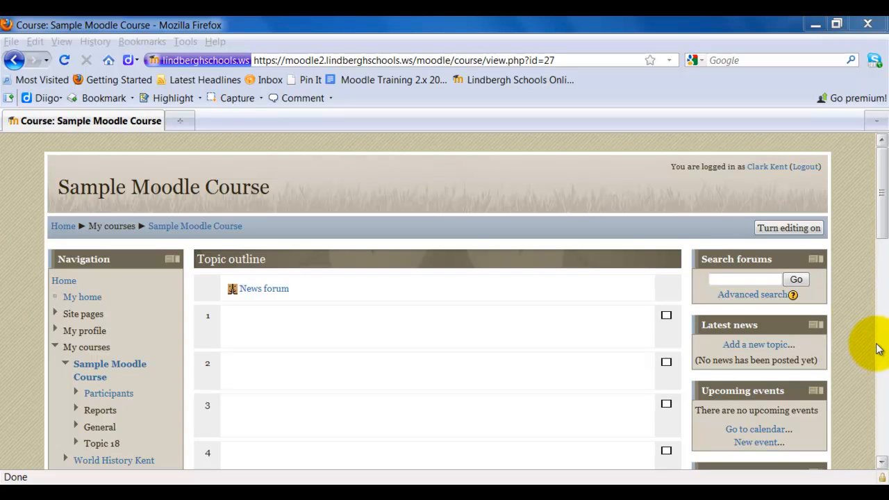
Step: Turn on editing mode for the Sample Moodle Course page
click(788, 228)
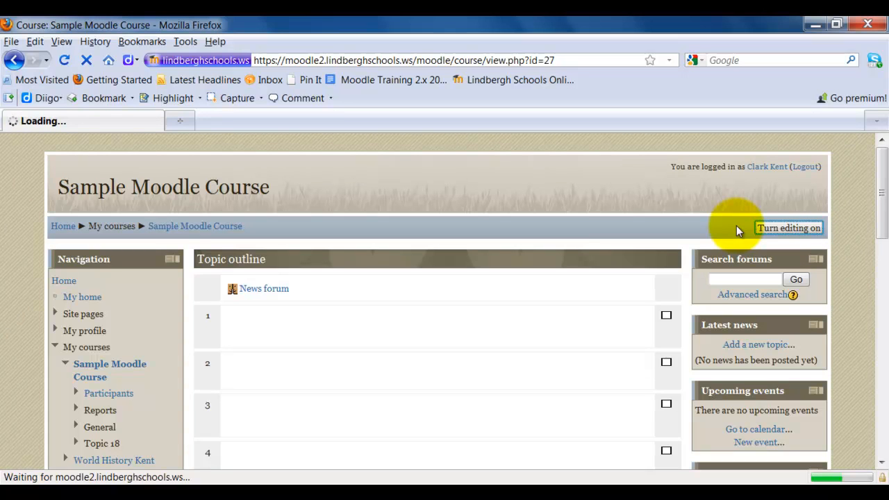
click(788, 227)
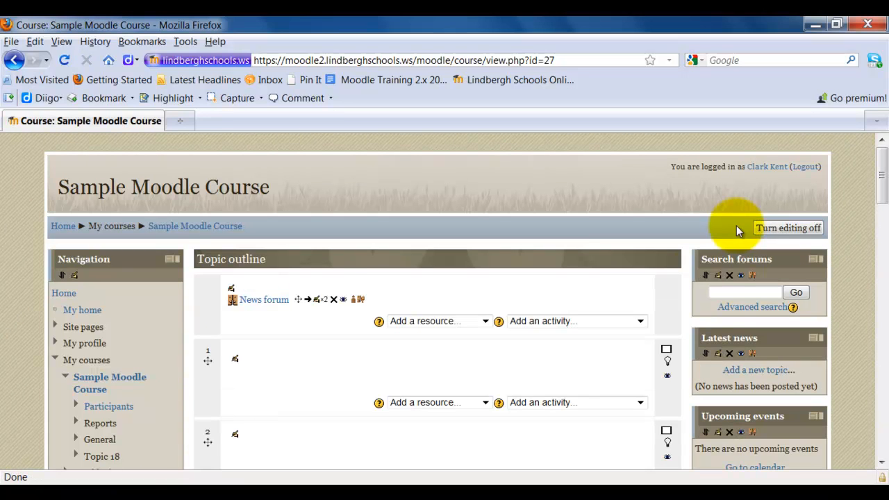
Step: Add a Glossary activity from the 'Add an activity...' menu
click(576, 402)
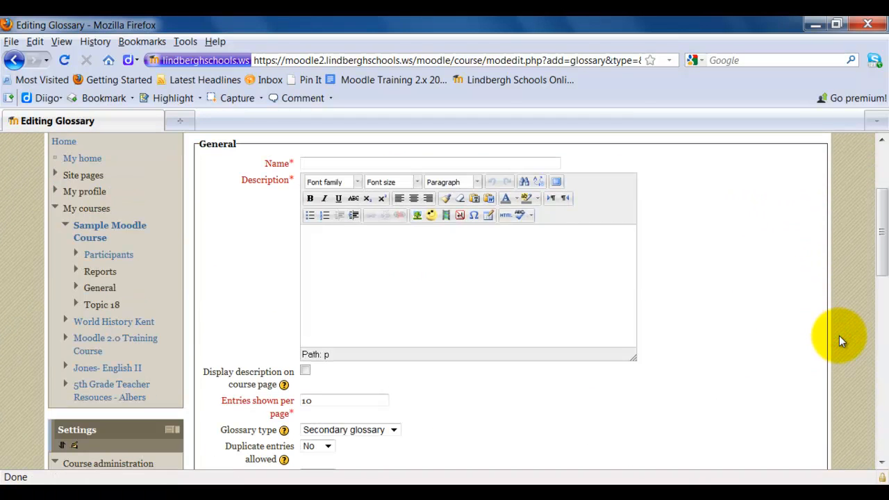
mouse_move(739, 300)
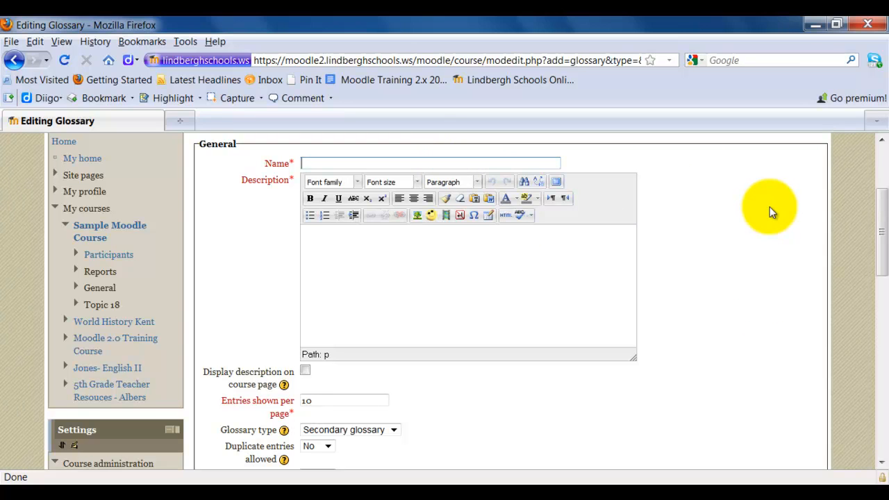
Step: Name the glossary 'WWII Glossary' and describe it as dealing with WWII topics
text(WWII Glossary)
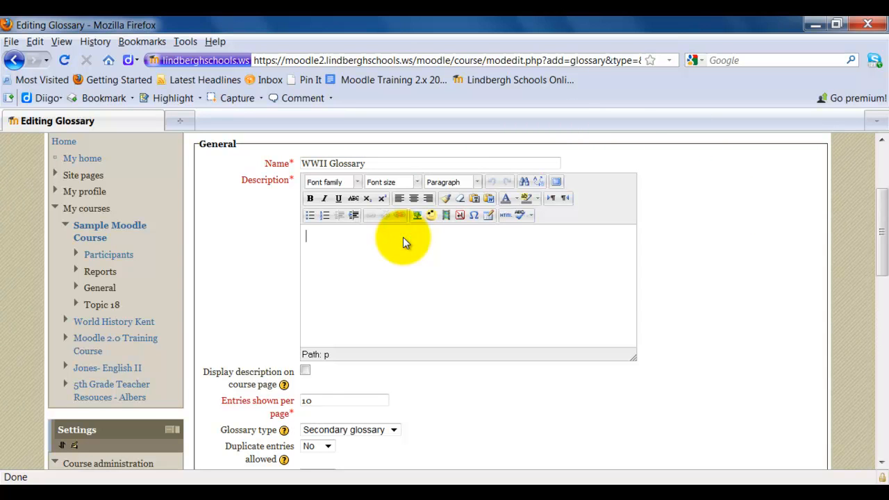
text(This glossary will deal with topics concerni)
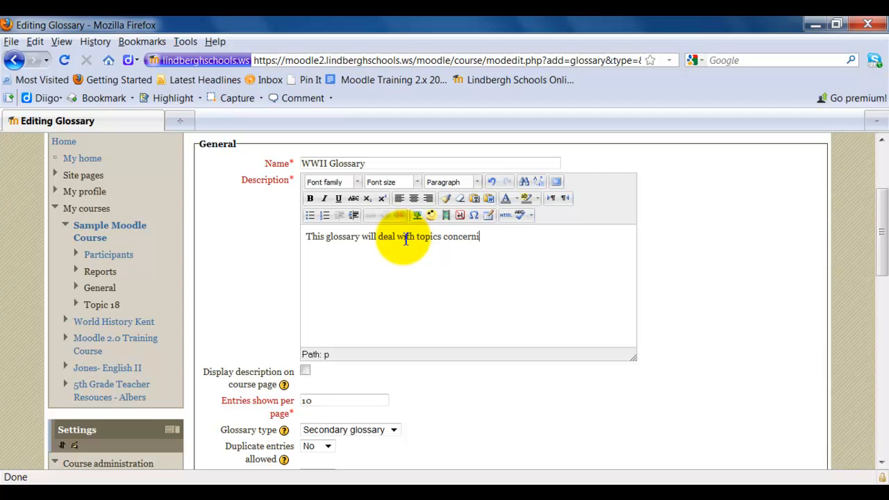
text(ng WW)
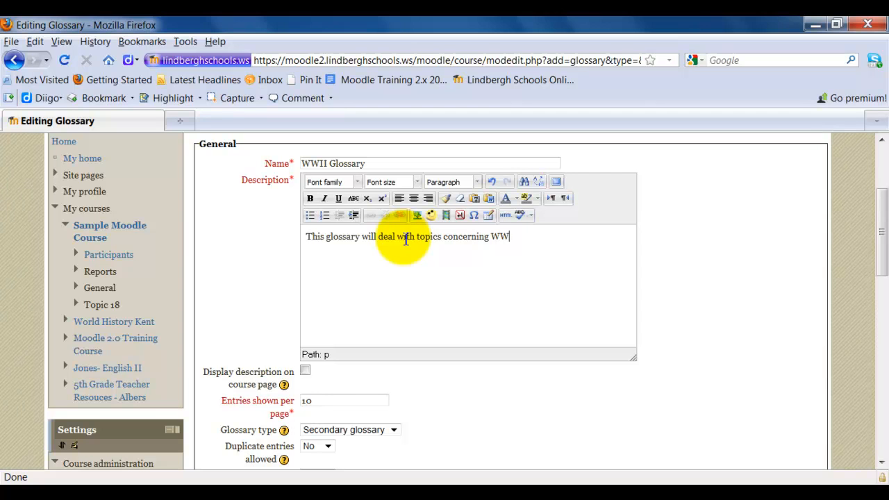
text(II)
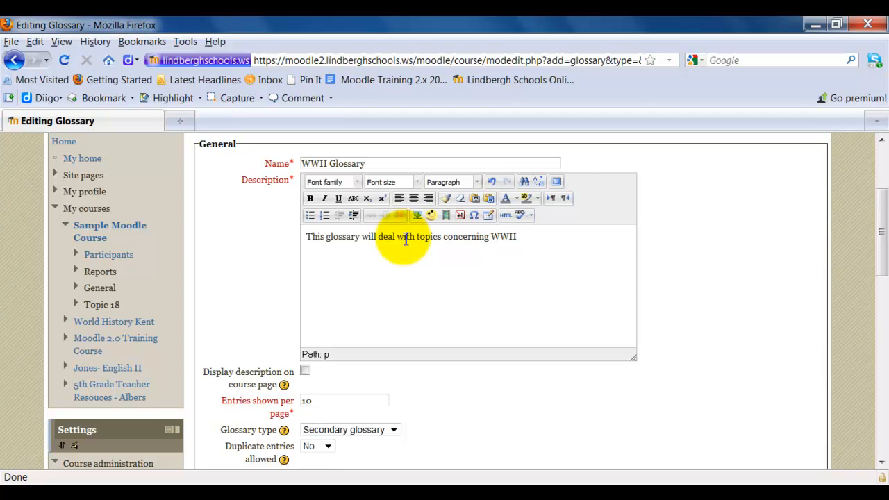
Step: Spell-check the description and dismiss the 'No misspellings found' notice
click(520, 214)
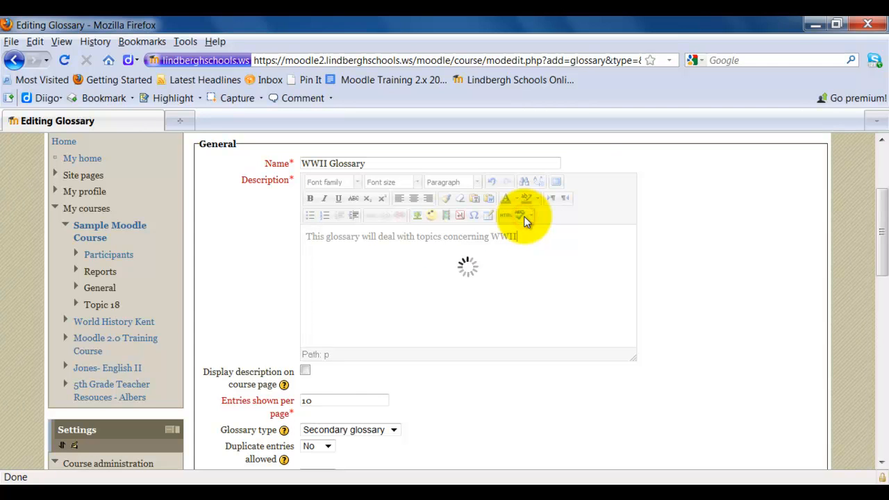
click(524, 215)
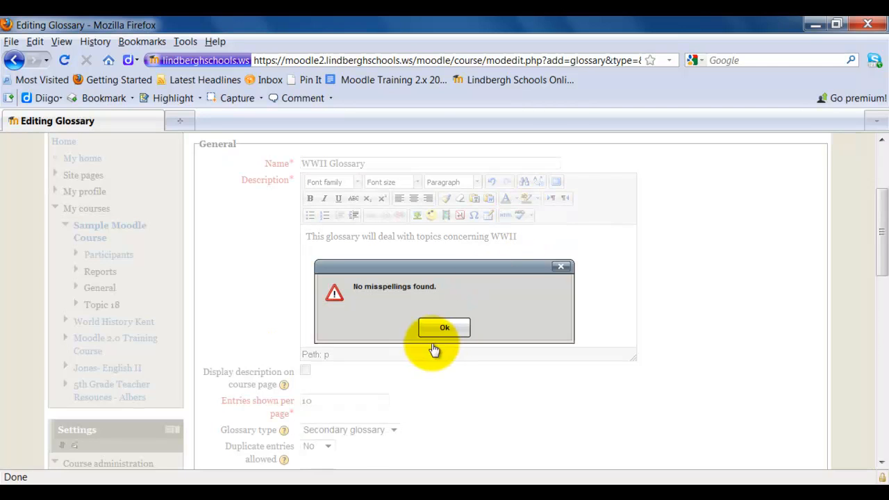
click(444, 327)
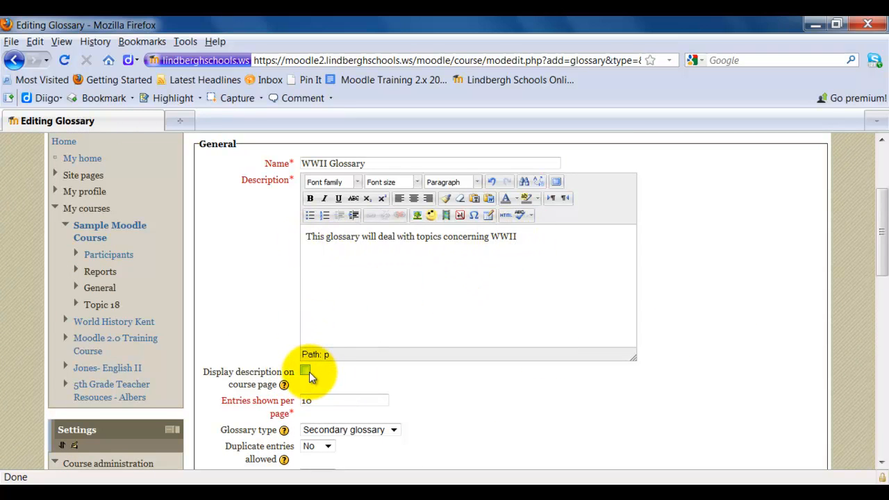
Step: Tick 'Display description on course page' and review the glossary type and entry options
click(305, 371)
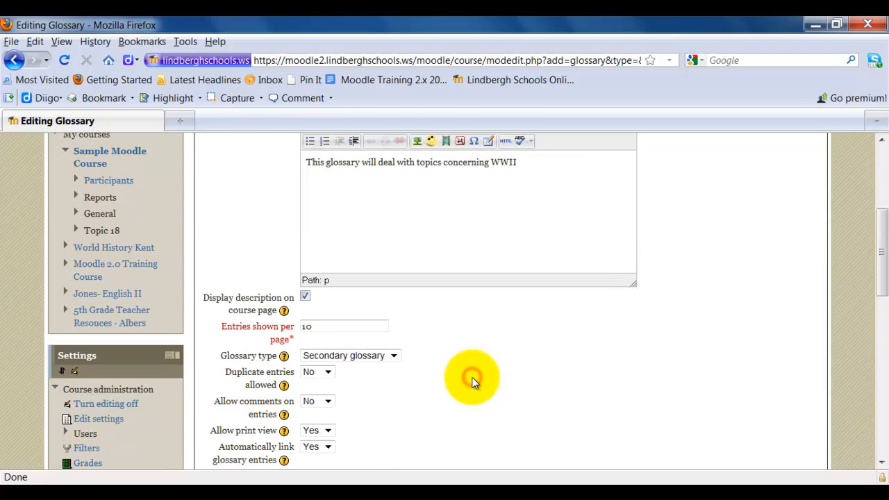
mouse_move(452, 376)
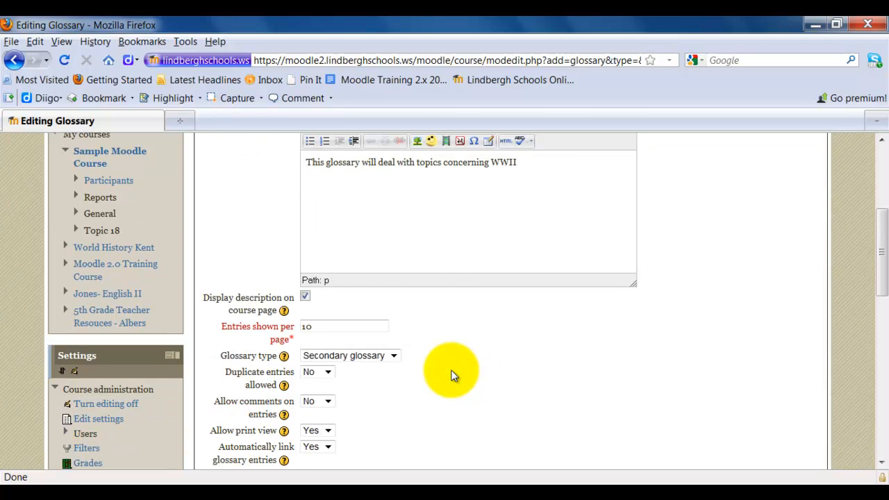
mouse_move(462, 342)
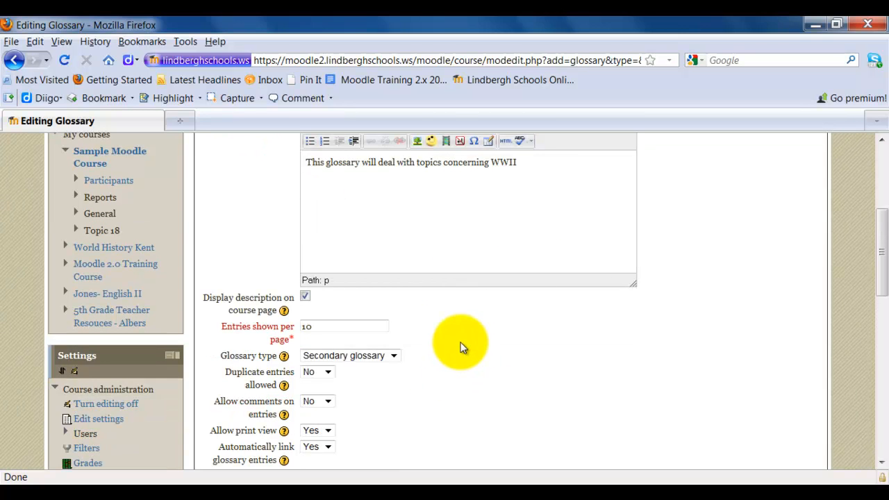
mouse_move(316, 343)
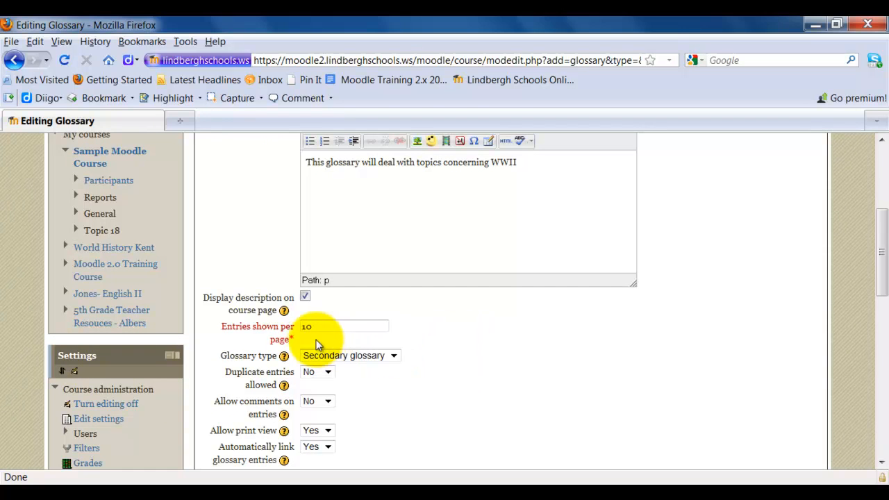
mouse_move(457, 350)
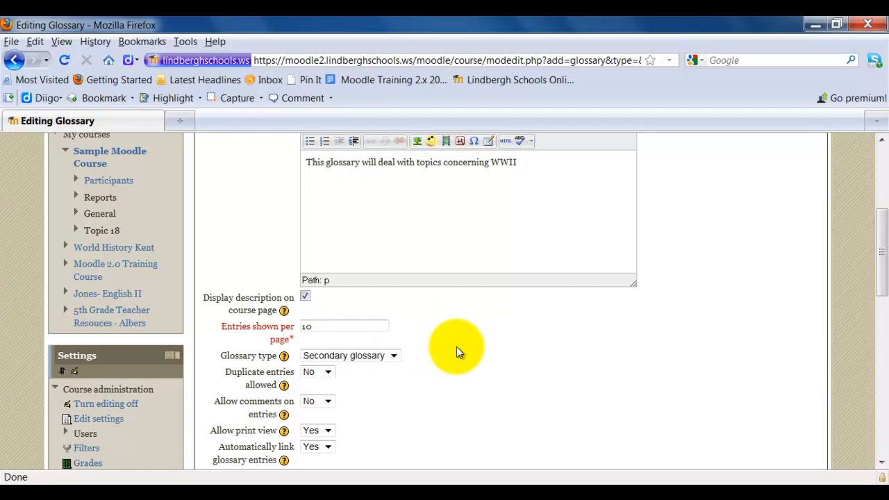
scroll(down, 3)
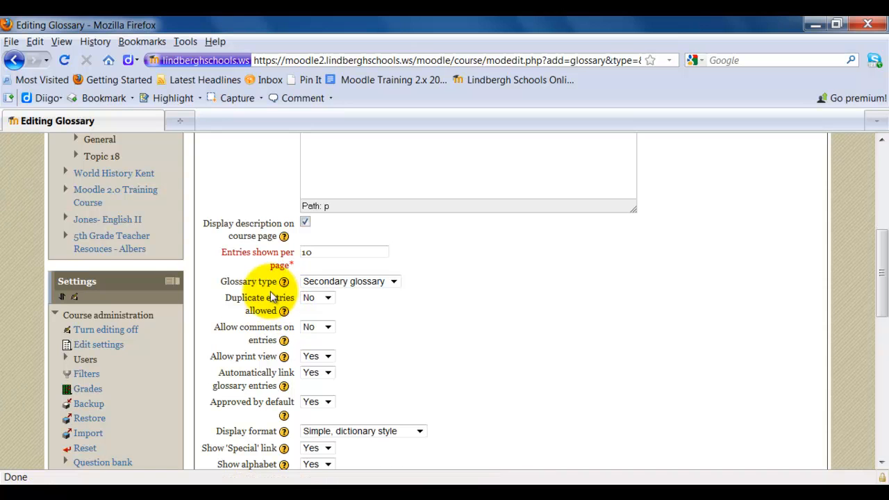
click(350, 281)
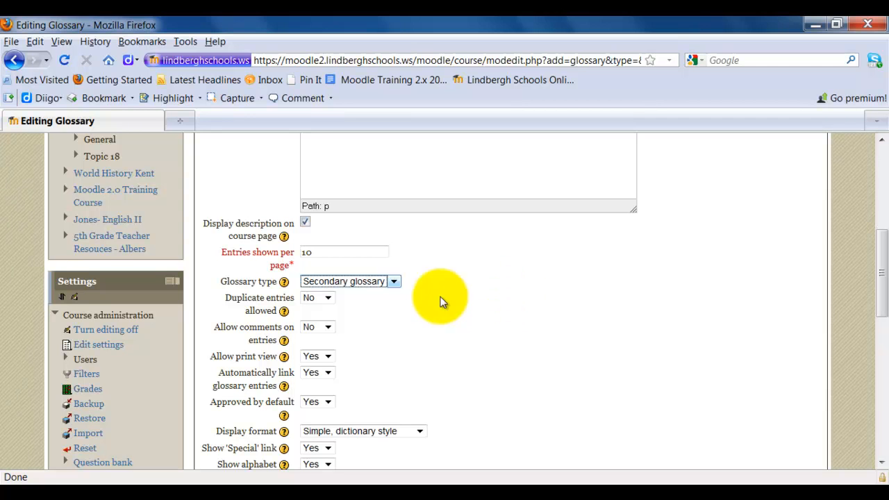
mouse_move(307, 310)
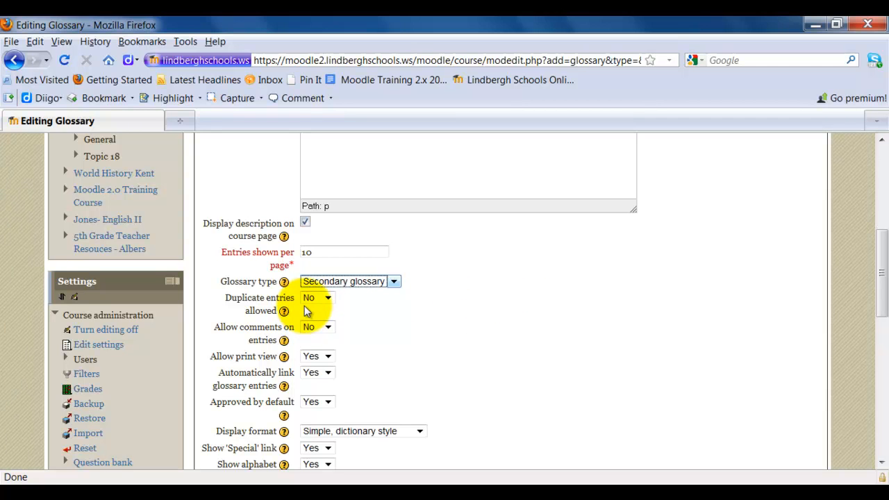
mouse_move(425, 316)
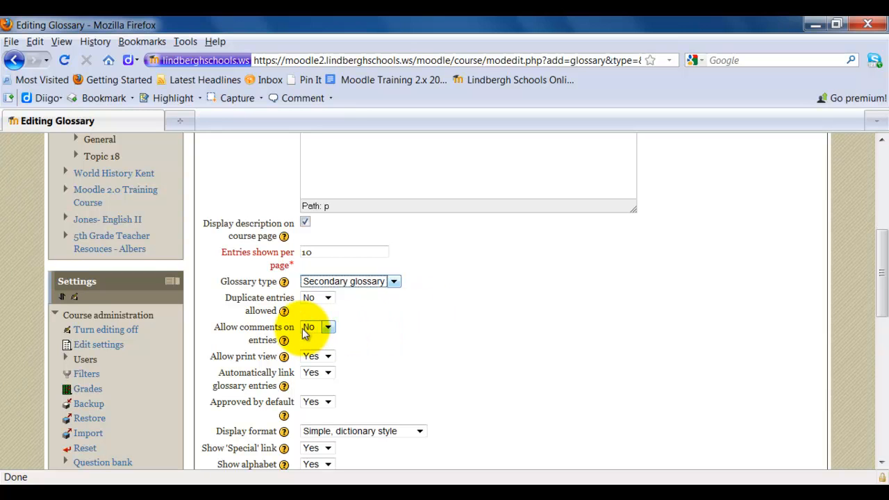
mouse_move(373, 340)
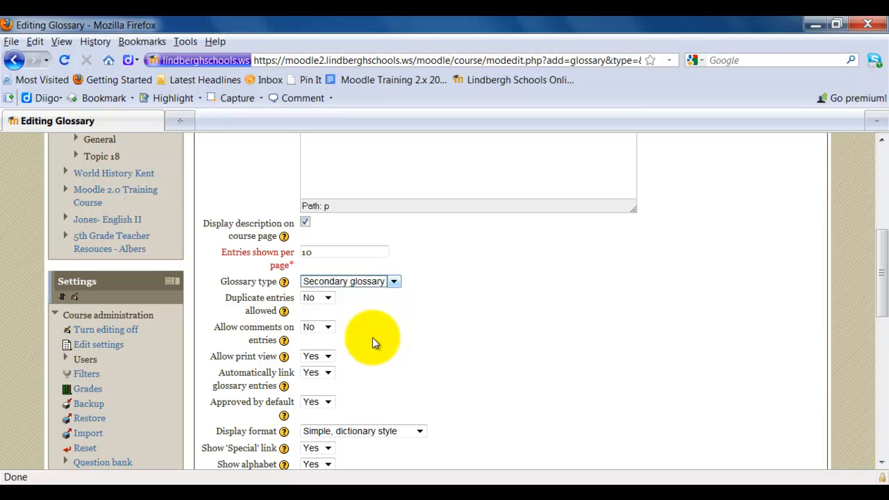
scroll(down, 3)
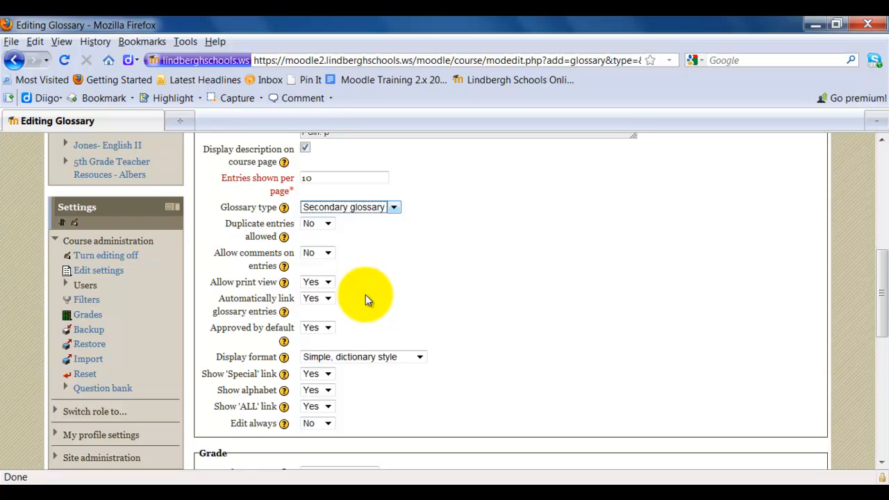
mouse_move(354, 337)
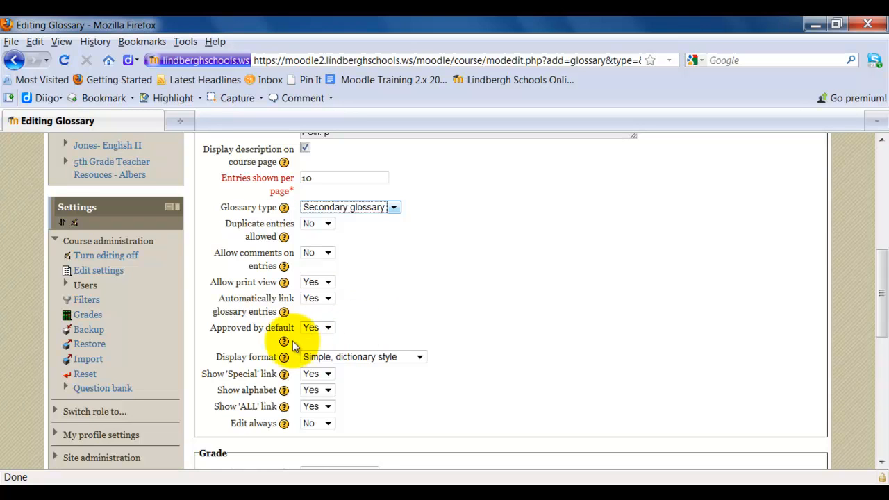
mouse_move(397, 333)
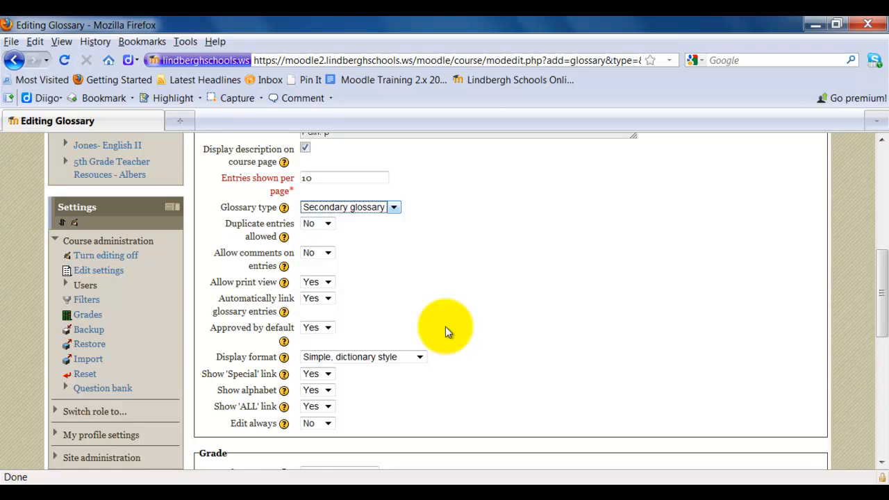
Step: Open the Display format list, keeping 'Simple, dictionary style' selected
scroll(down, 3)
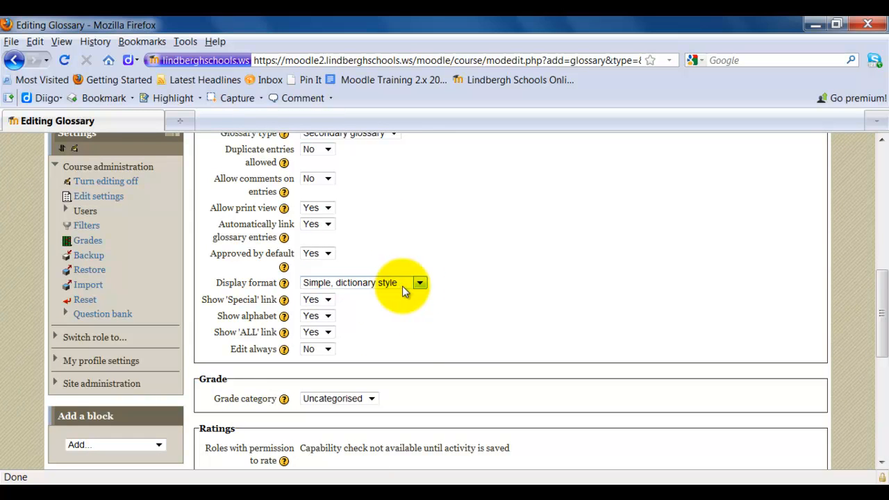
click(420, 282)
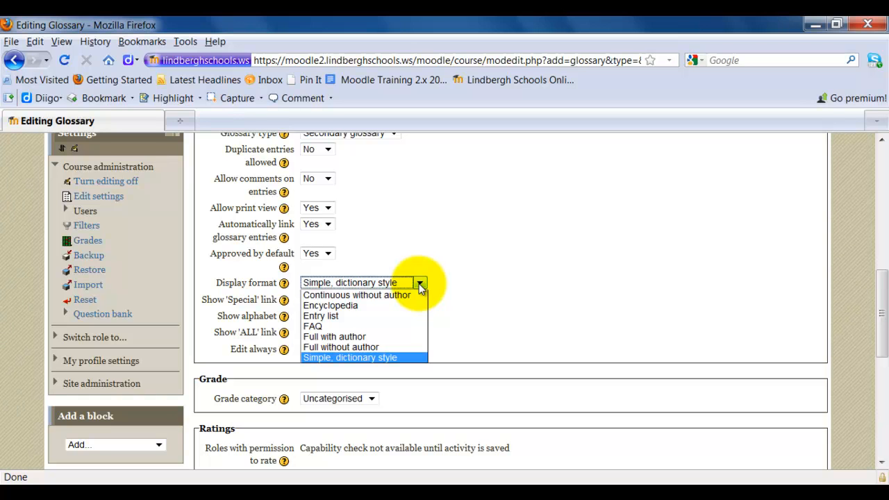
mouse_move(405, 318)
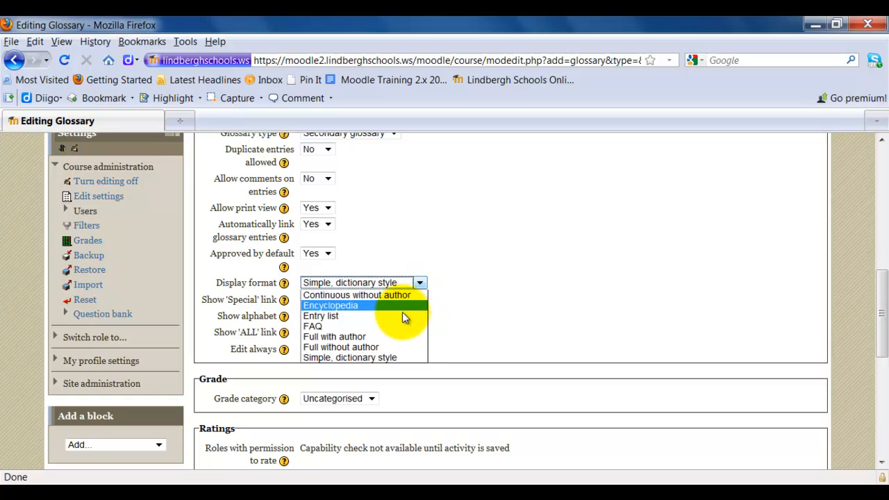
mouse_move(399, 326)
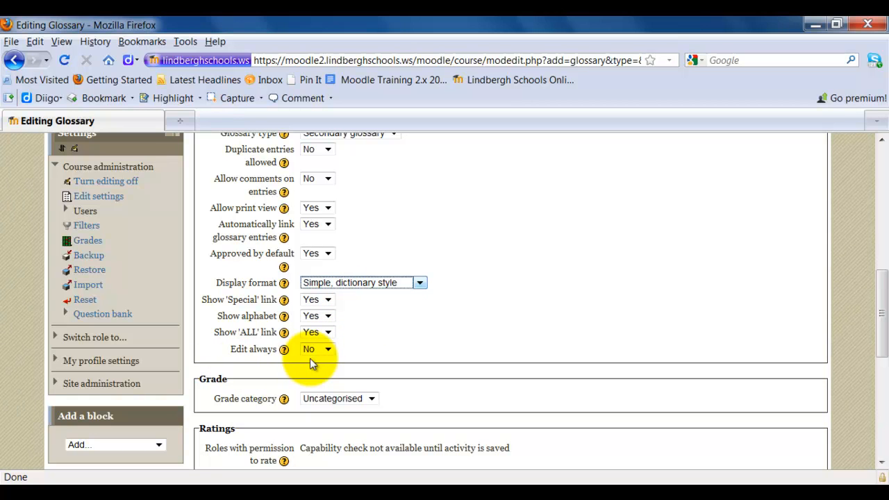
mouse_move(379, 361)
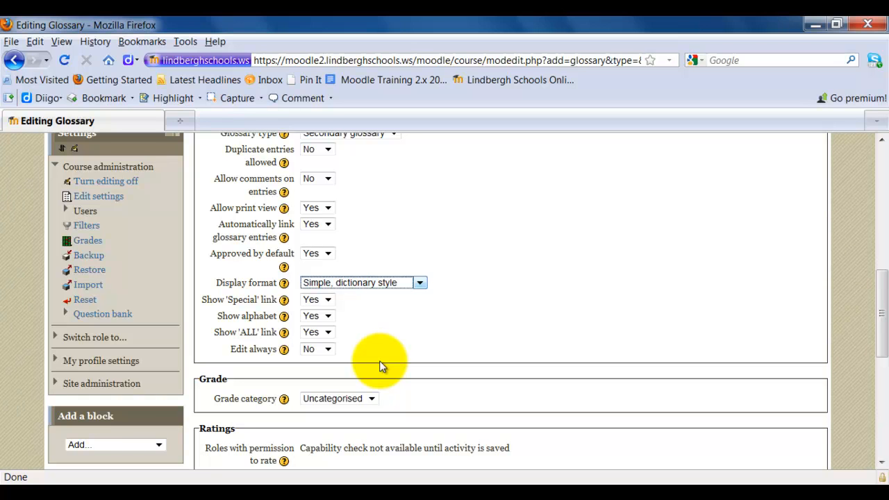
Step: Set ratings to Average of ratings on a 100-point scale, with no date restriction
scroll(down, 3)
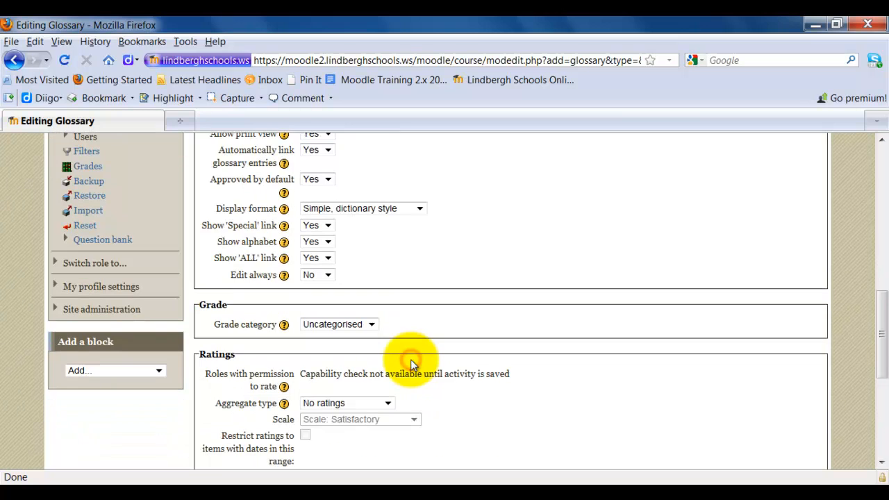
mouse_move(507, 333)
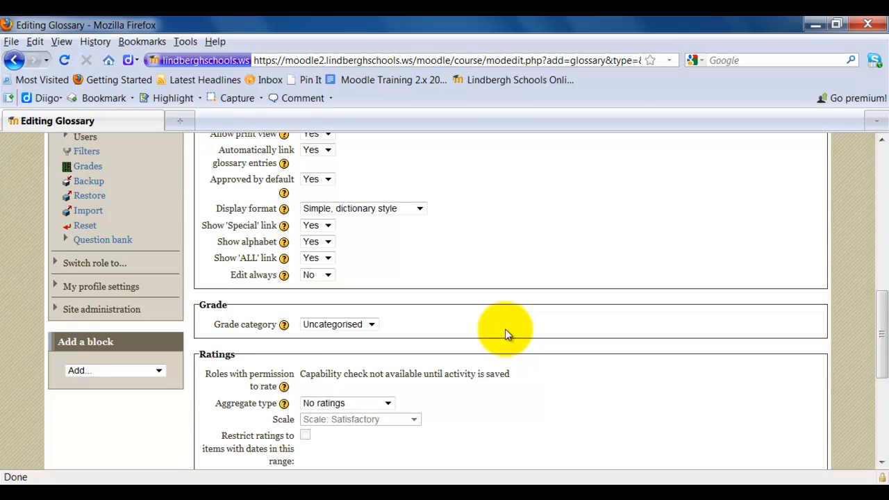
scroll(down, 3)
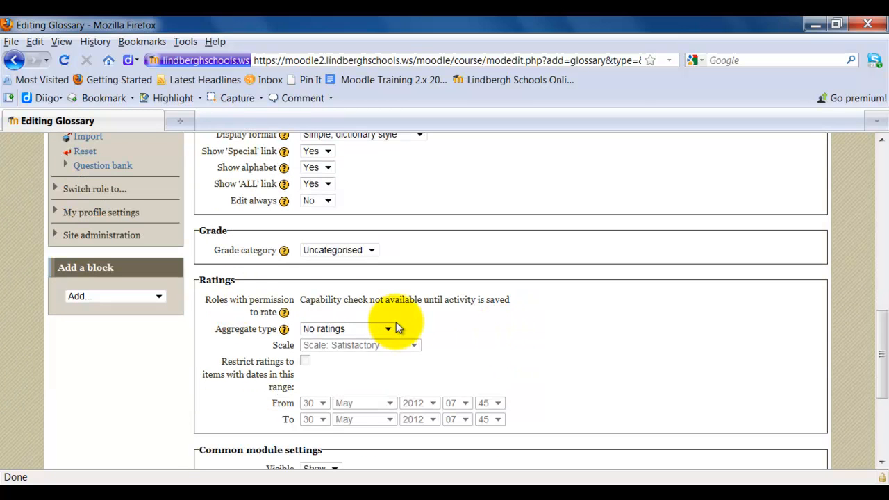
mouse_move(434, 337)
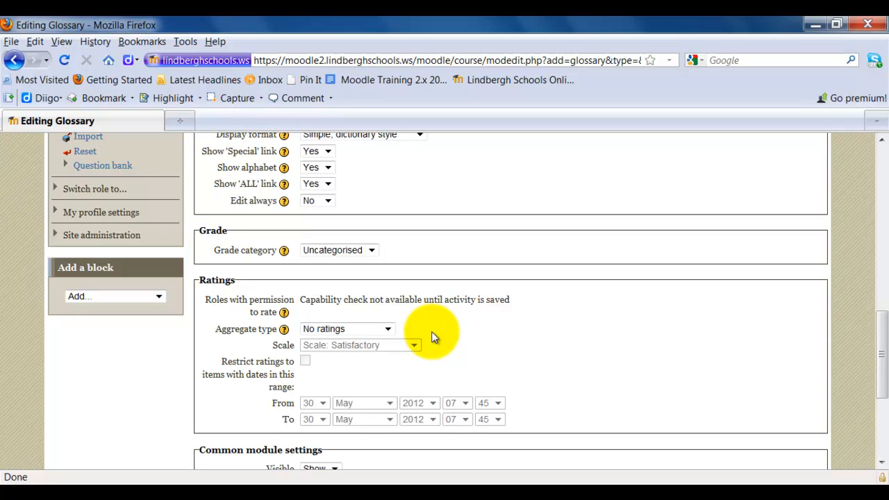
mouse_move(380, 341)
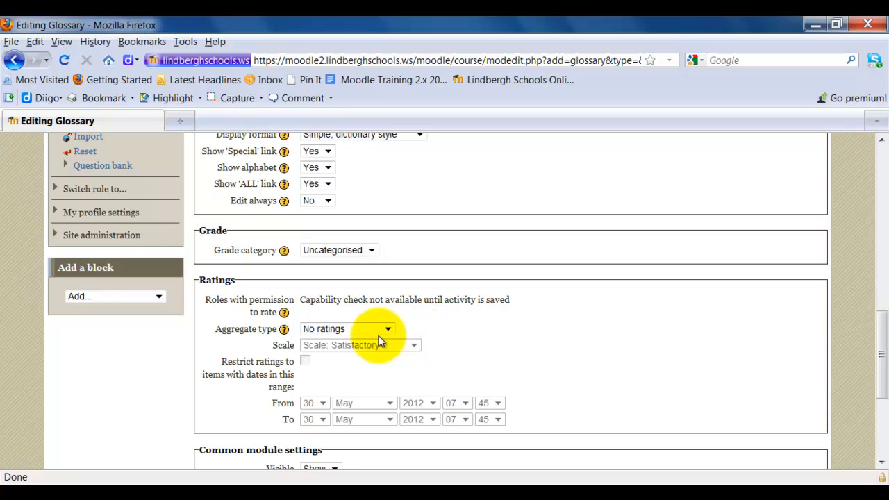
click(387, 328)
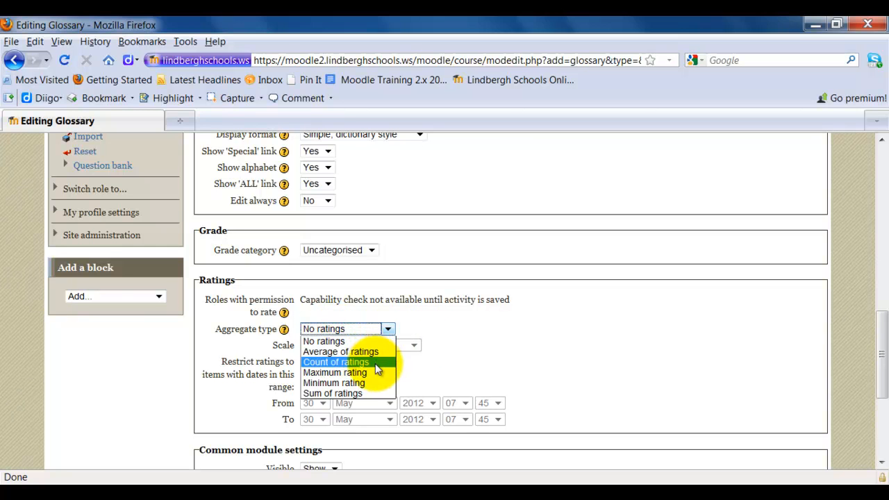
mouse_move(332, 393)
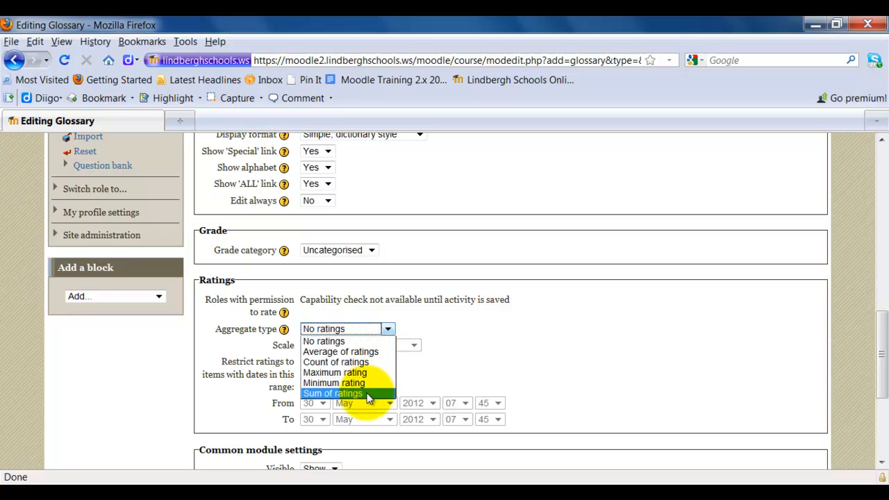
mouse_move(375, 359)
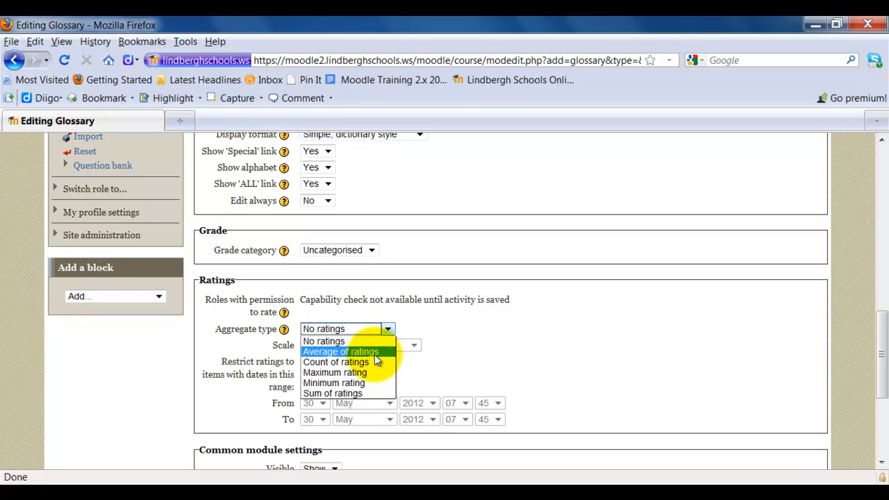
click(340, 351)
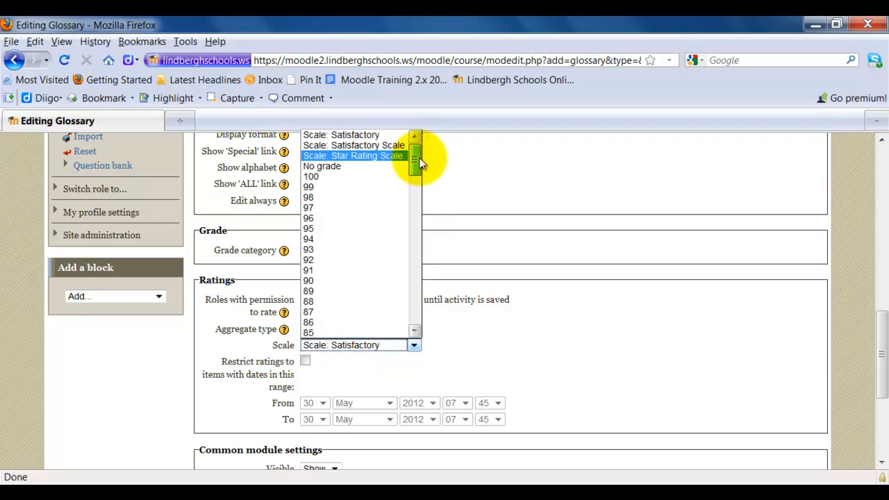
click(311, 176)
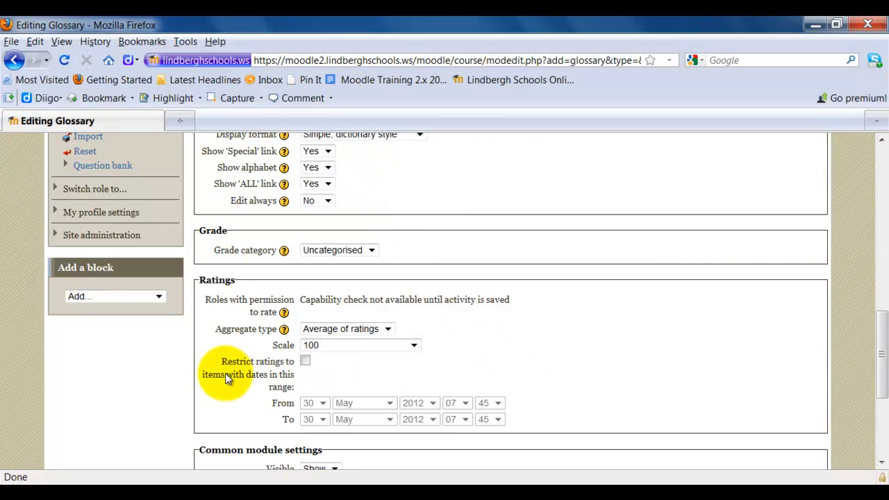
mouse_move(271, 388)
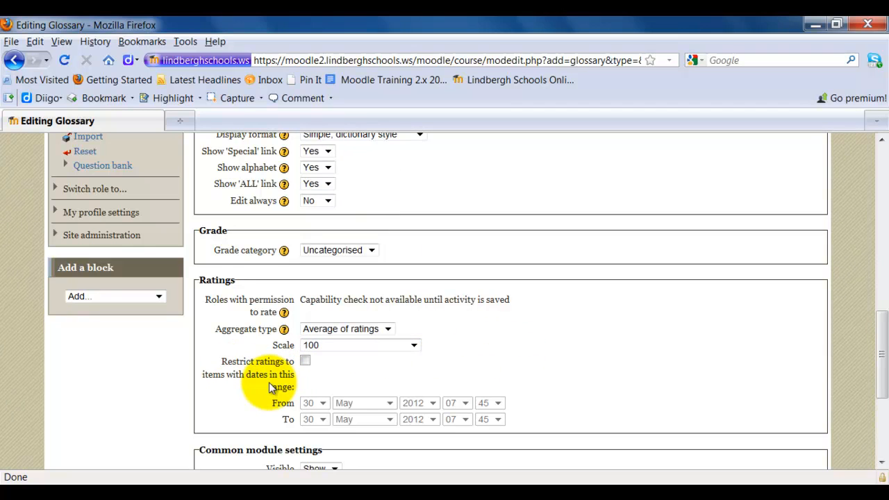
mouse_move(347, 385)
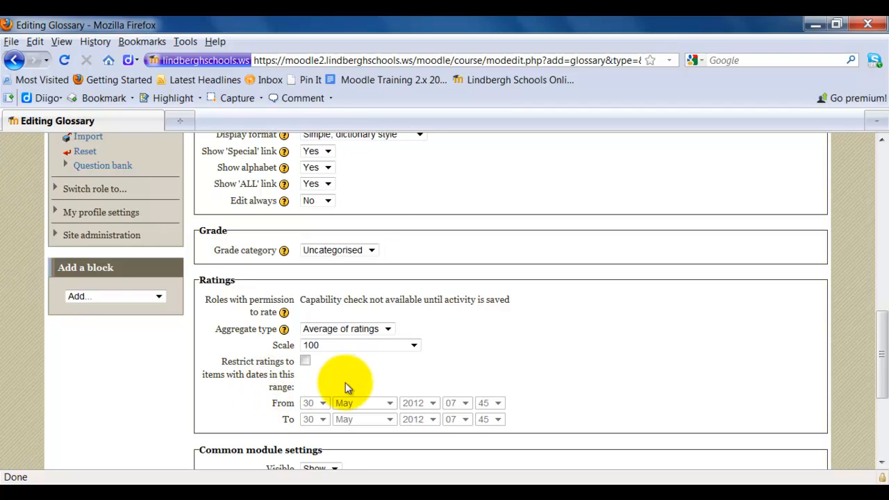
click(305, 360)
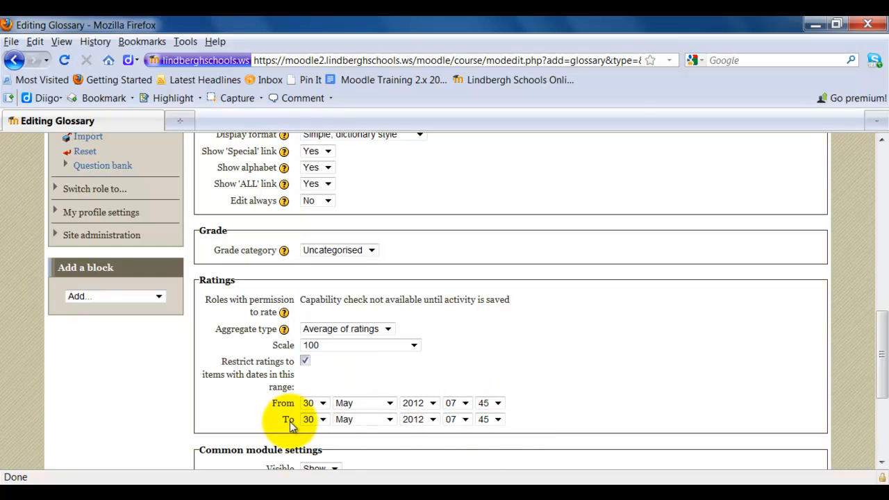
mouse_move(562, 406)
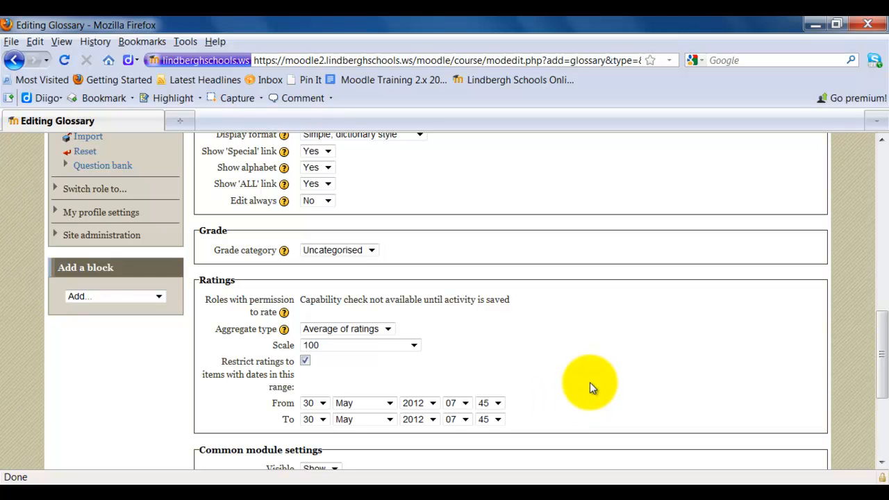
click(304, 361)
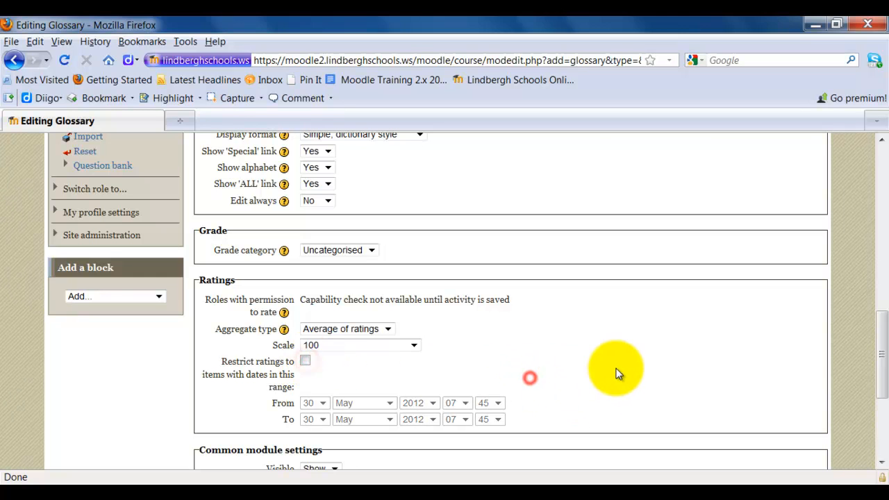
Step: Save the glossary and return to the course
scroll(down, 3)
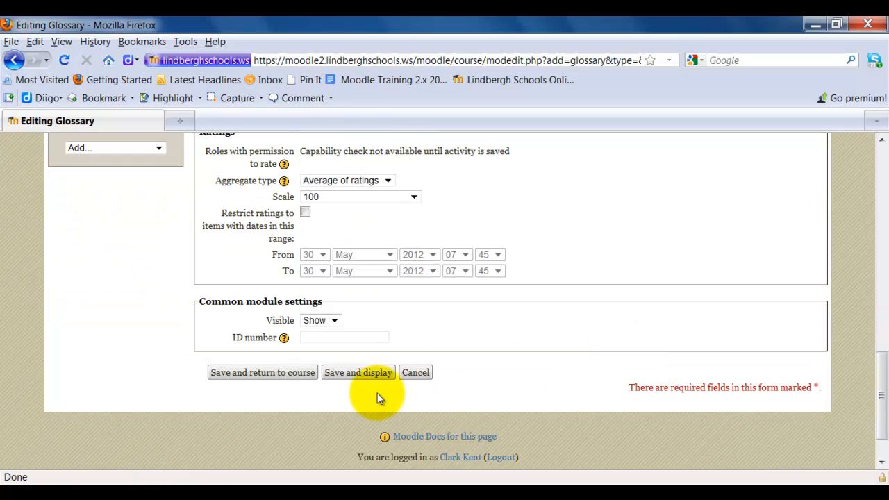
click(262, 372)
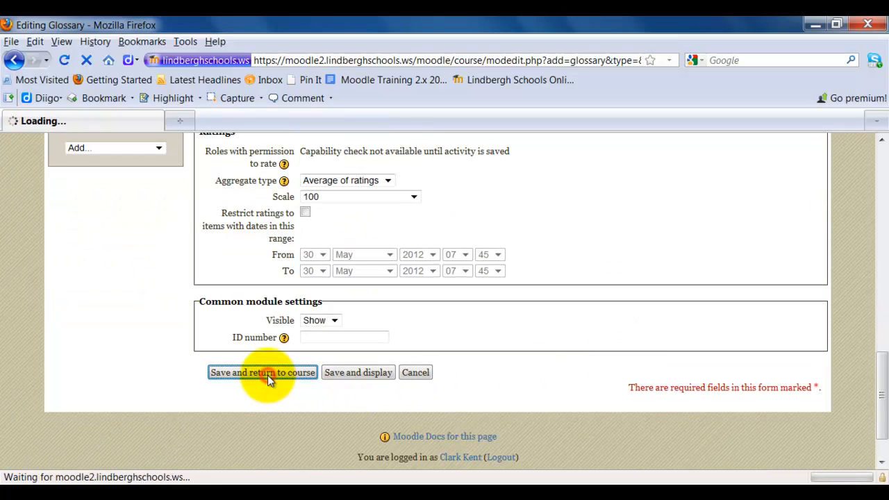
click(262, 372)
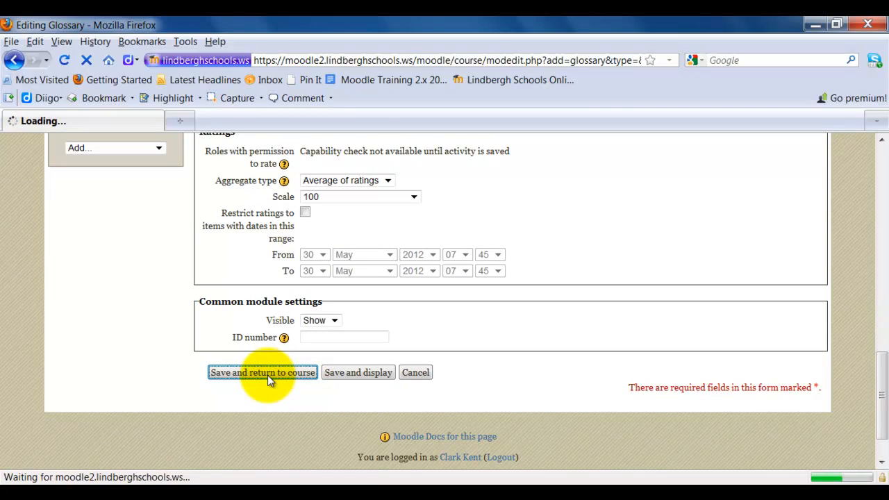
click(261, 372)
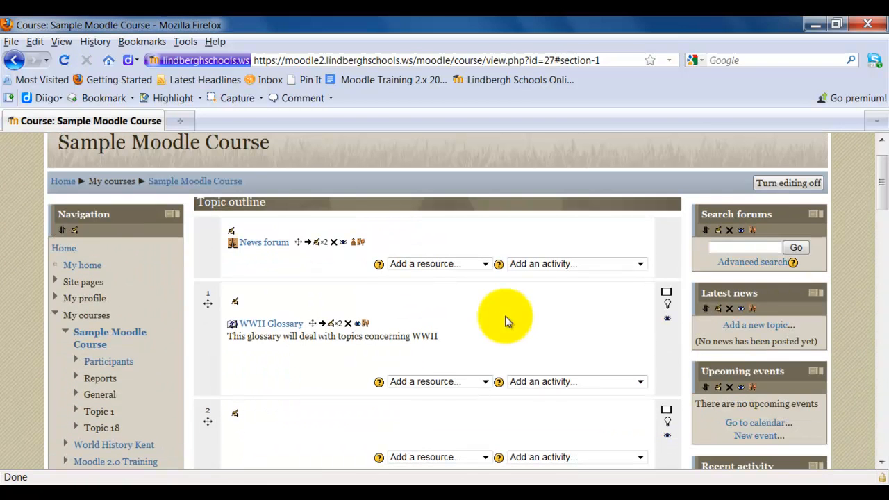
Step: Turn editing off and open the WWII Glossary from Topic 1
click(787, 182)
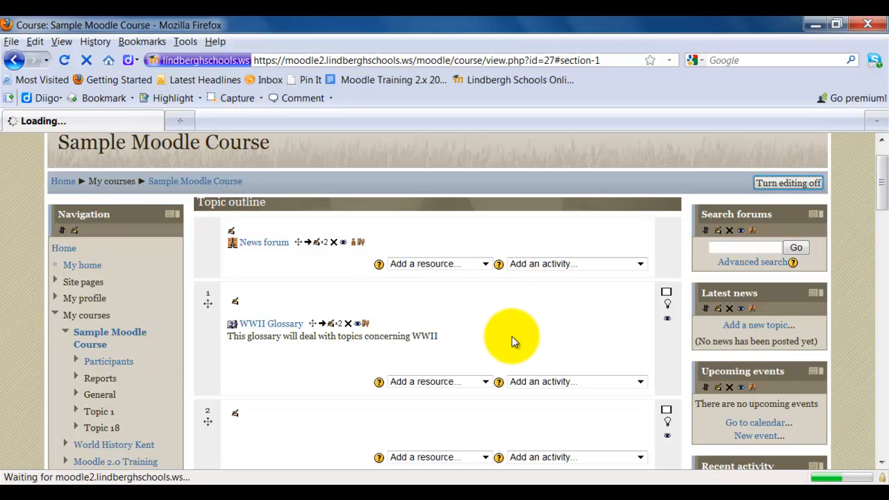
click(787, 182)
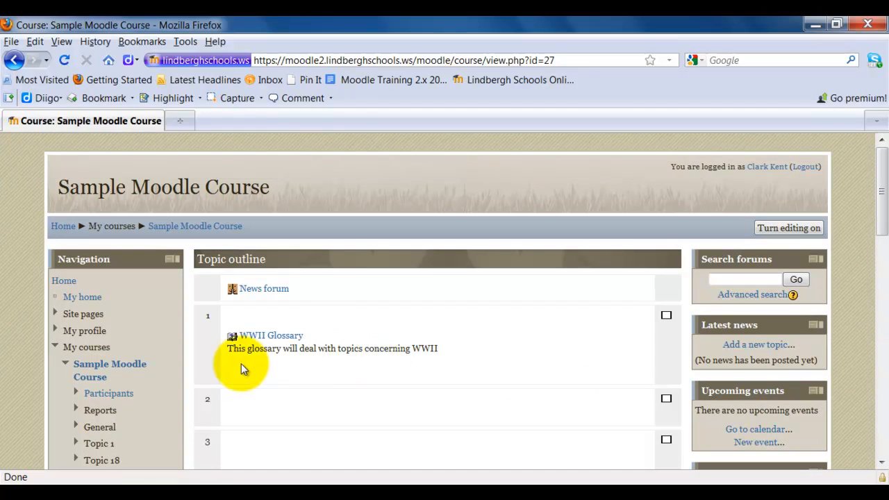
mouse_move(303, 346)
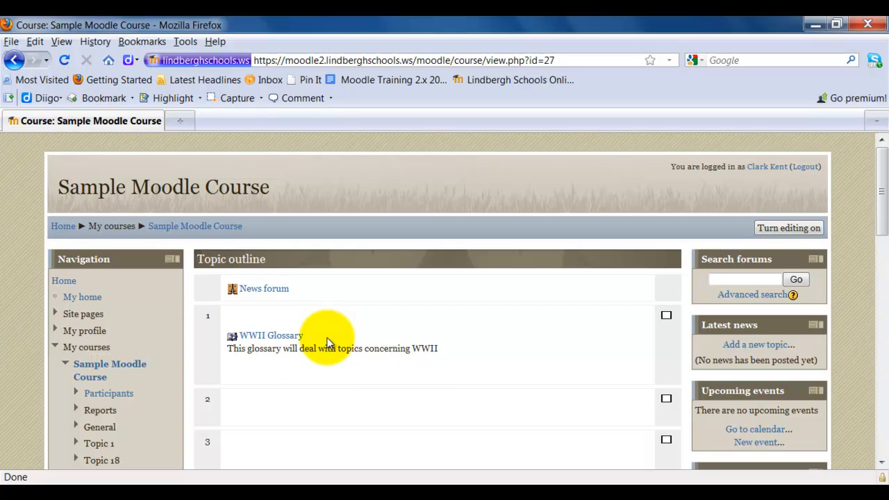
mouse_move(271, 335)
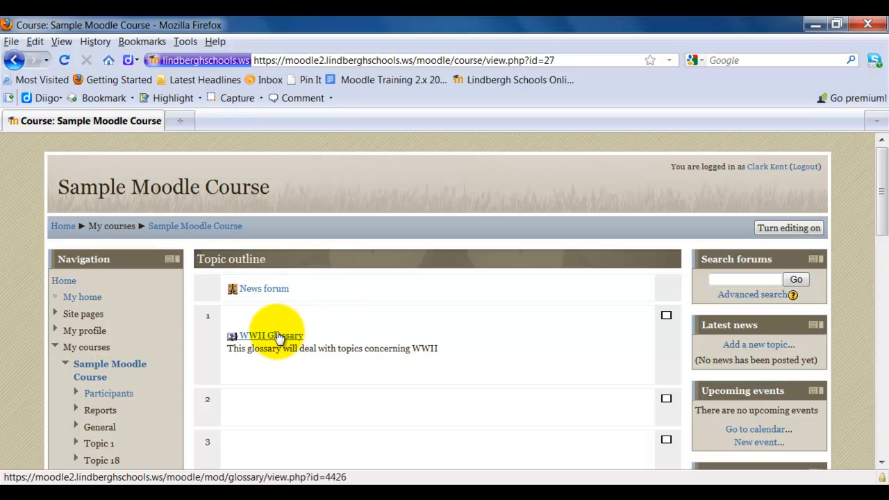
click(270, 335)
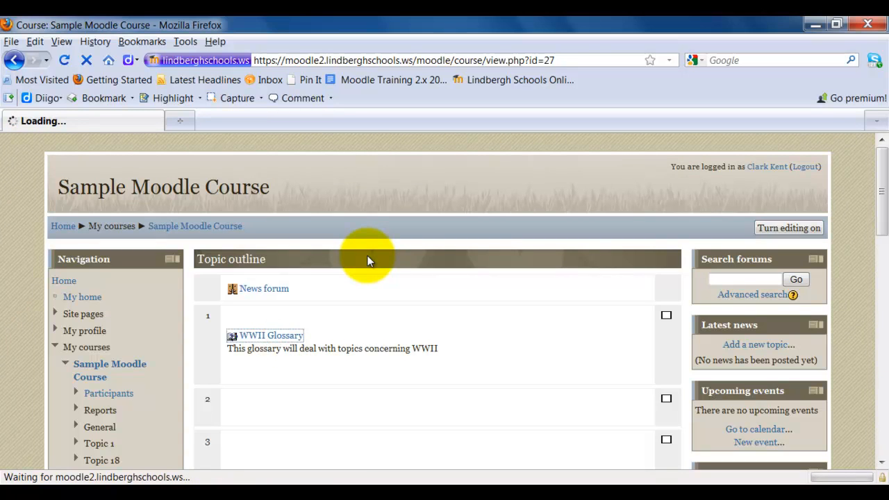
click(271, 336)
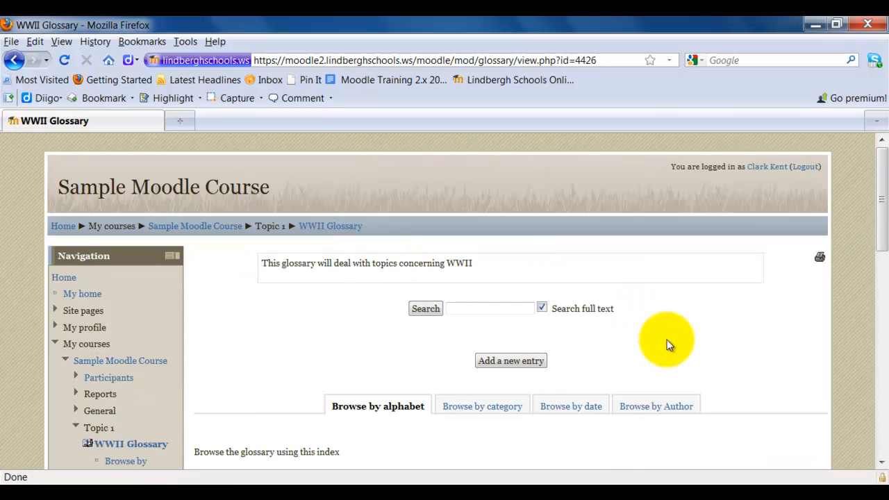
scroll(down, 3)
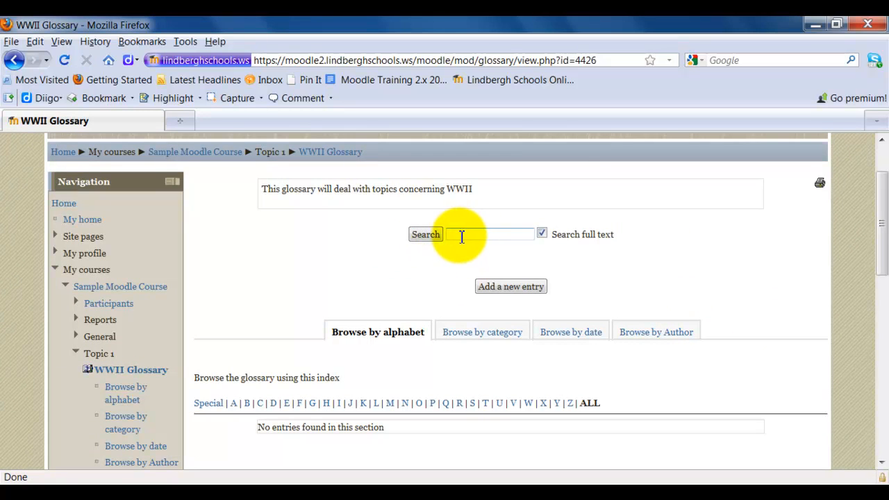
mouse_move(703, 417)
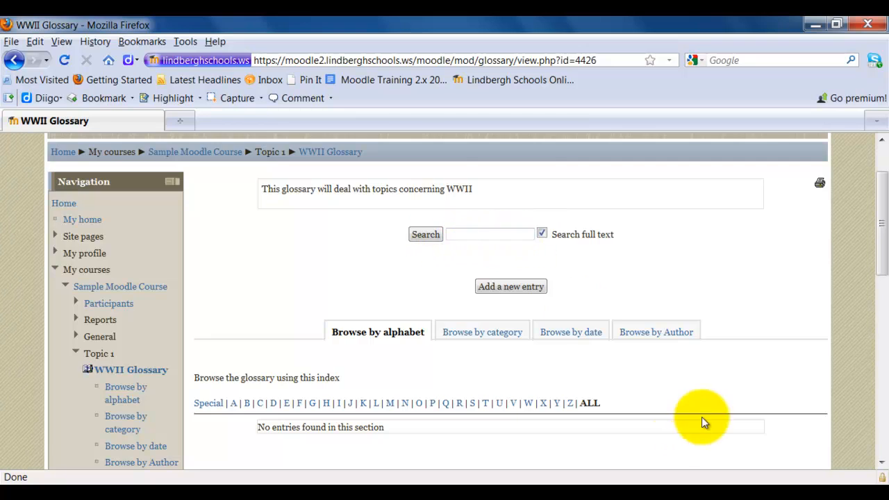
scroll(down, 3)
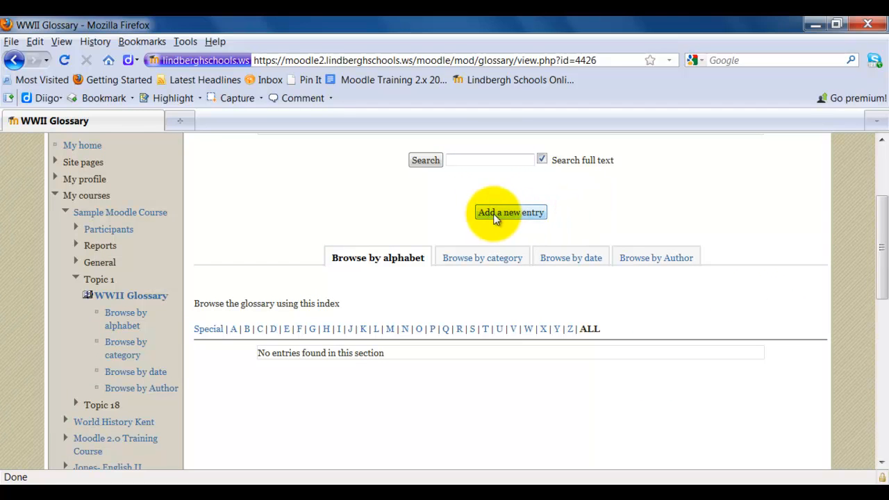
mouse_move(536, 222)
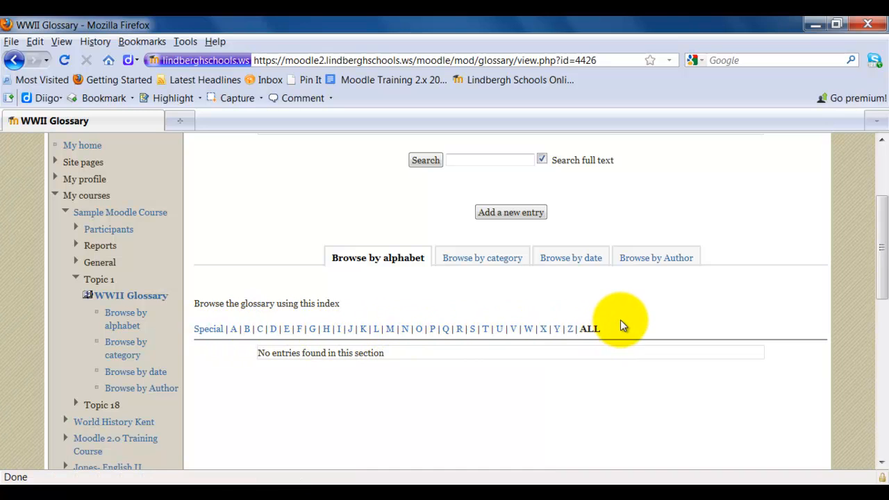
mouse_move(388, 274)
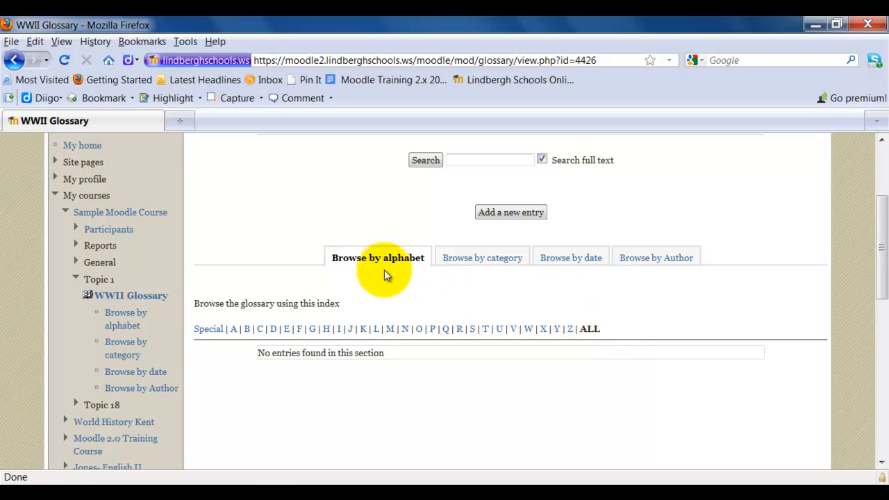
mouse_move(542, 285)
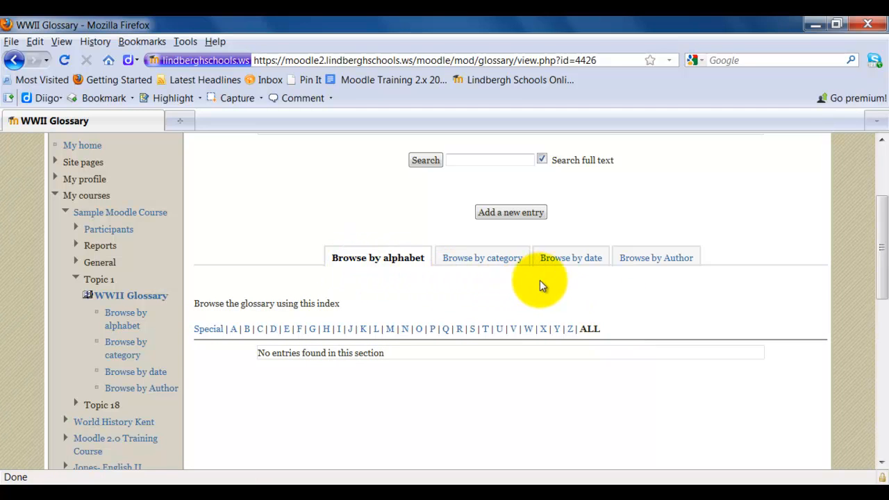
mouse_move(707, 280)
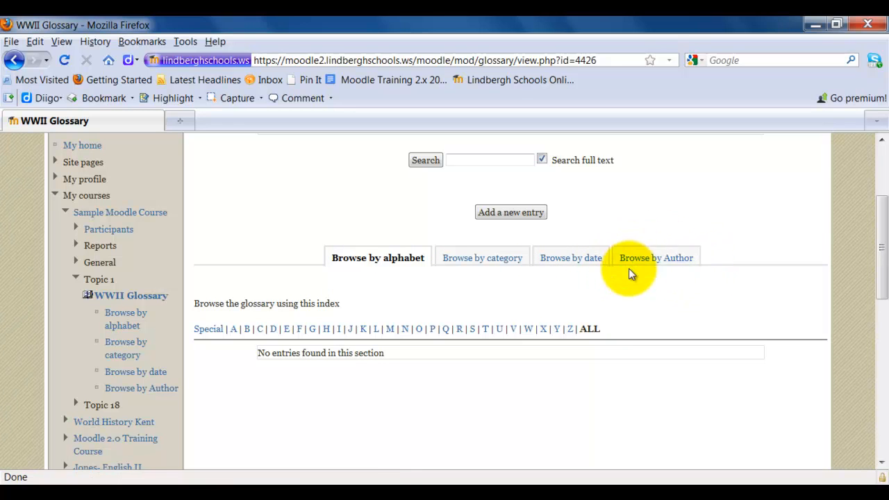
mouse_move(683, 292)
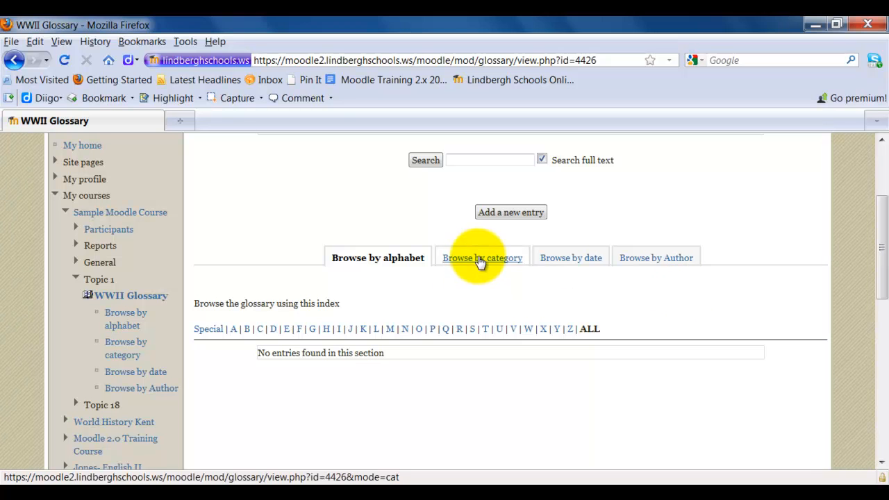
Step: Switch the glossary to Browse by category and open Edit categories
click(482, 258)
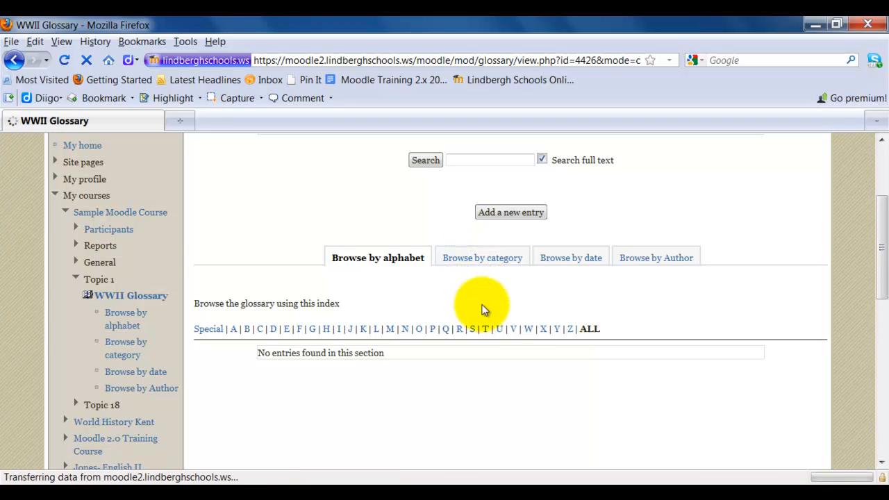
click(482, 257)
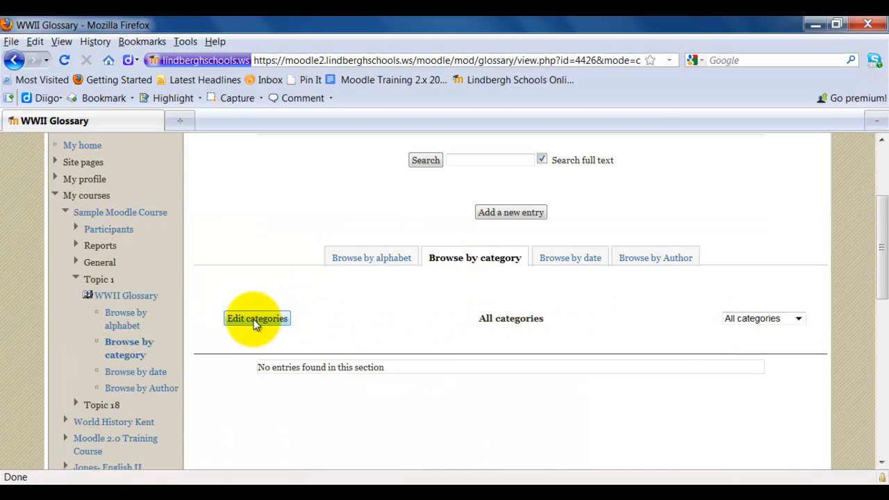
click(257, 318)
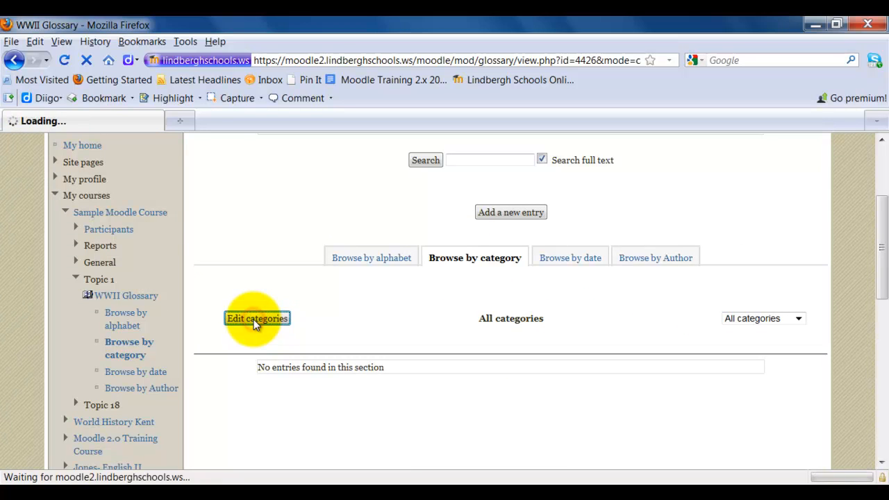
click(256, 318)
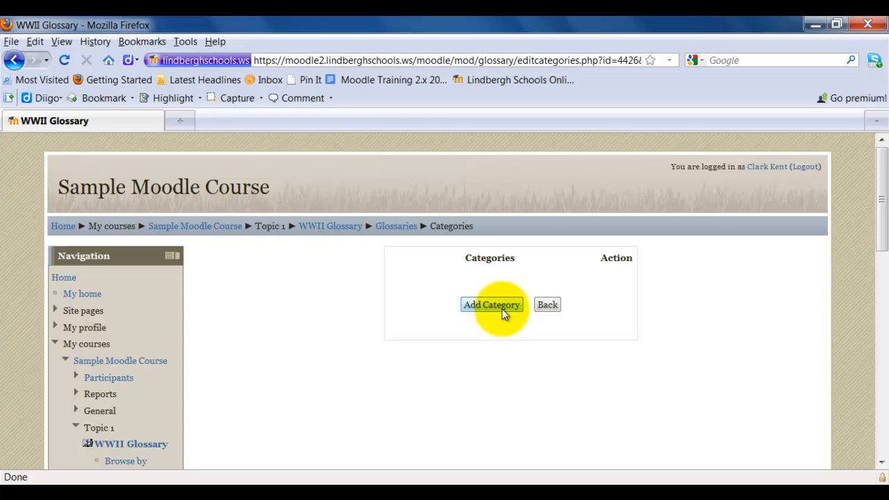
Step: Create a 'Battles' category with automatic linking set to Yes and save it
click(491, 304)
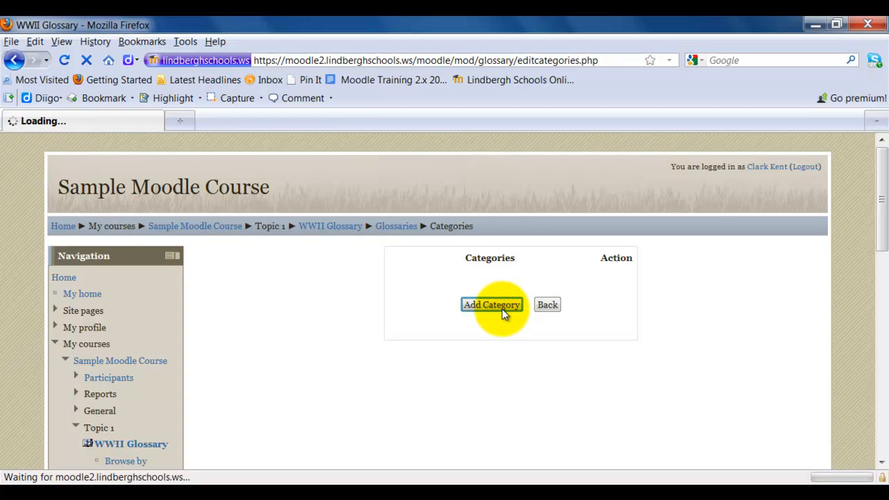
click(491, 304)
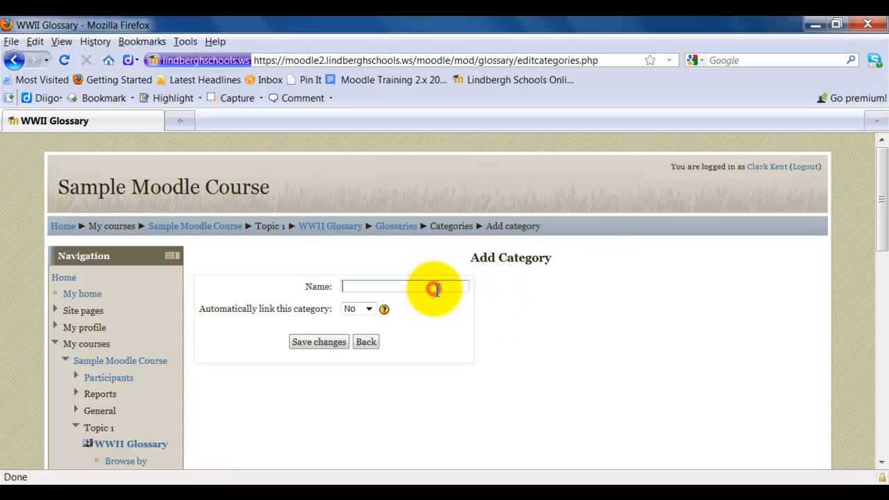
text(B)
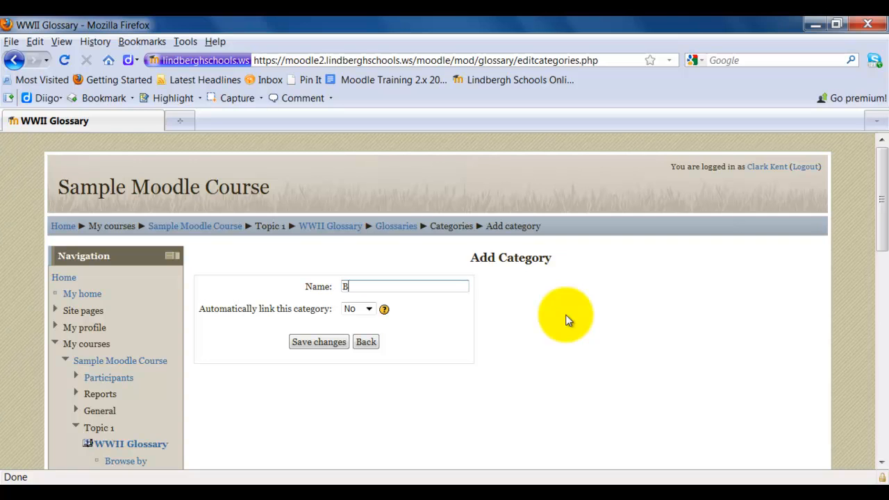
text(attles)
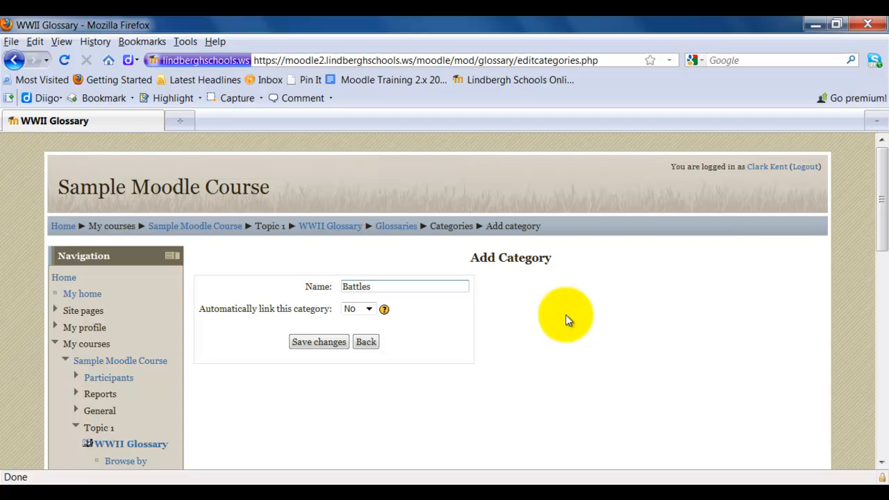
mouse_move(375, 319)
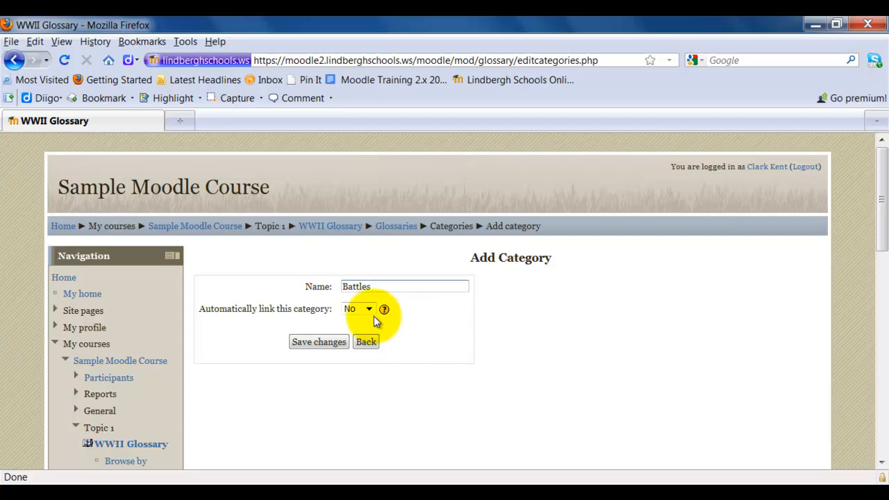
click(357, 308)
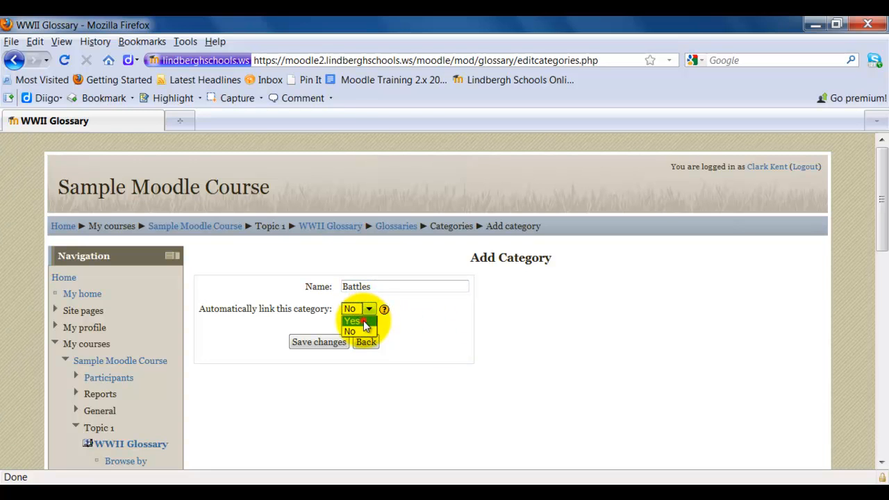
click(353, 320)
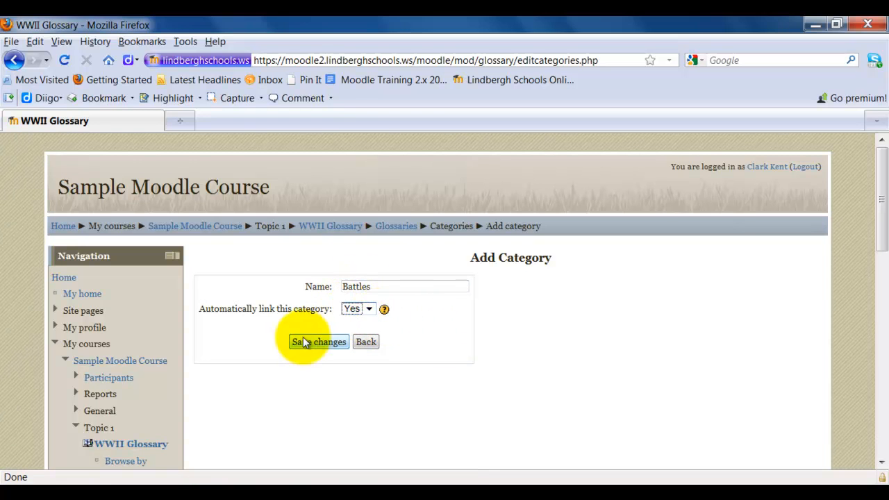
click(318, 341)
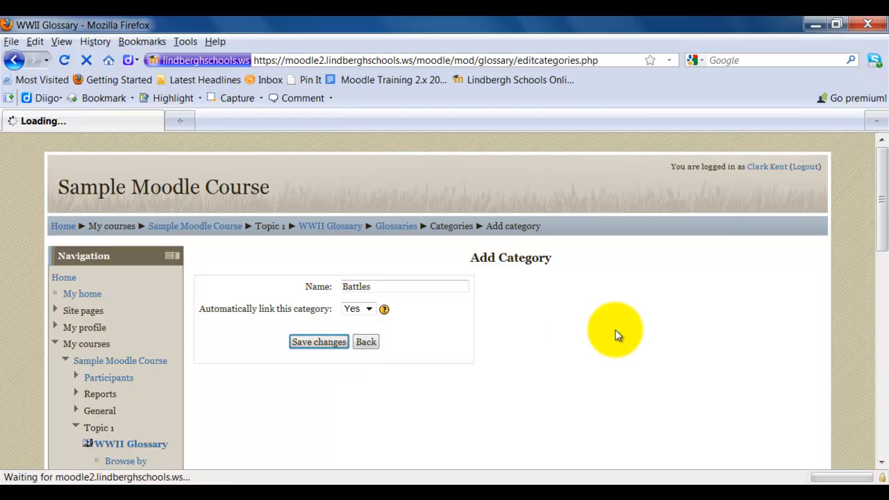
click(319, 341)
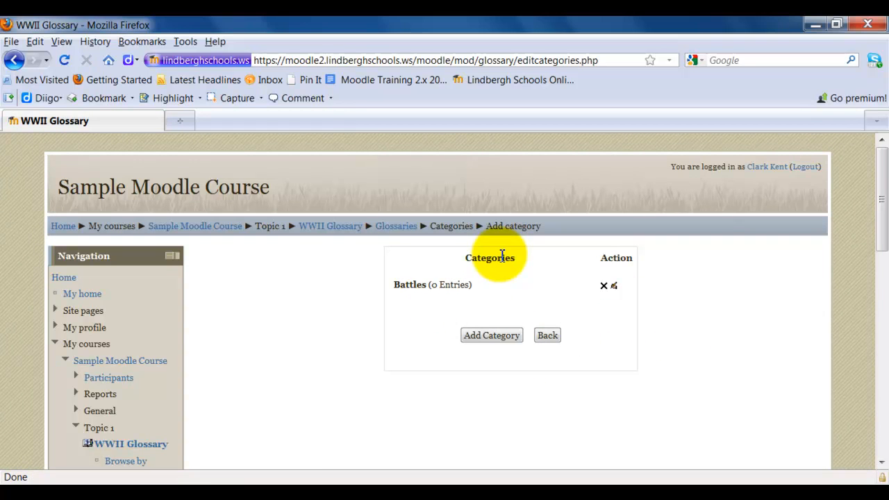
Step: Reopen the WWII Glossary via Glossaries, browse by category, then sign out
click(395, 226)
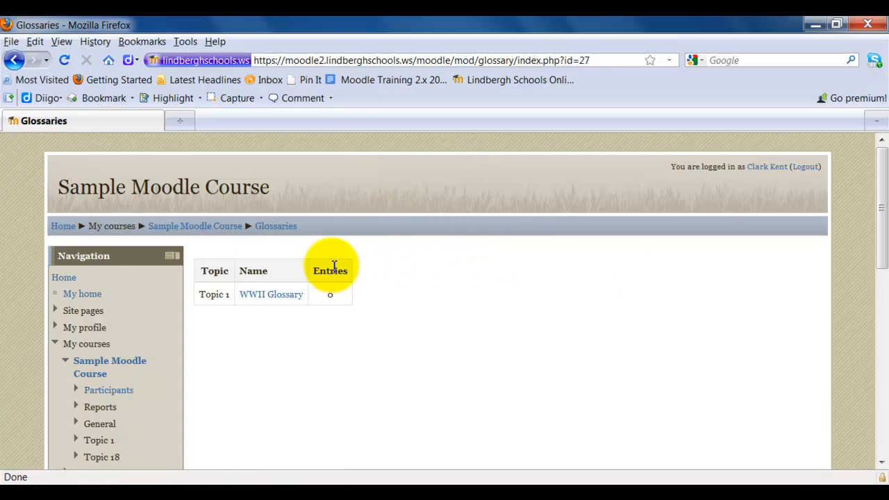
click(270, 294)
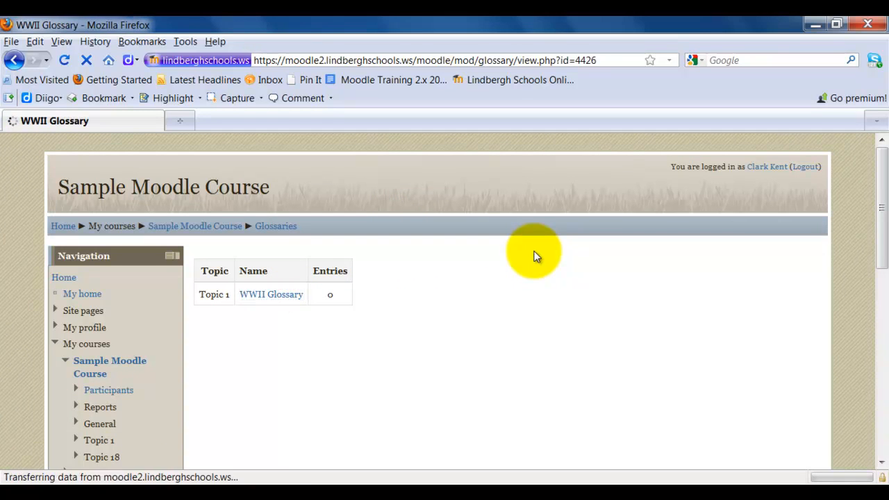
click(270, 294)
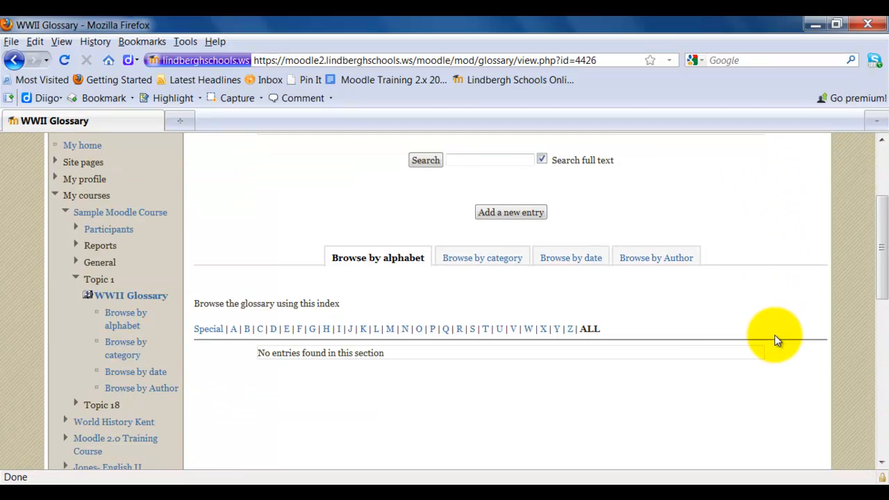
click(482, 258)
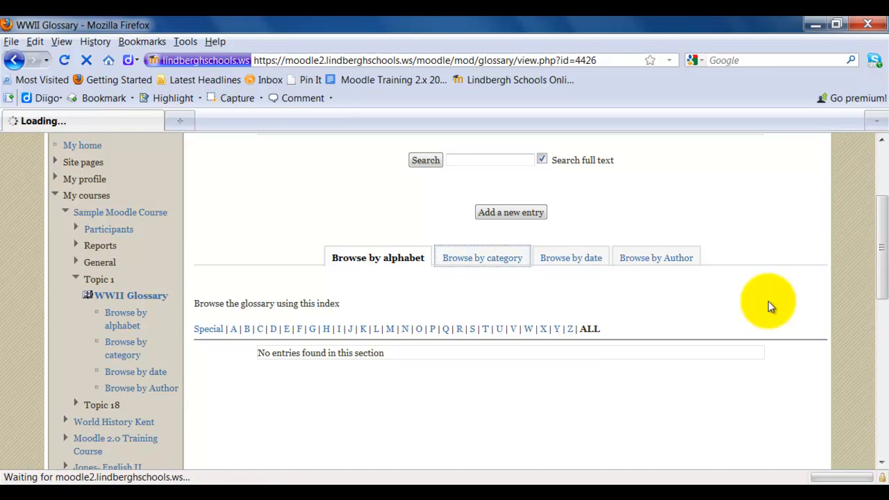
click(481, 258)
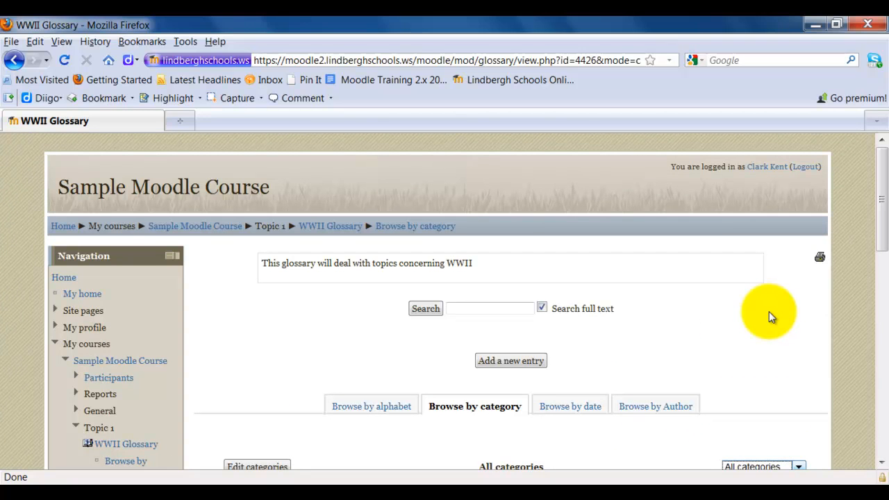
mouse_move(808, 173)
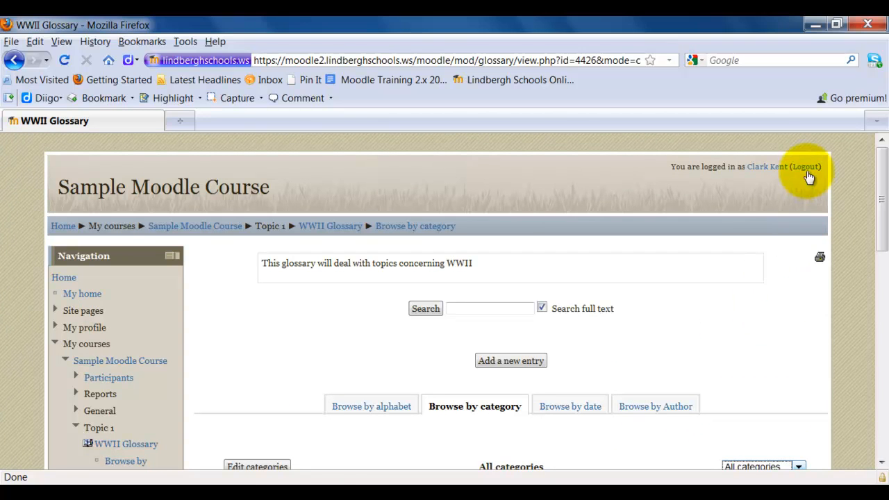
click(194, 225)
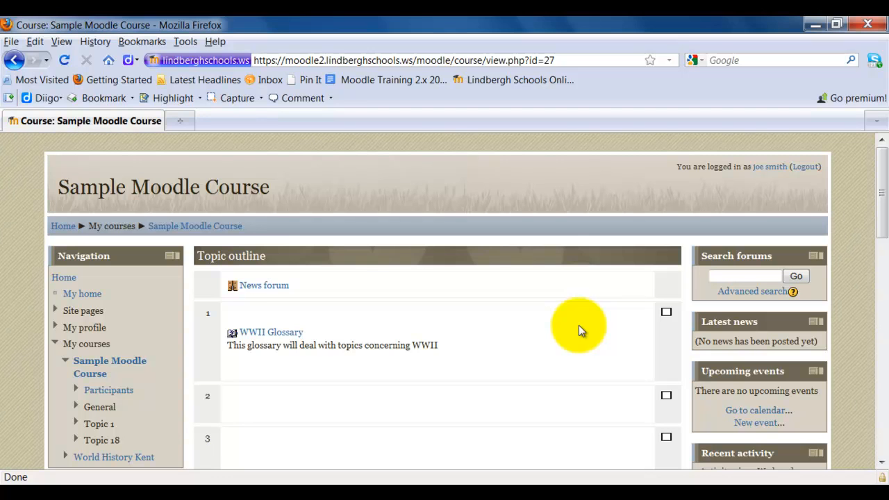
mouse_move(271, 332)
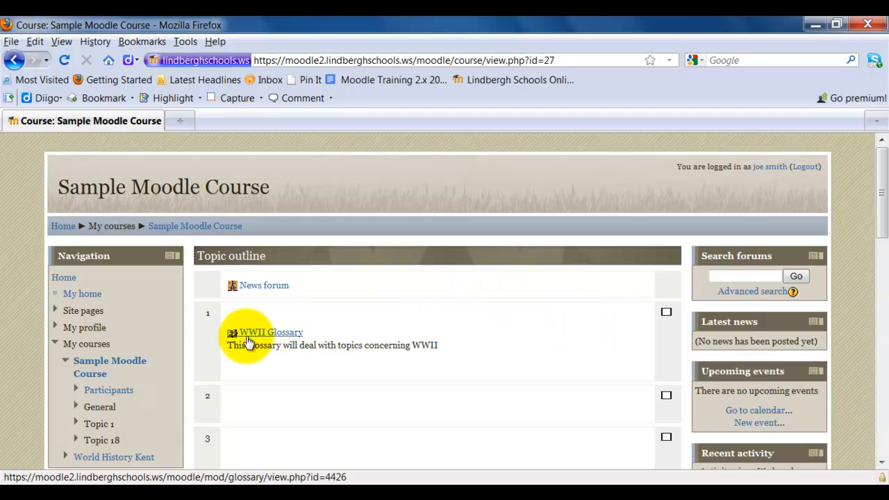
Step: As the student account, open the WWII Glossary from Topic 1 on the course page
click(270, 332)
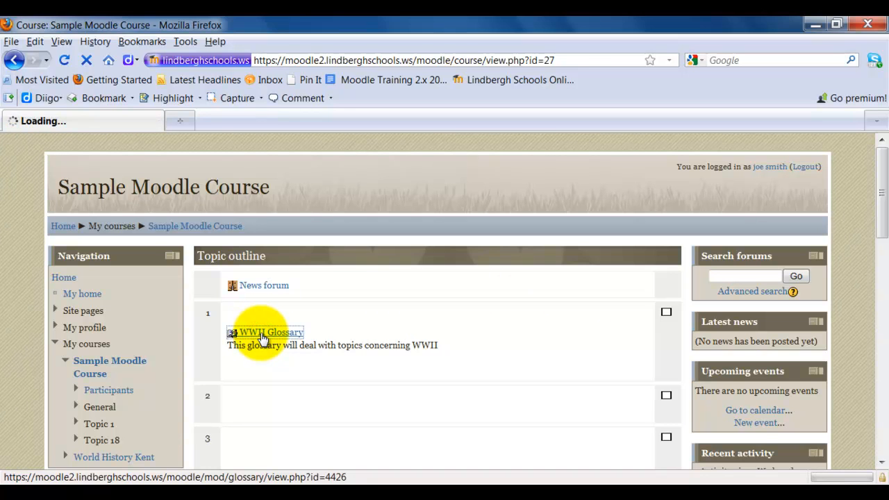
click(271, 332)
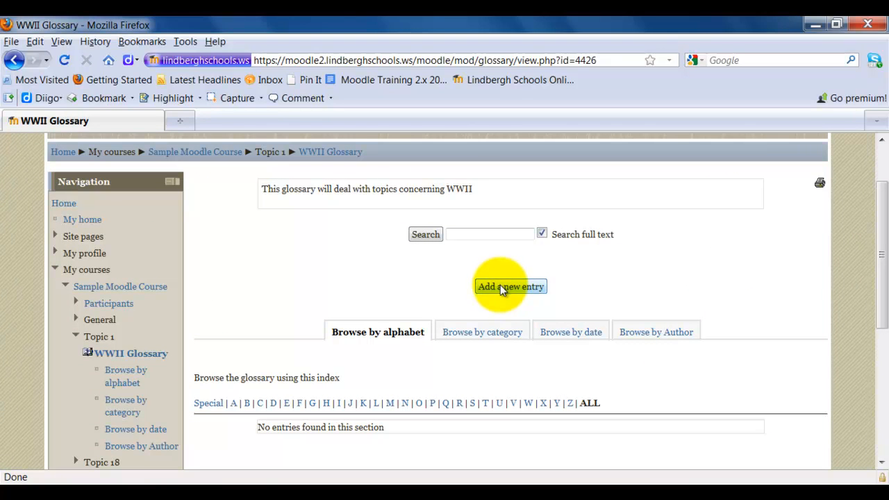
Step: Add a new glossary entry with concept 'D-Day' in the Battles category
click(510, 286)
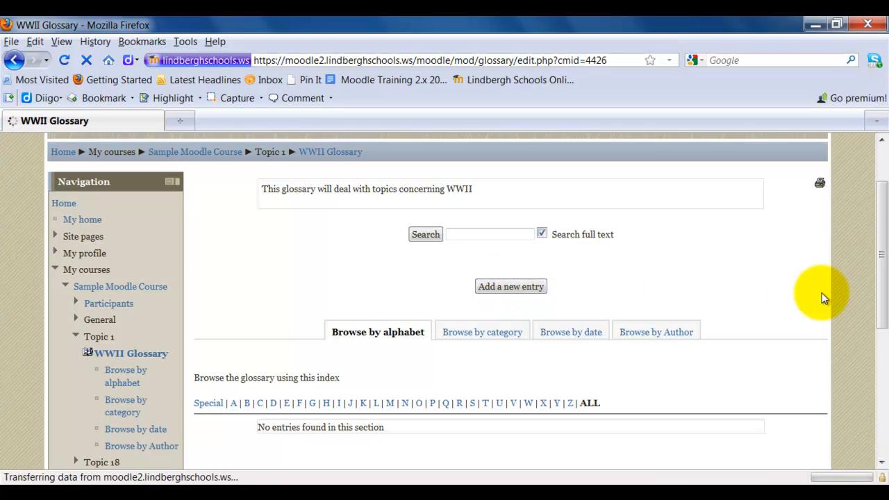
click(510, 286)
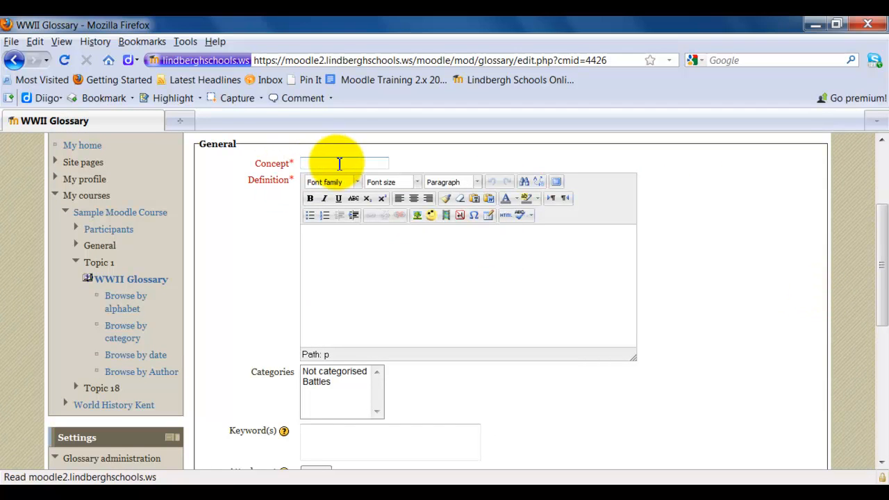
text(D)
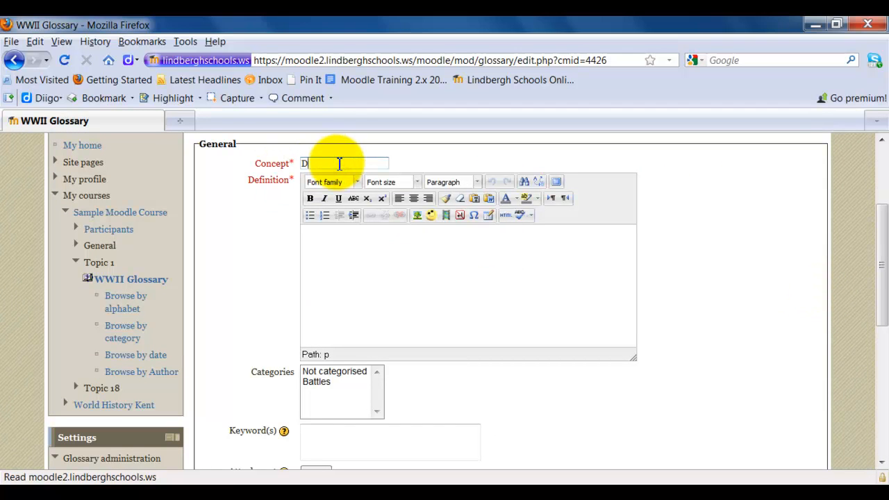
text(-Day)
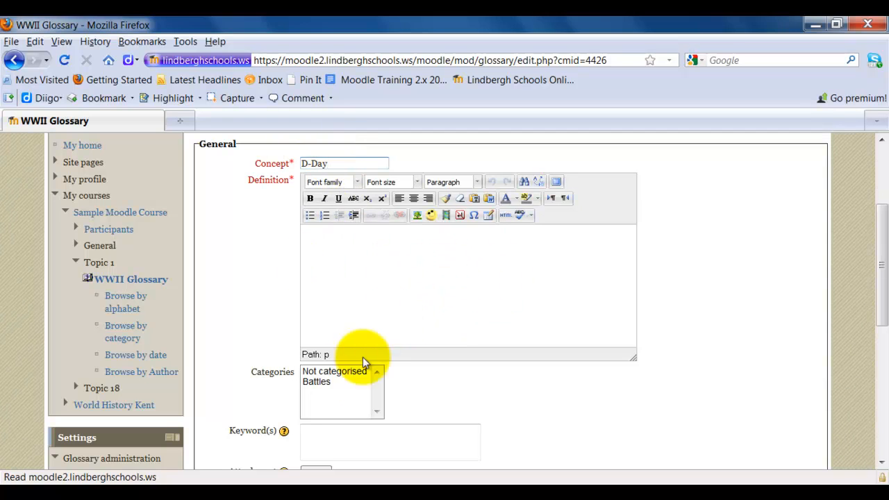
click(317, 381)
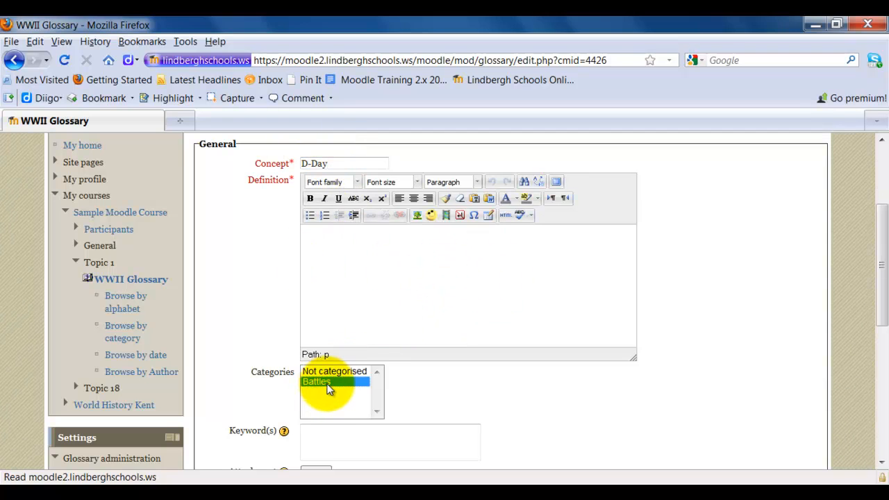
click(326, 382)
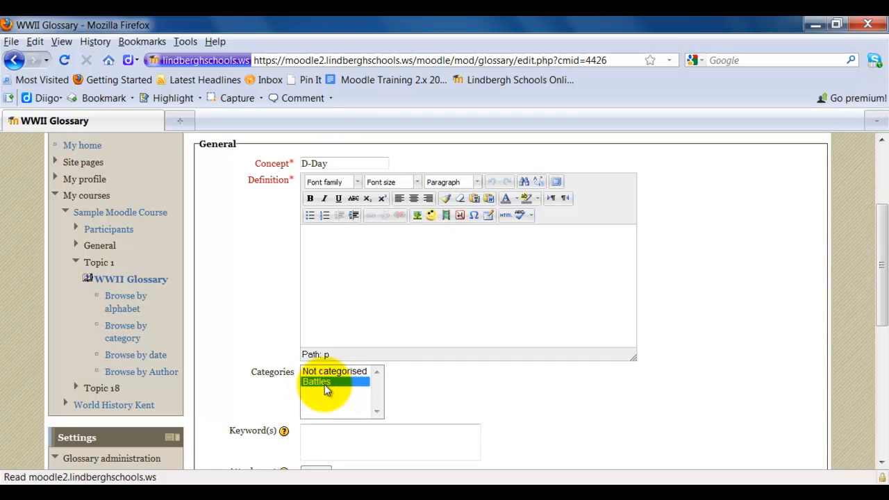
Step: Write the placeholder definition 'Text goes here'
click(316, 381)
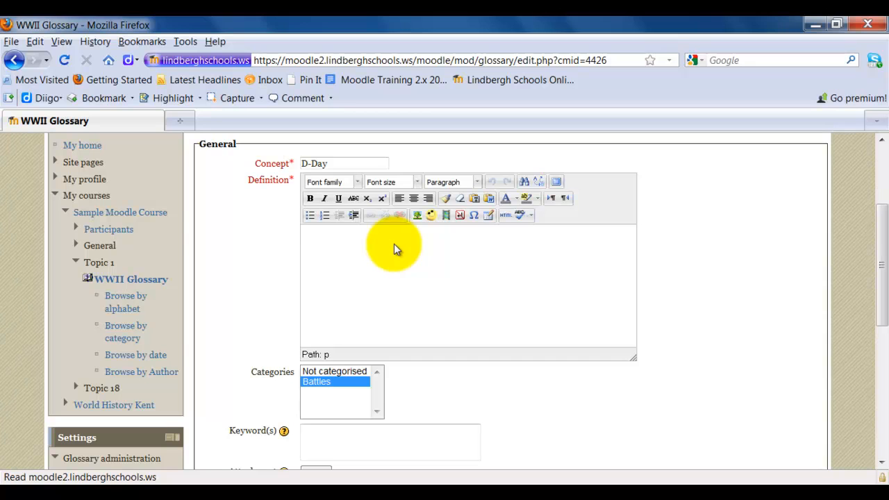
text(Te)
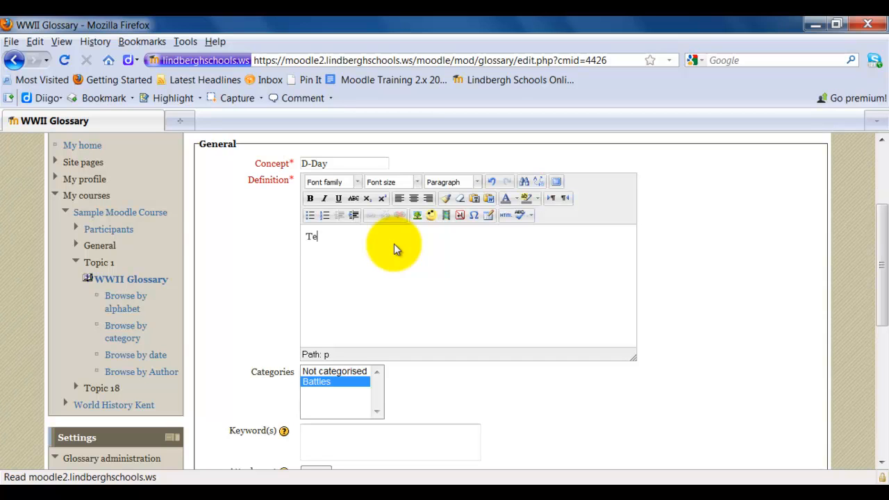
text(xt goes)
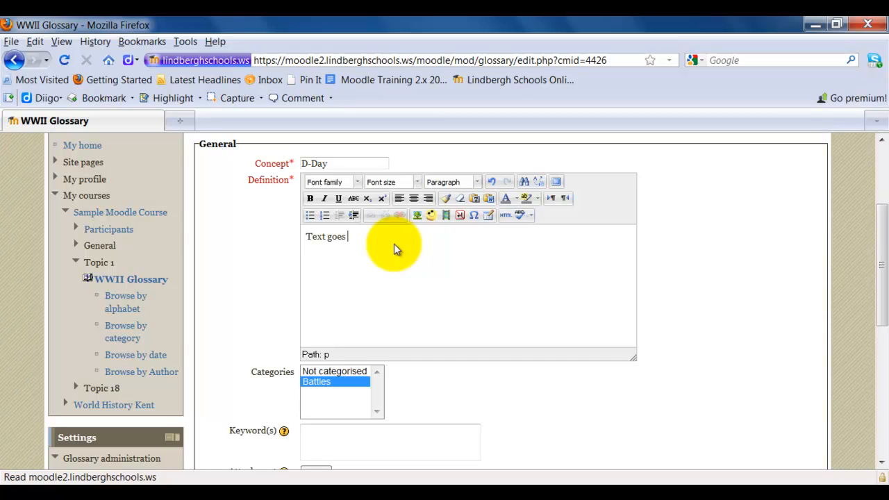
text(here)
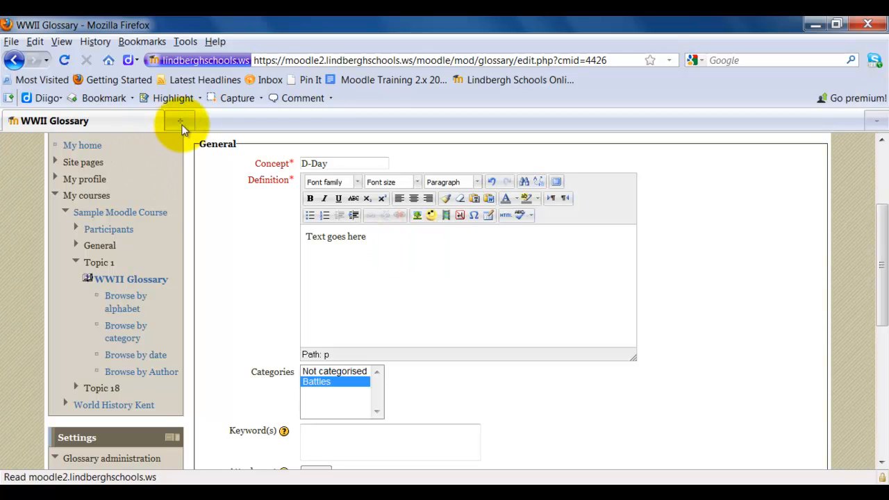
click(180, 120)
text(d-day)
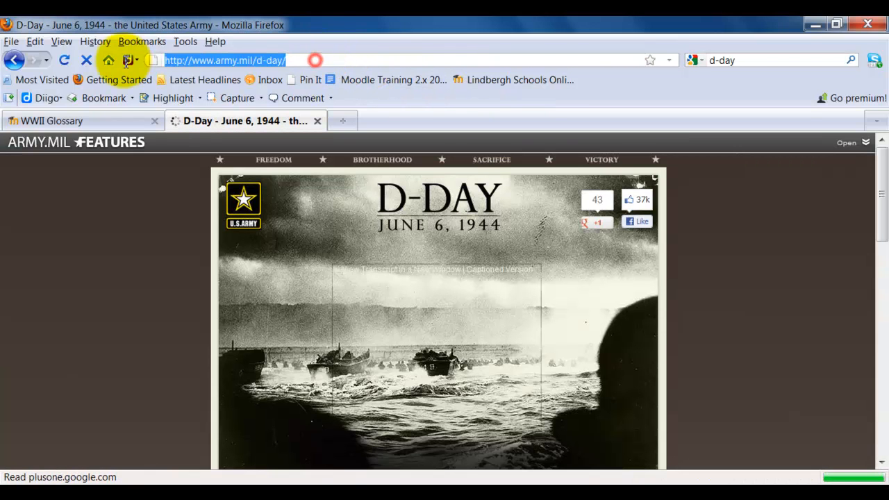
Step: Copy the army.mil/d-day address and link the definition word 'here' to it
right_click(224, 60)
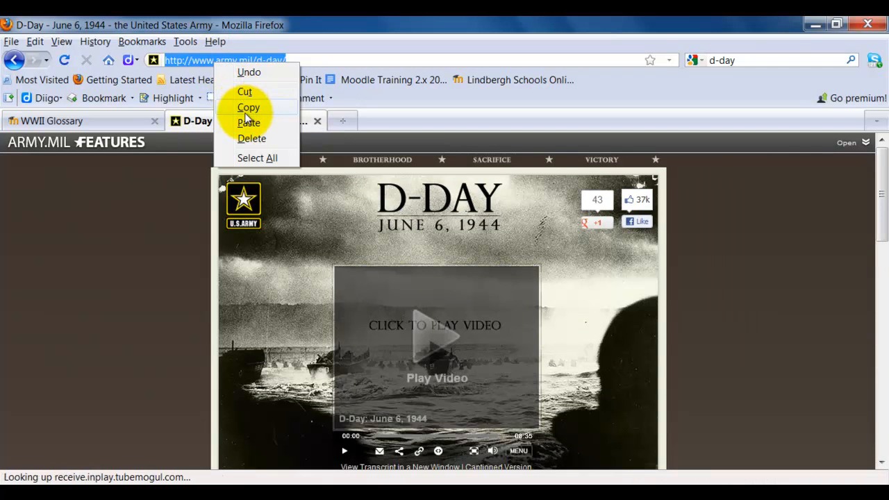
click(52, 120)
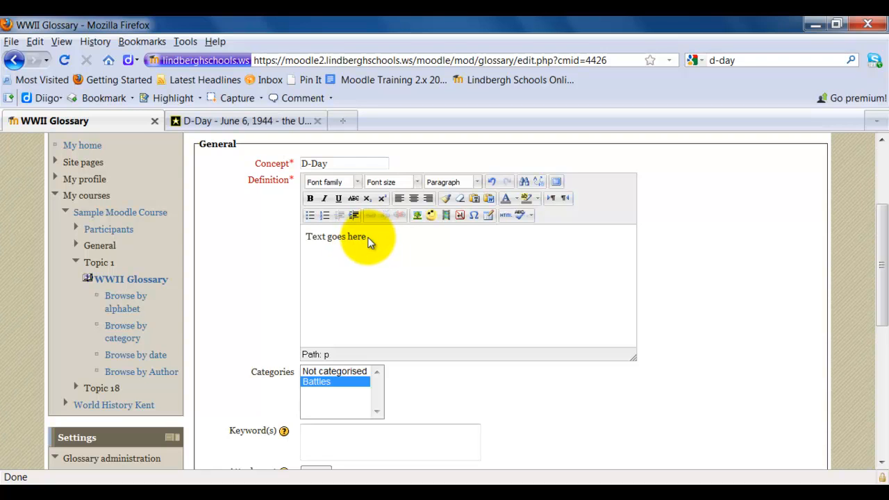
double_click(356, 236)
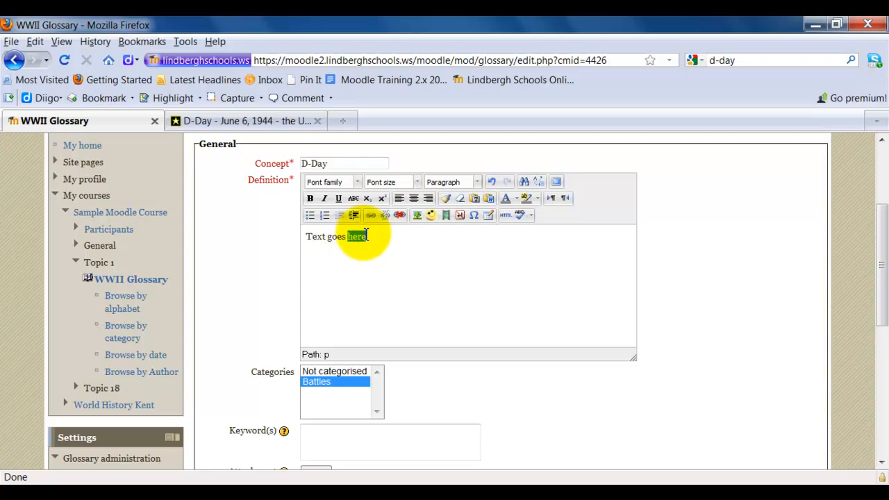
click(370, 214)
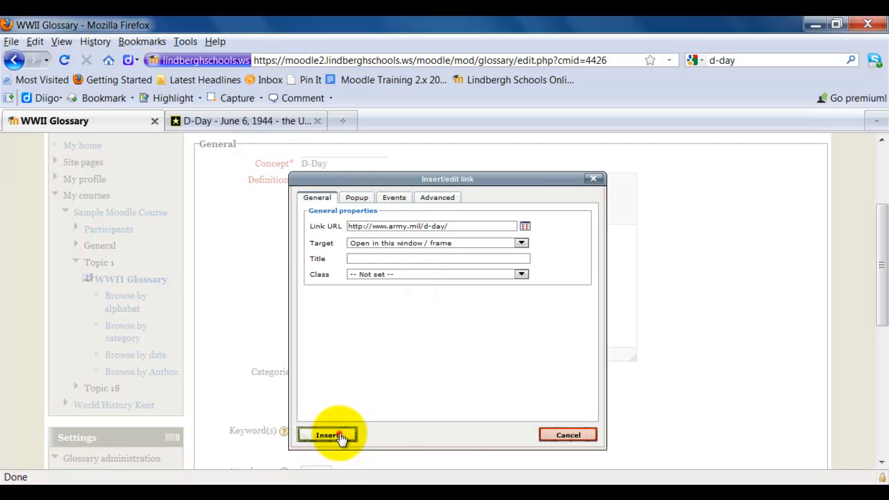
click(328, 434)
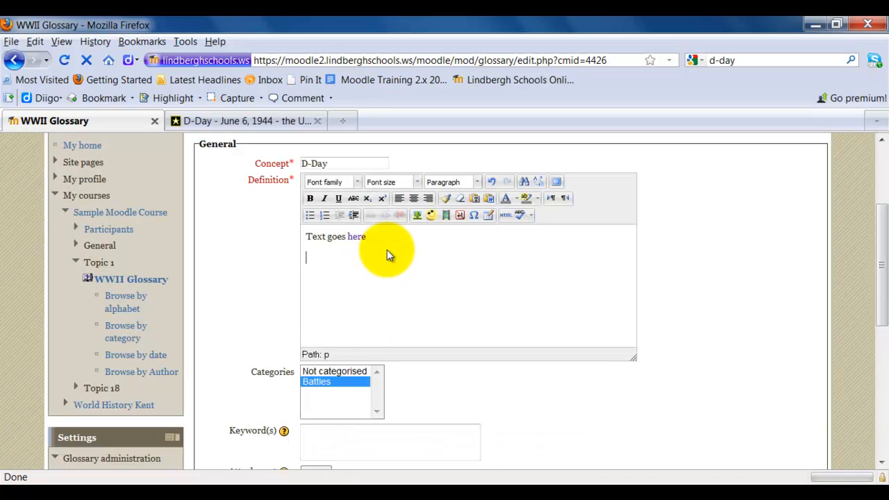
Step: Search 'youtube d day', open the D-Day 6/6/44 video, and get its embed code
click(246, 120)
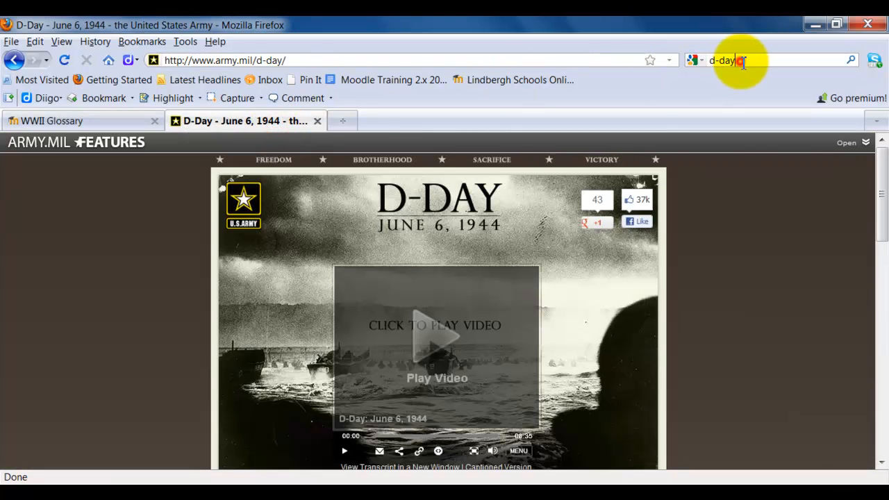
text(youtube d)
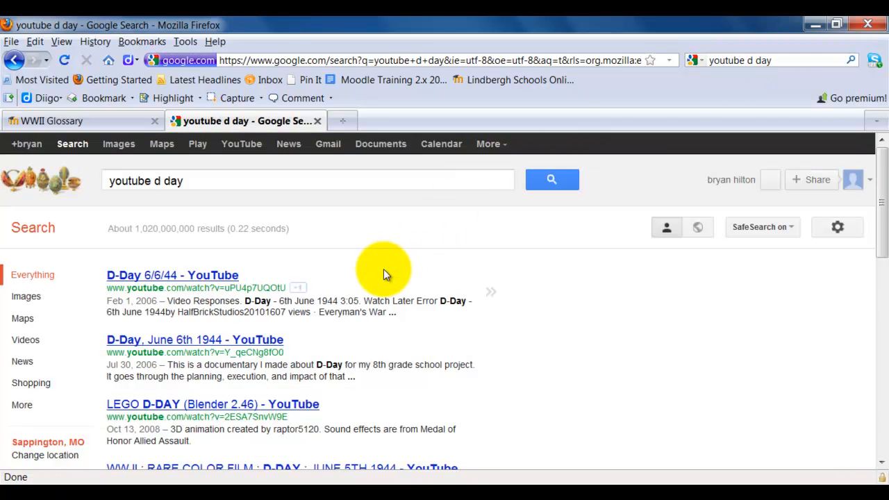
click(172, 275)
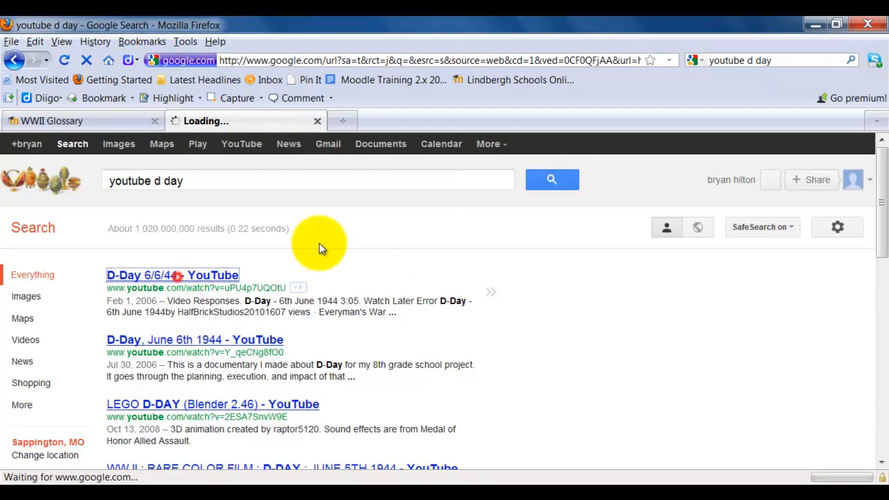
click(172, 275)
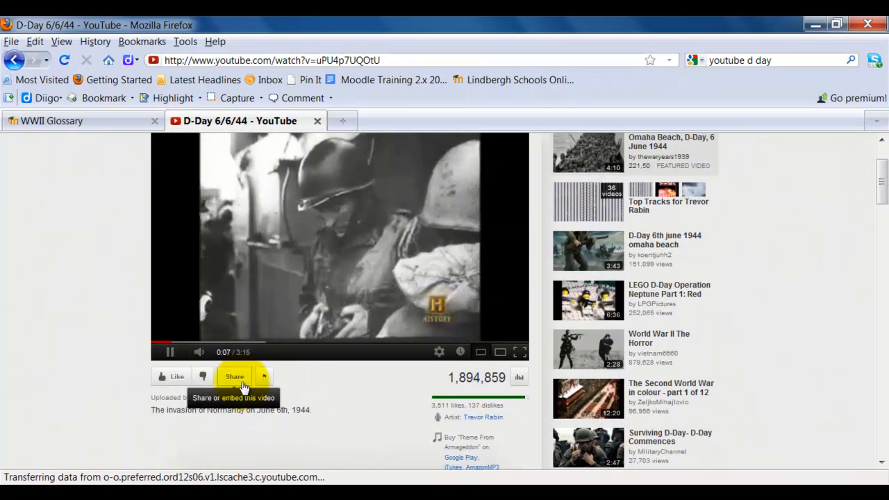
click(234, 377)
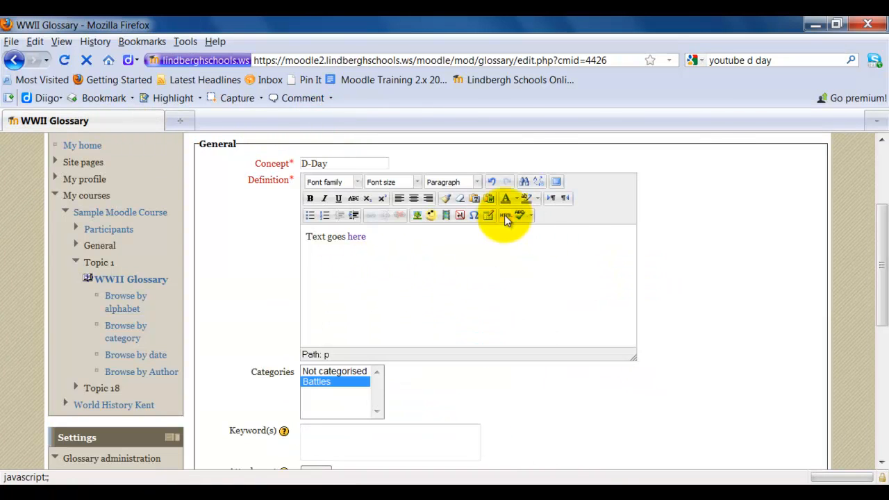
Step: Paste the D-Day 6/6/44 embed code into the definition's HTML source
click(505, 215)
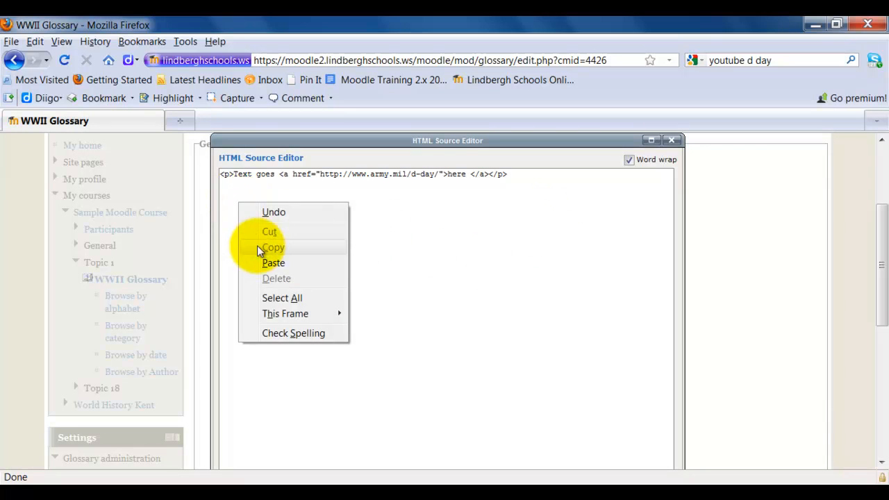
click(272, 263)
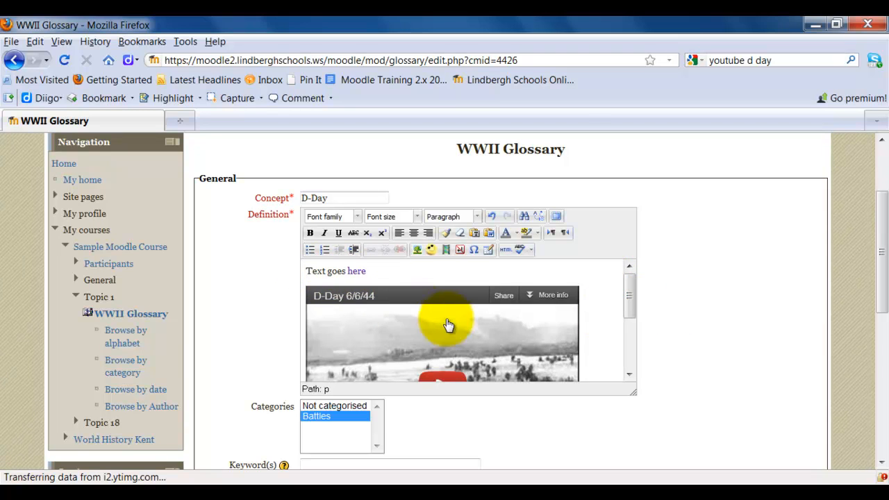
mouse_move(677, 358)
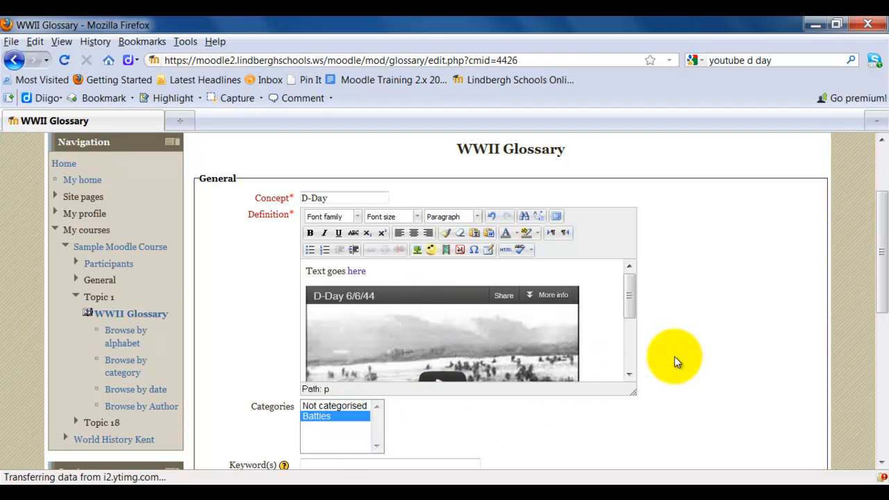
mouse_move(748, 285)
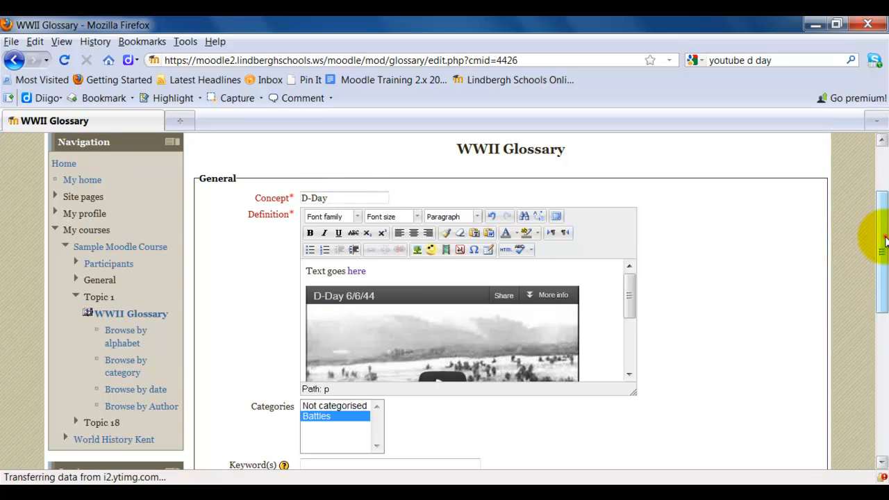
Step: Add keywords dday and wwii, enable automatic linking, and save the D-Day entry
scroll(down, 3)
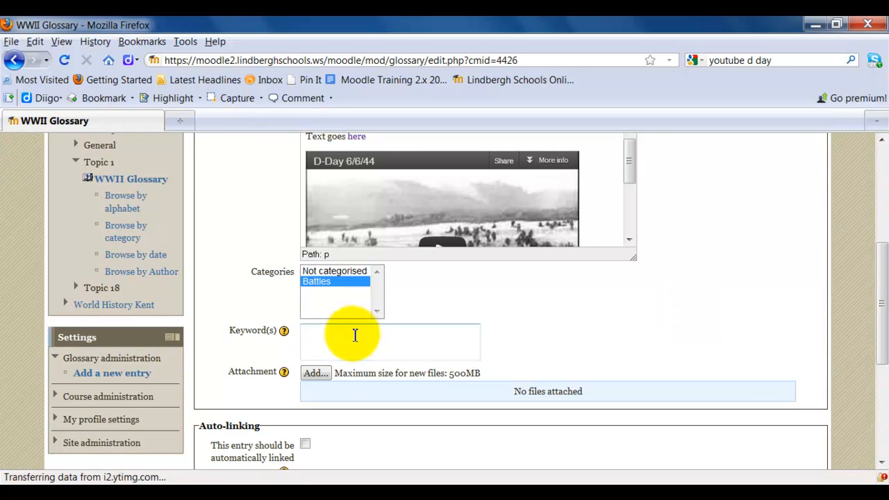
mouse_move(677, 340)
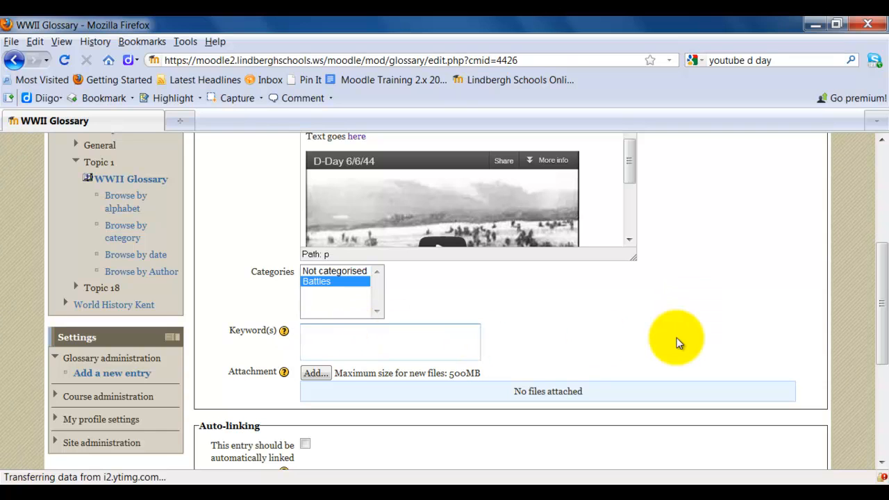
text(dday,)
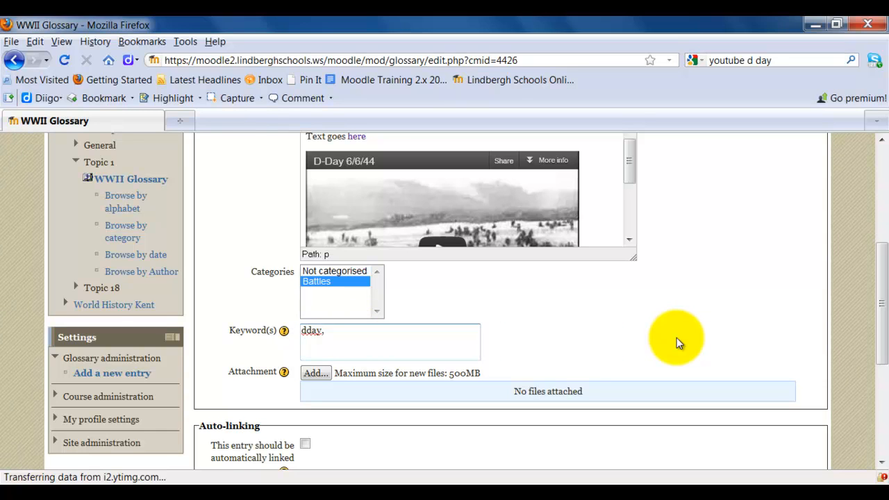
text(wwii)
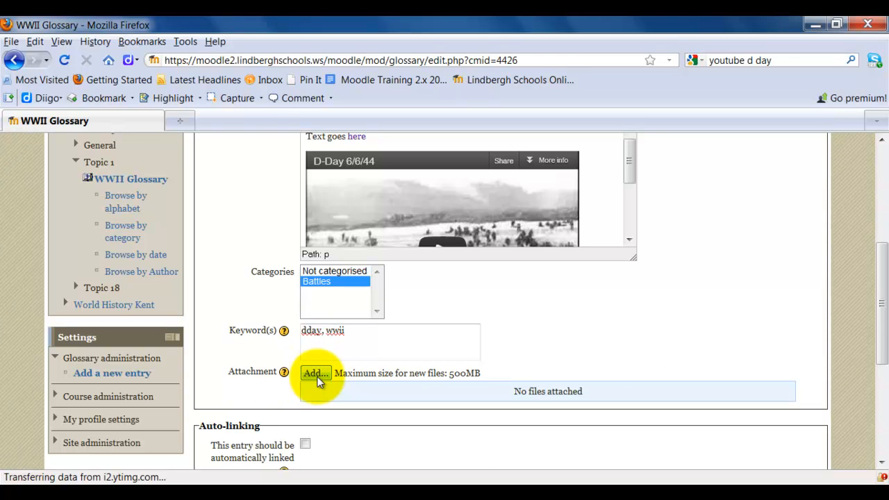
scroll(down, 3)
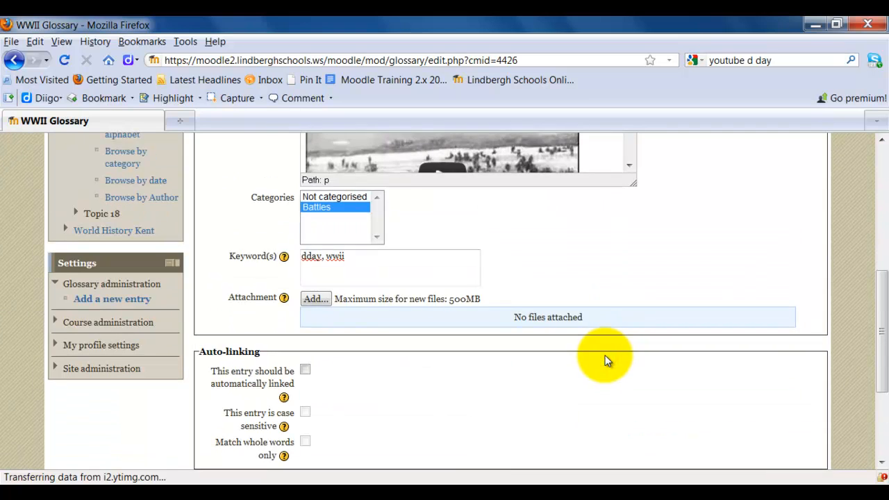
scroll(down, 3)
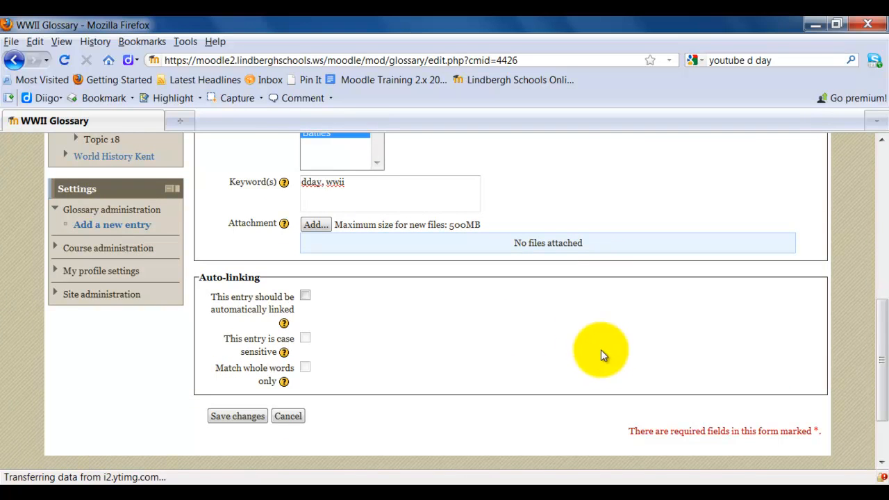
click(305, 295)
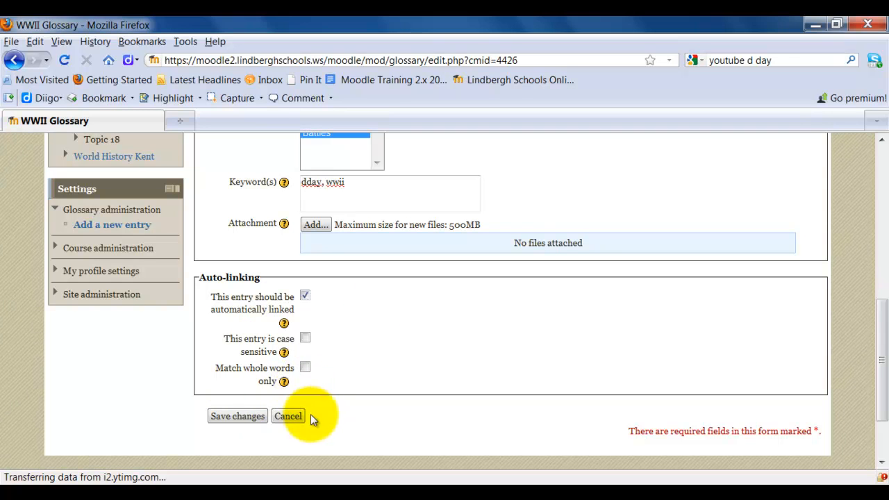
click(237, 415)
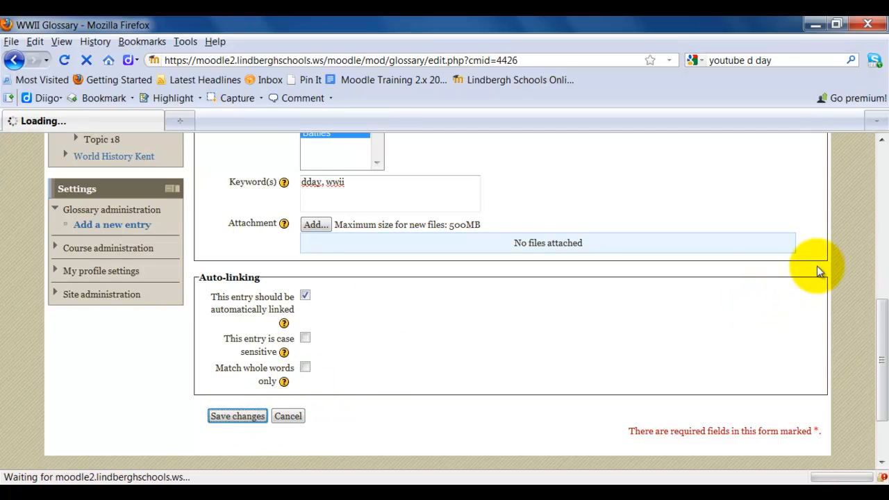
Step: Save the entry and filter the WWII Glossary to entries starting with D
click(236, 416)
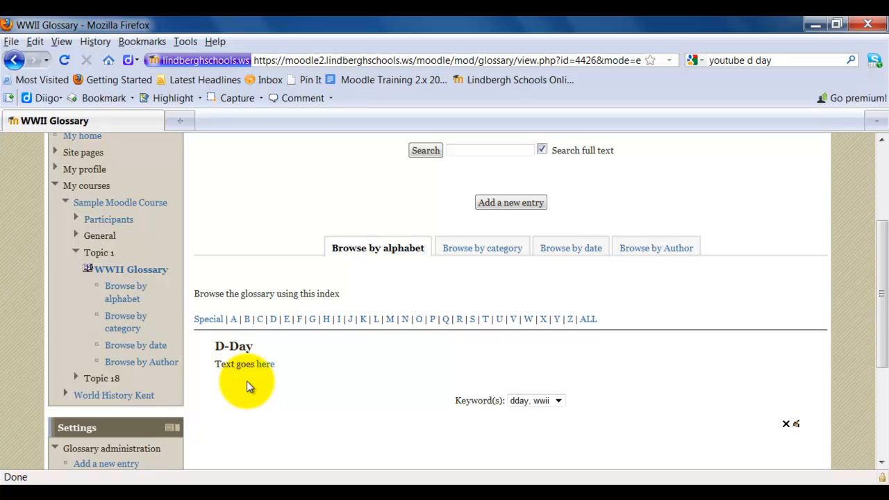
mouse_move(265, 364)
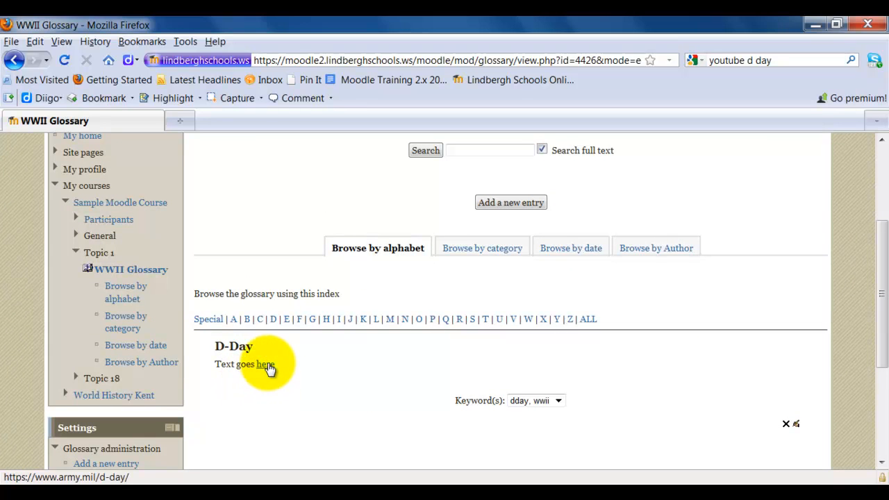
mouse_move(277, 364)
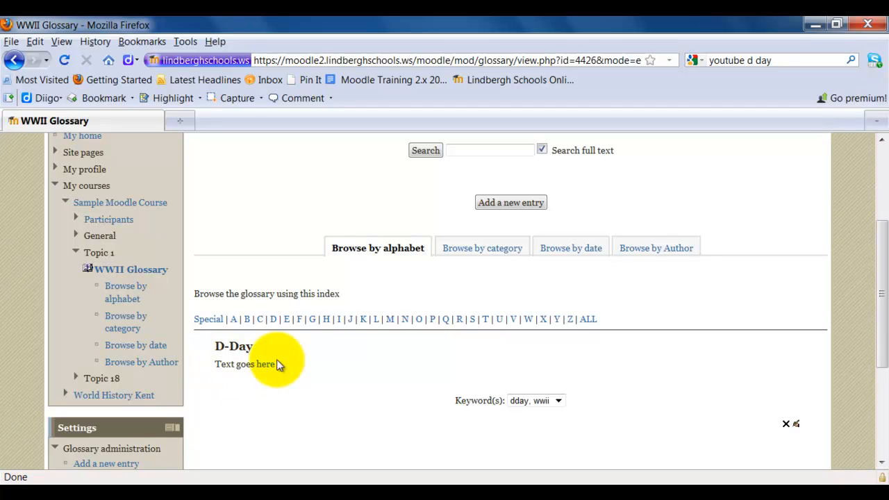
mouse_move(272, 319)
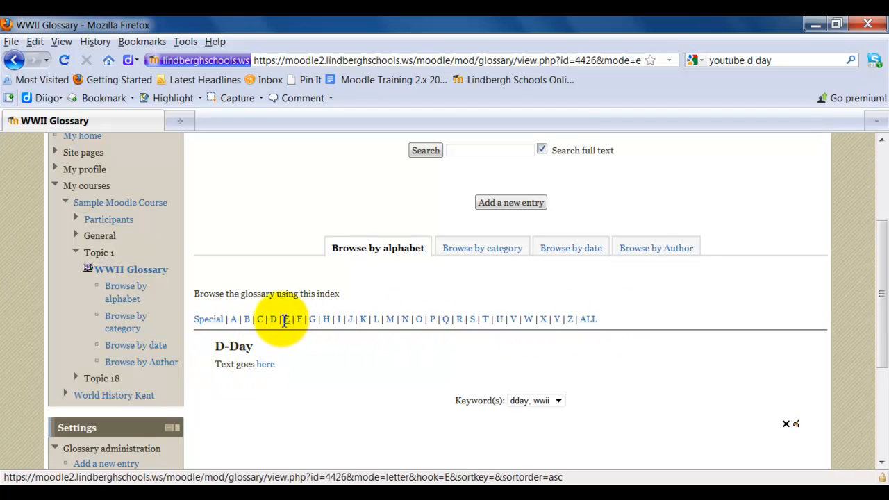
click(286, 319)
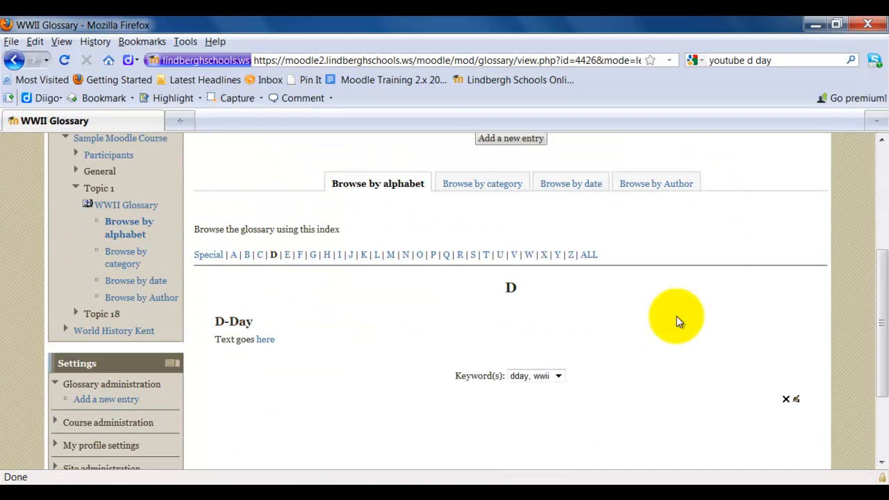
mouse_move(270, 333)
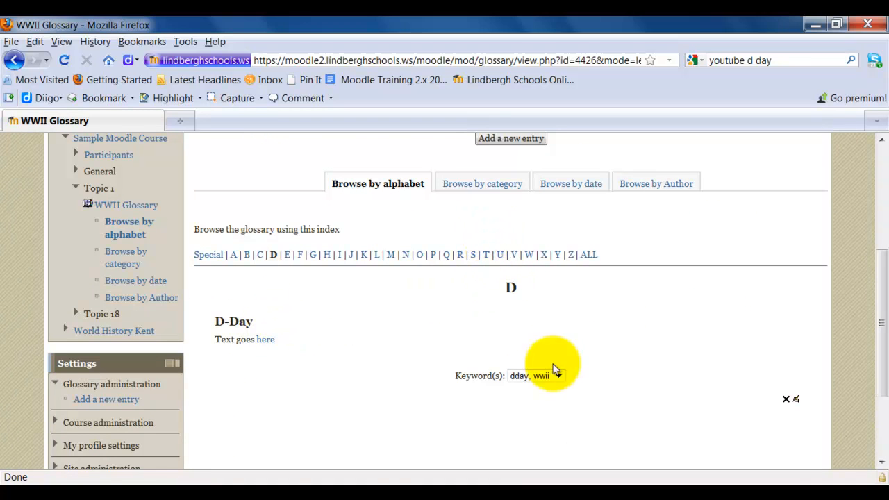
Step: Browse the glossary by category (Battles), by date, and by author joe smith
click(481, 183)
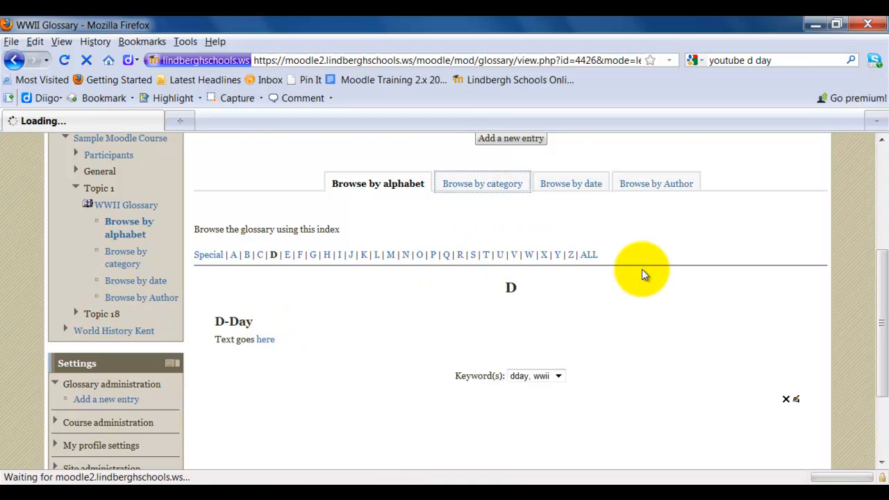
click(481, 183)
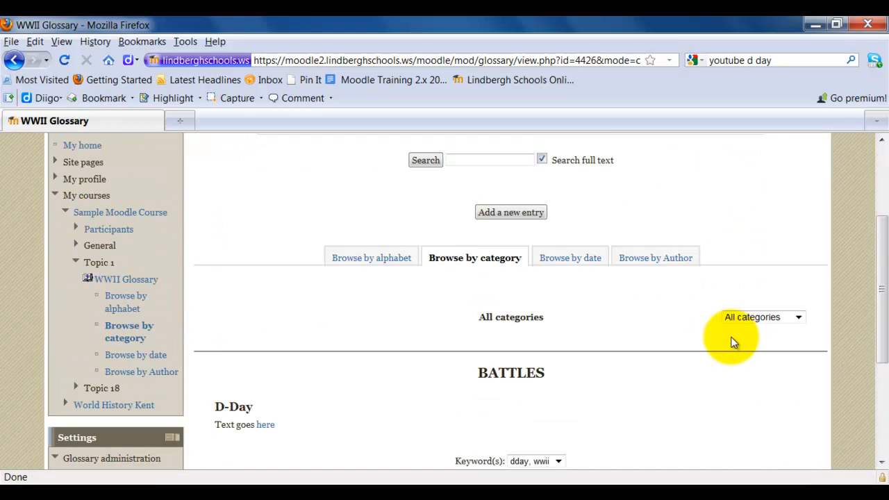
scroll(down, 3)
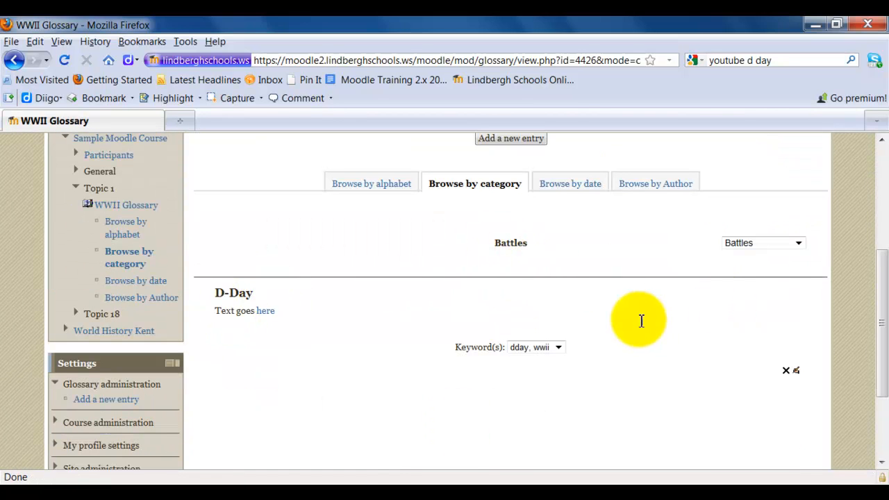
click(569, 184)
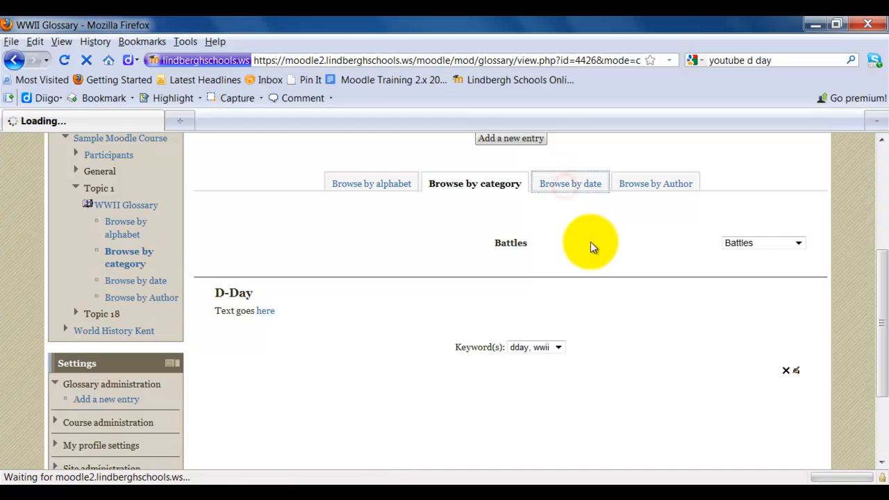
click(569, 183)
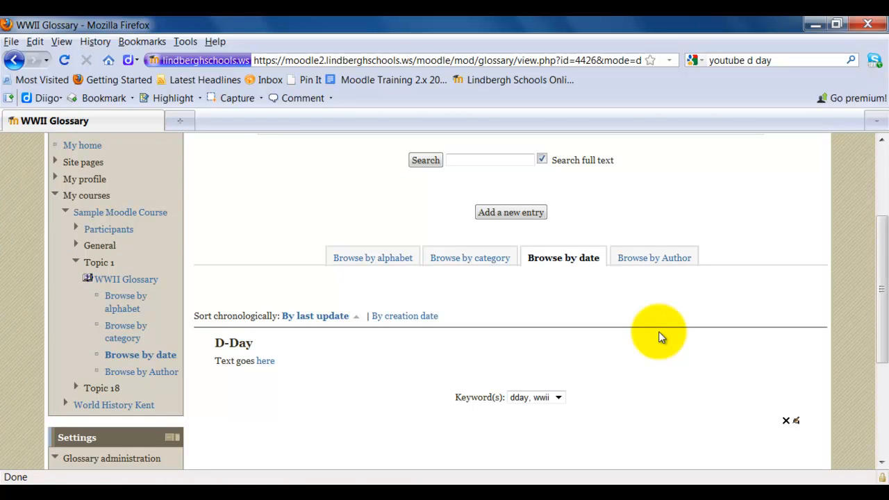
mouse_move(385, 331)
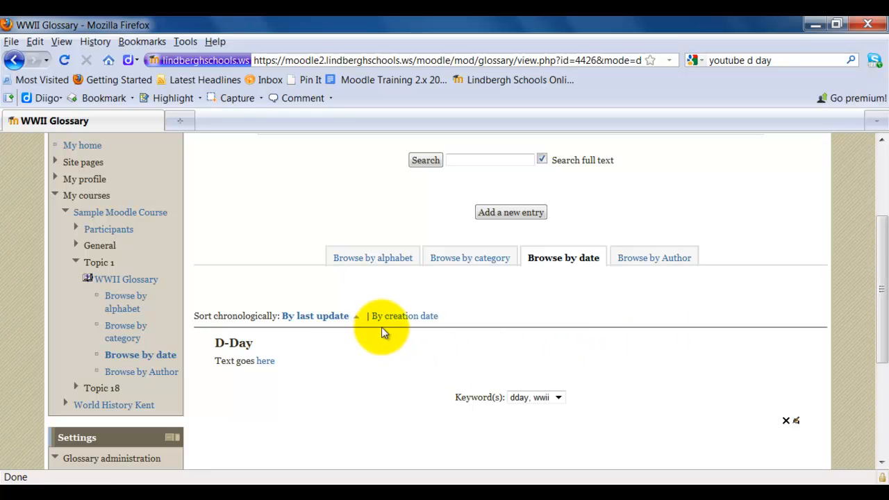
mouse_move(508, 297)
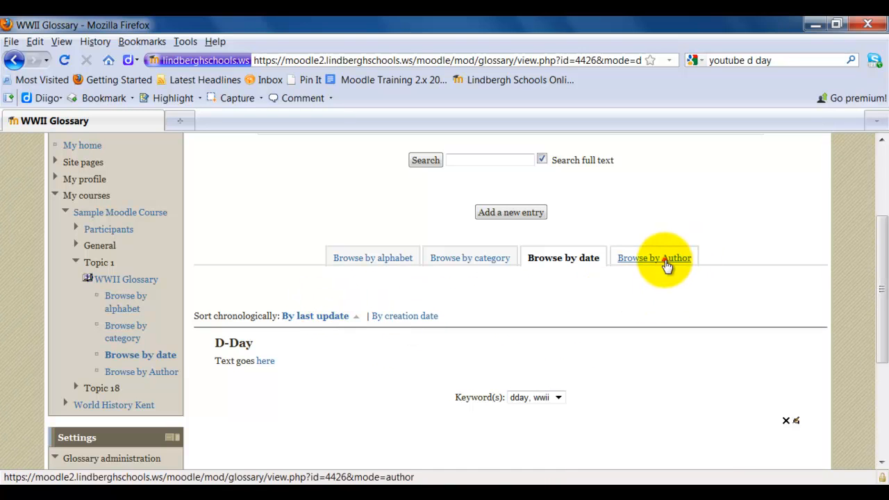
click(653, 257)
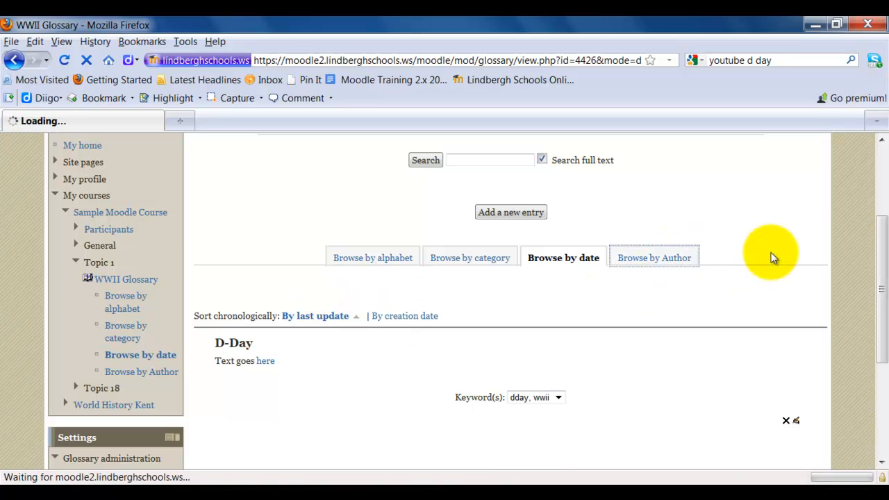
click(653, 258)
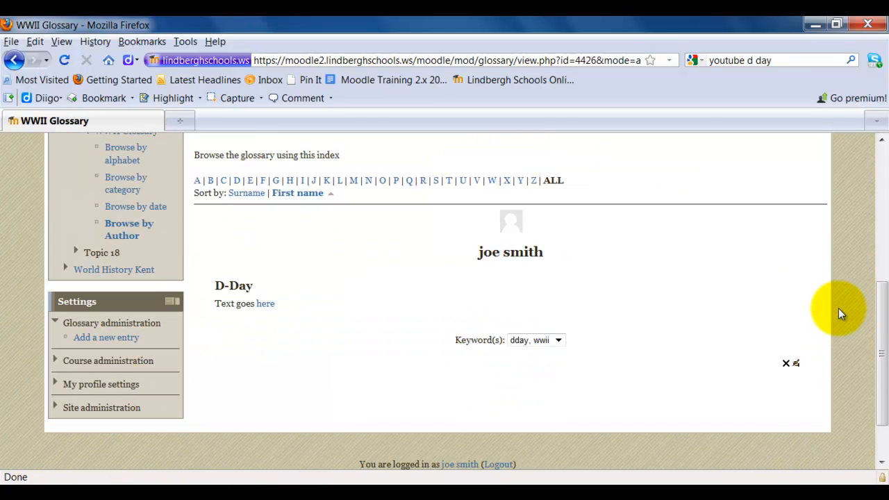
mouse_move(327, 300)
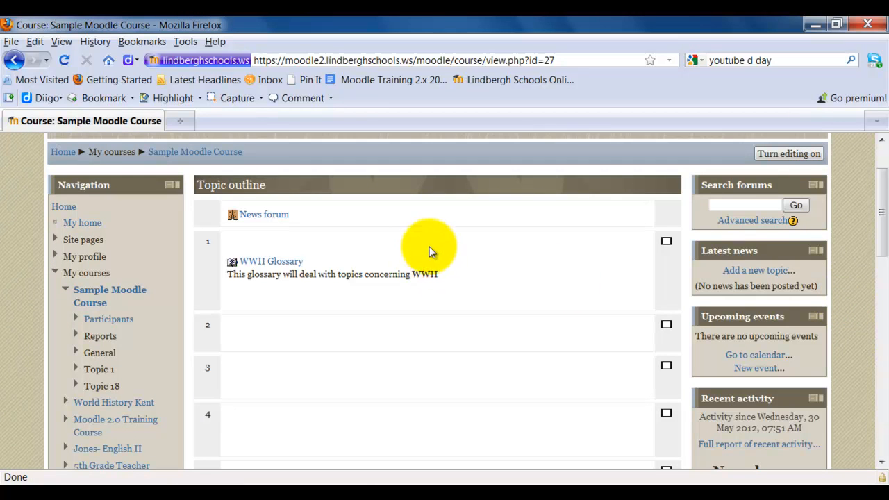
mouse_move(330, 260)
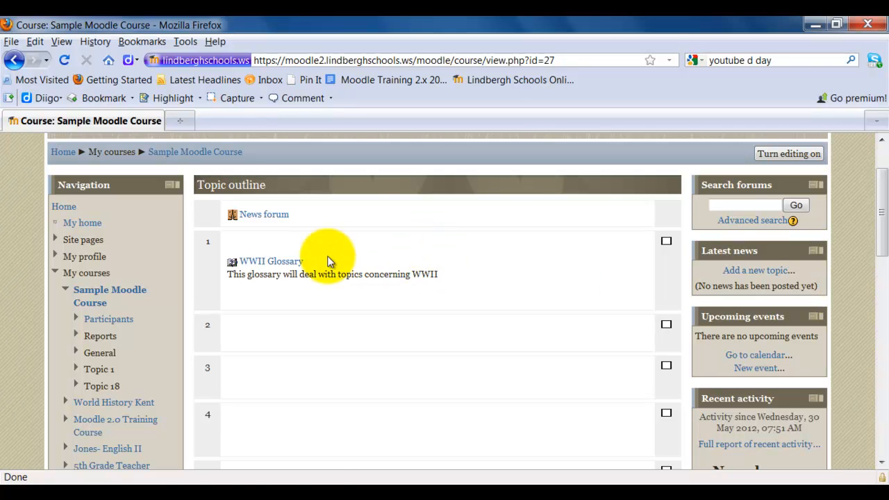
Step: Open the WWII Glossary from the course and rate the D-Day entry 100
click(270, 261)
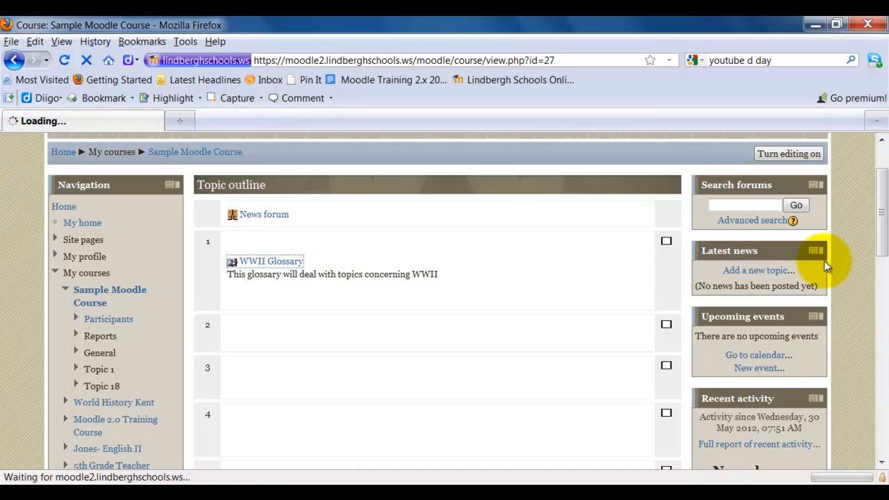
click(270, 261)
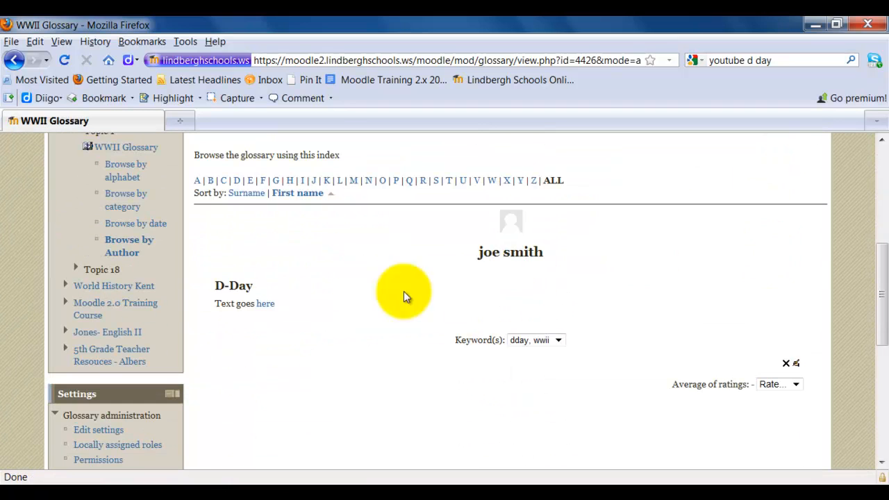
mouse_move(290, 281)
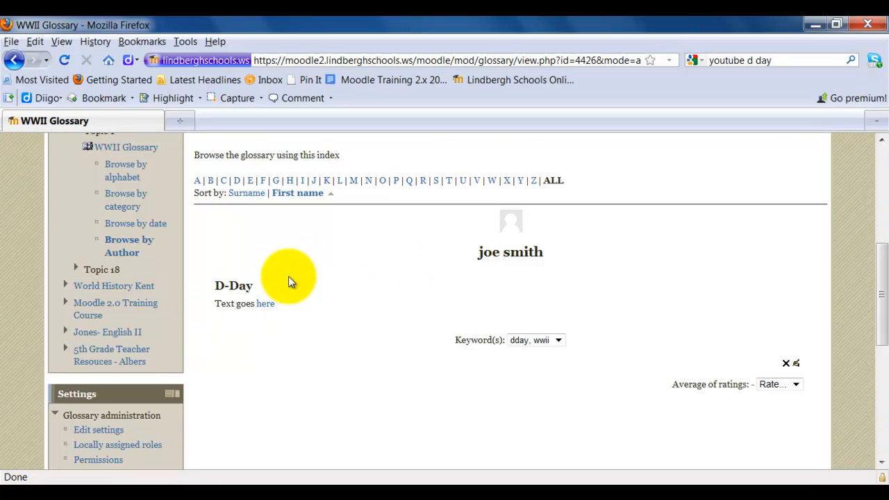
mouse_move(809, 396)
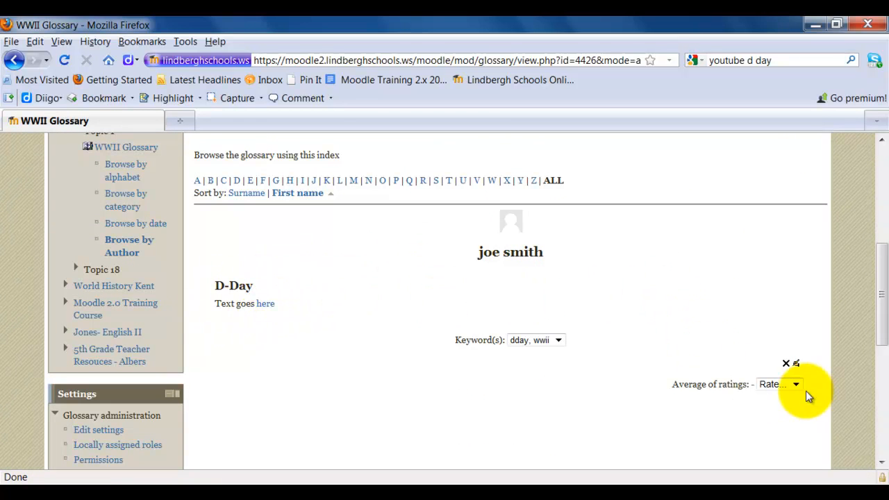
click(797, 384)
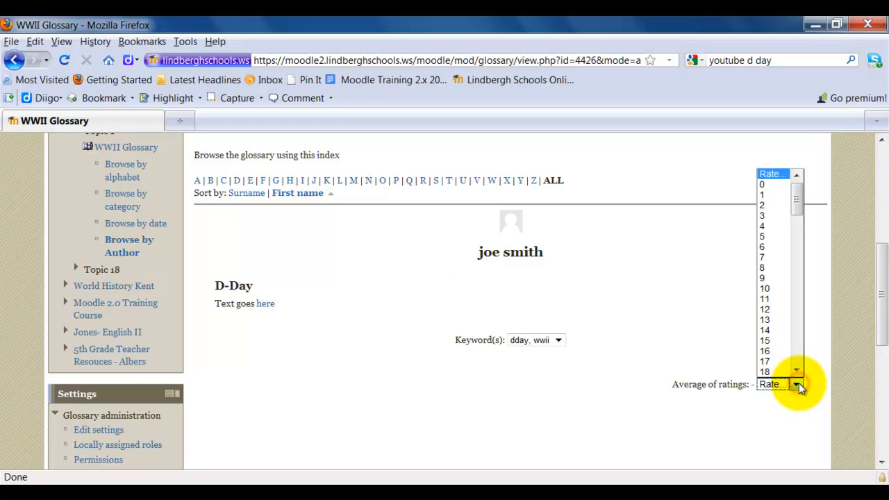
scroll(down, 3)
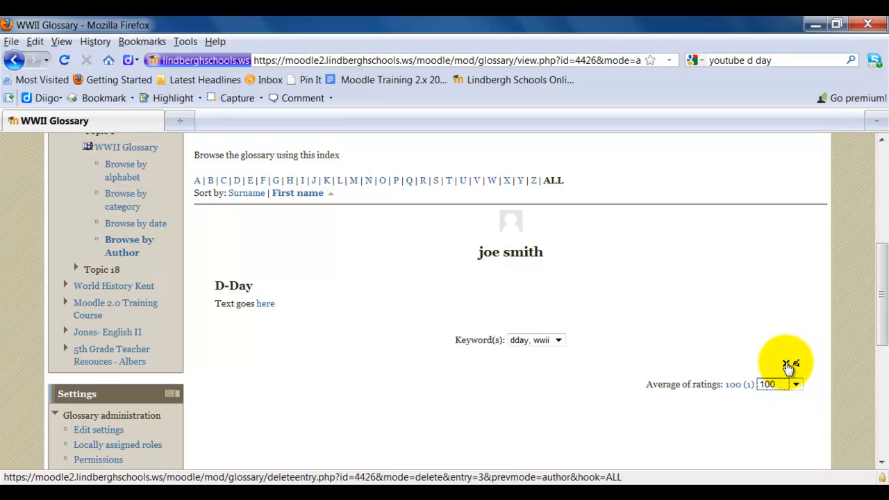
mouse_move(788, 367)
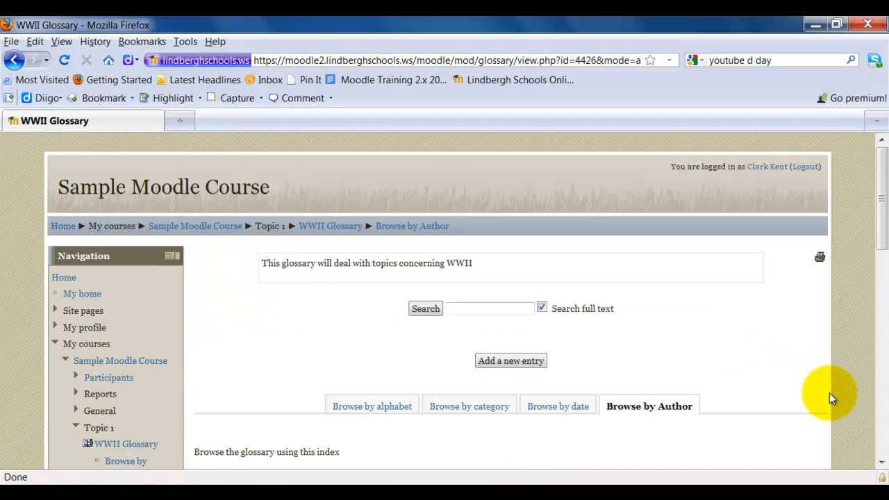
Step: Return to the Sample Moodle Course page and turn editing on
click(194, 225)
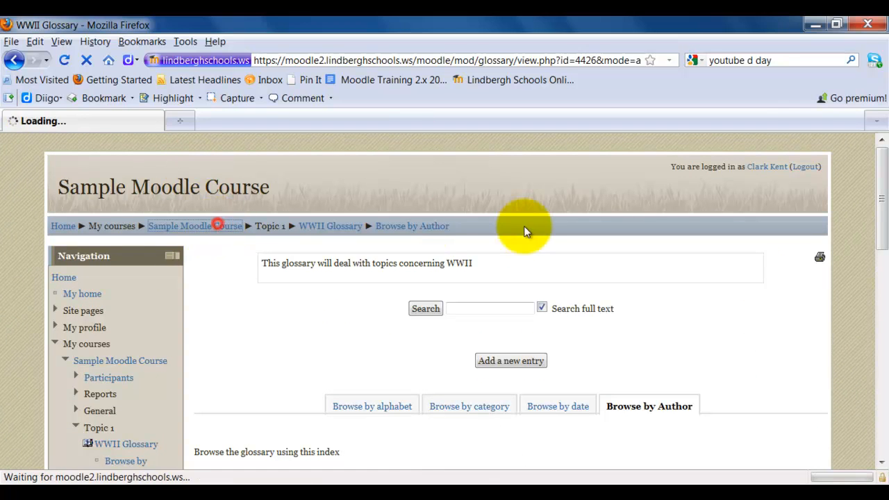
click(179, 226)
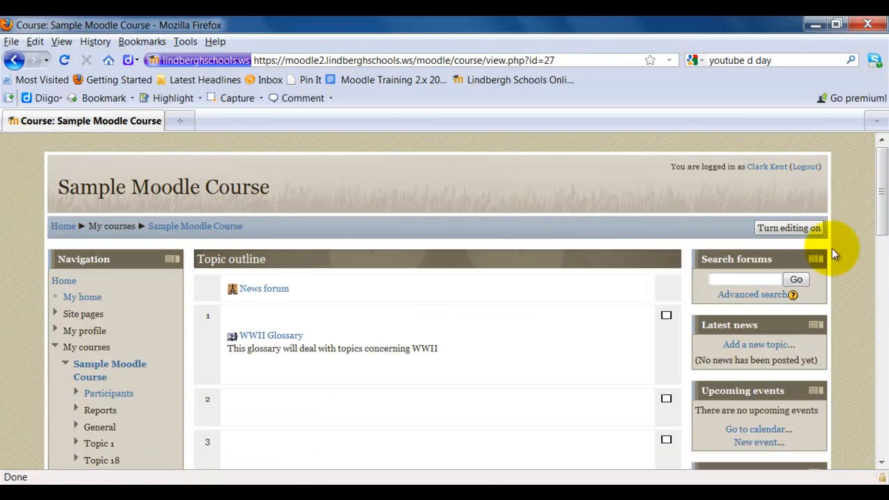
scroll(down, 3)
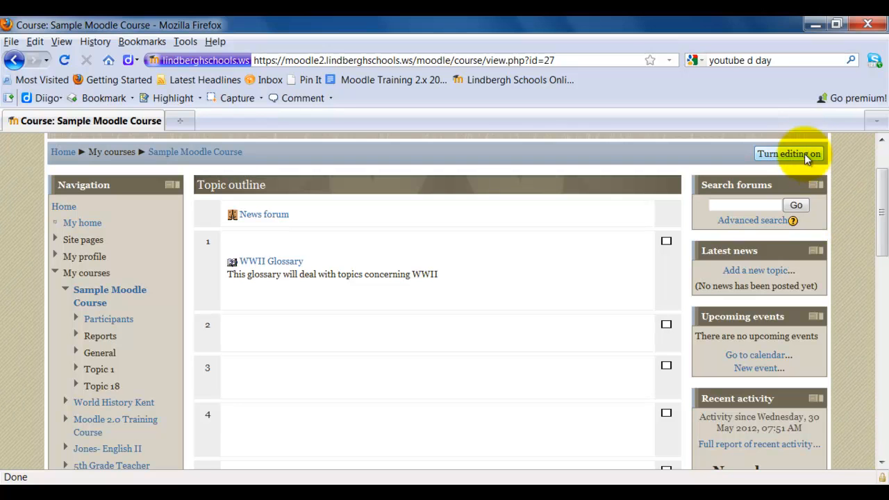
click(788, 154)
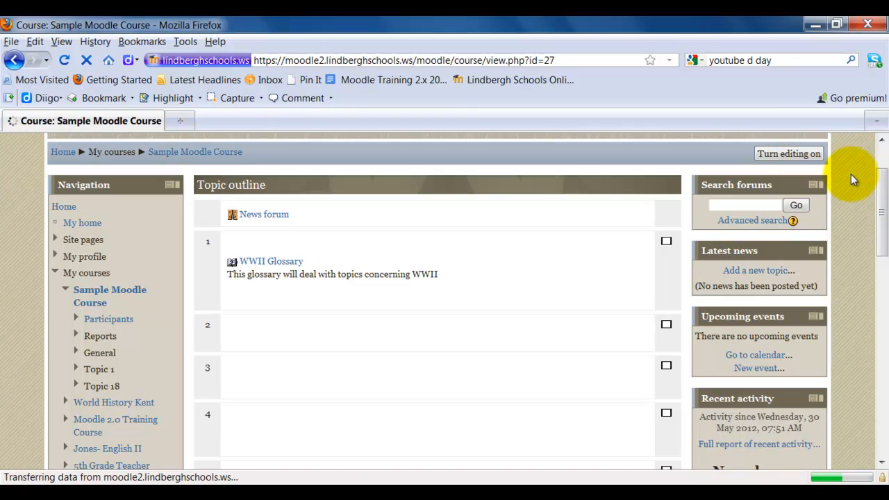
click(788, 153)
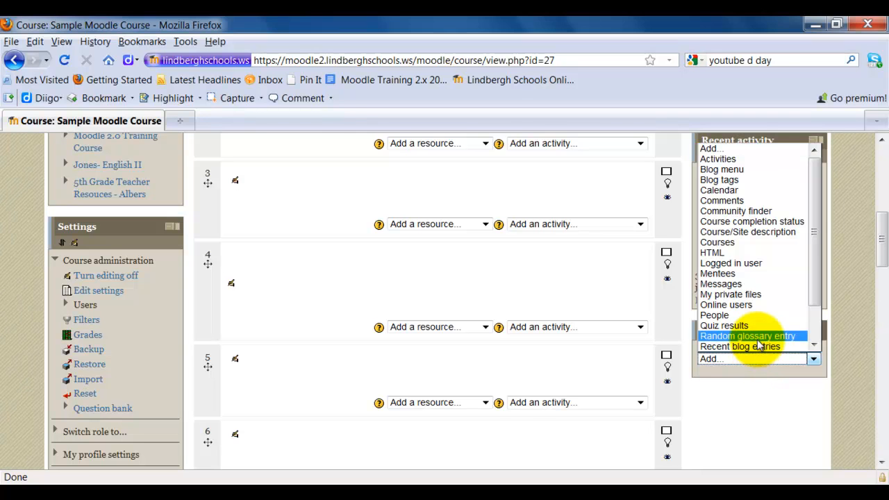
Step: Add a Random glossary entry block to the right column
click(748, 335)
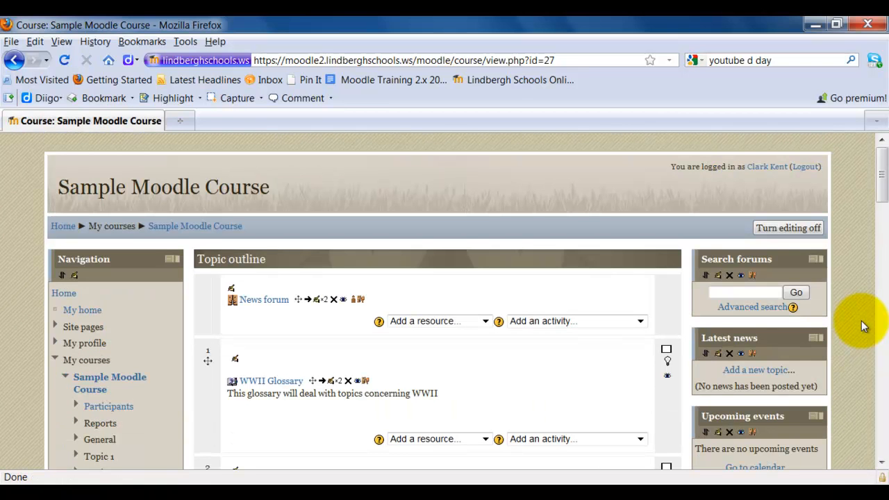
scroll(down, 3)
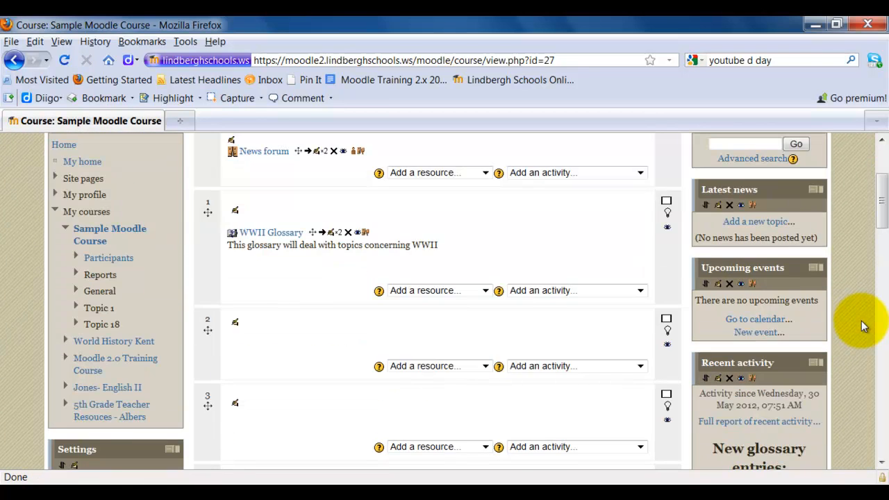
scroll(down, 3)
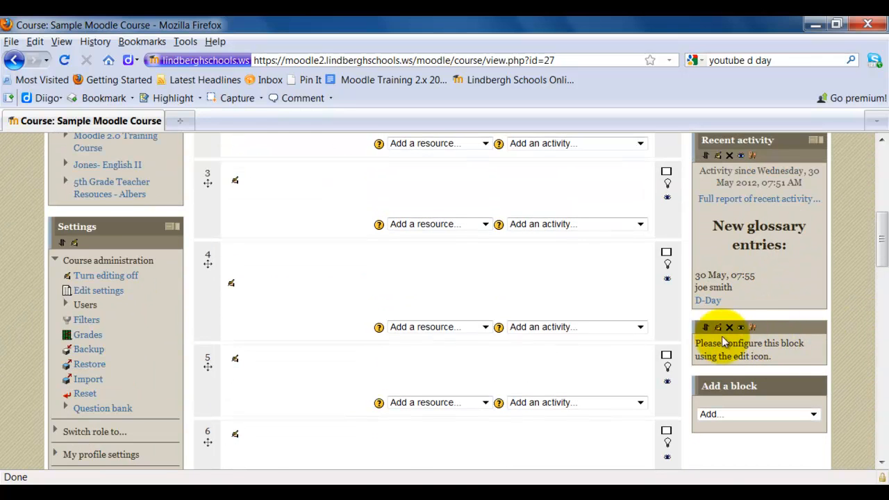
click(717, 327)
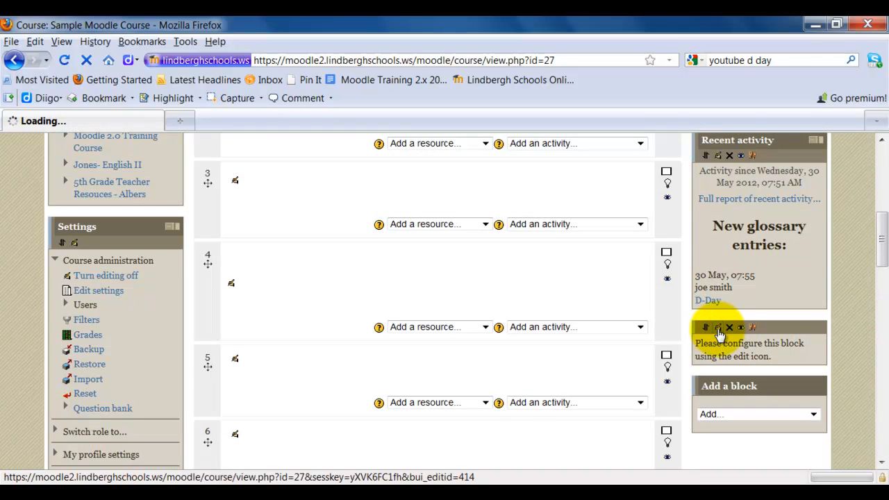
Step: Title the block 'WWII Glossary', keep entries chosen at random, and save the settings
click(717, 327)
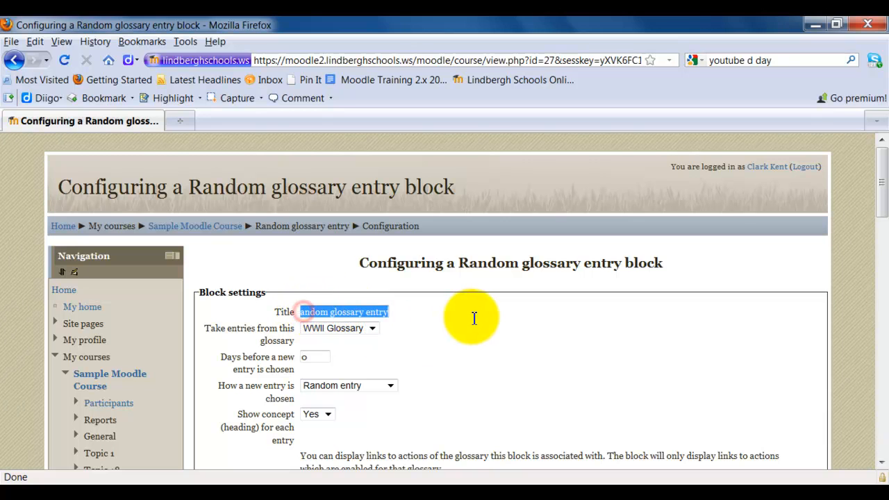
text(WWII)
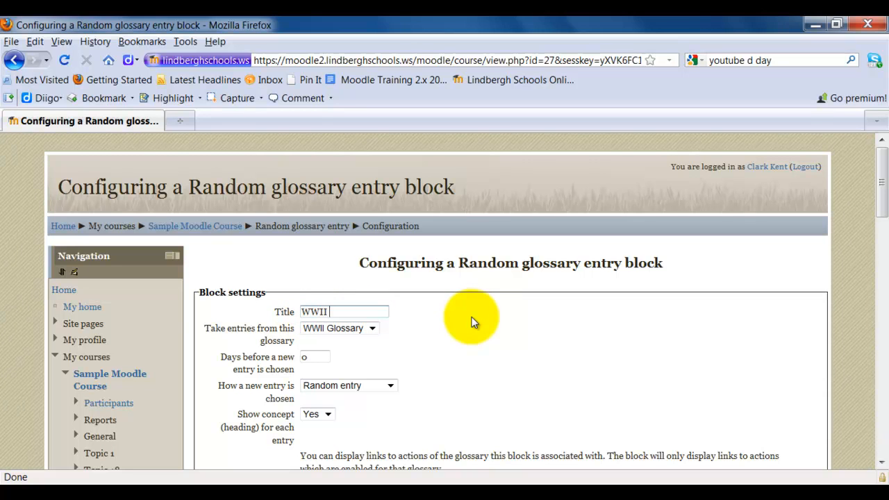
text(Glossary)
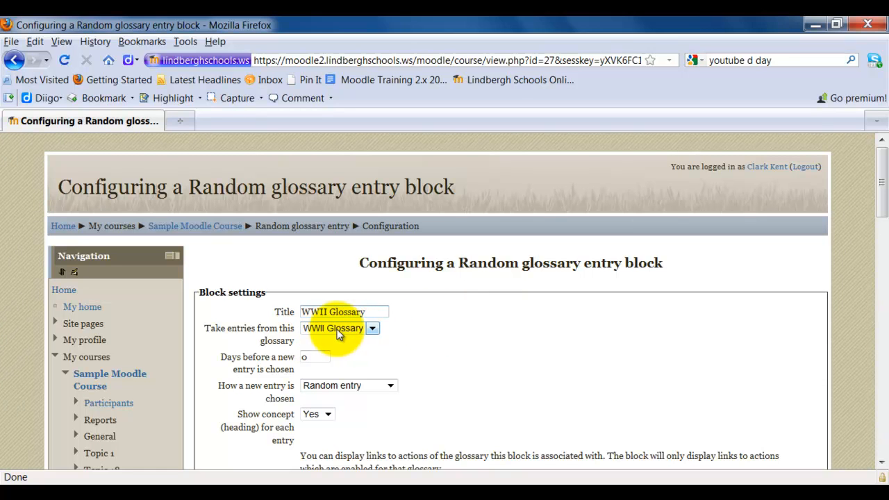
scroll(down, 3)
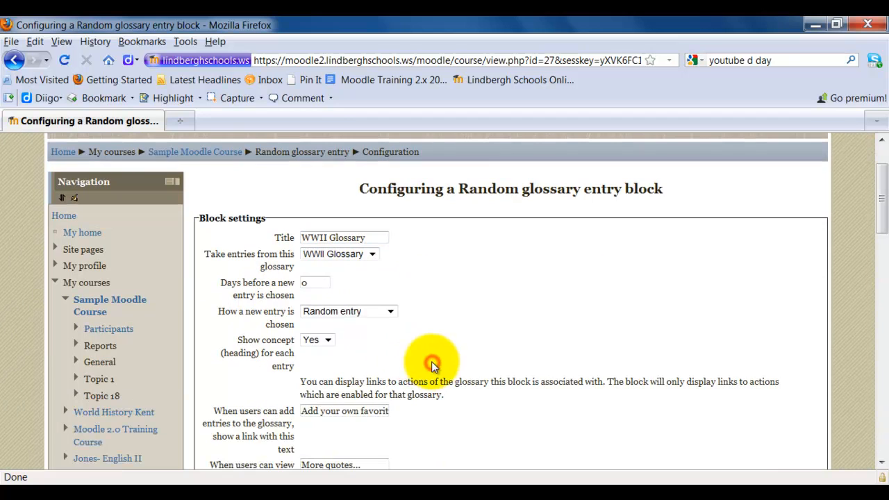
mouse_move(302, 292)
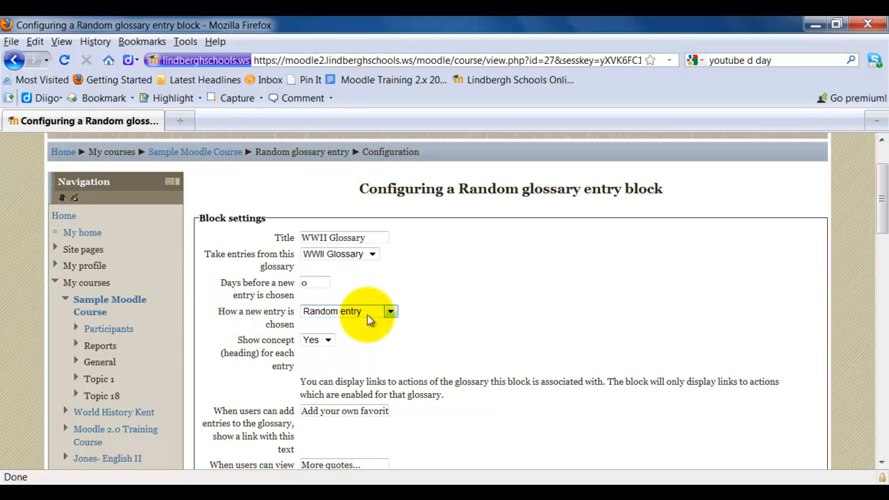
click(349, 311)
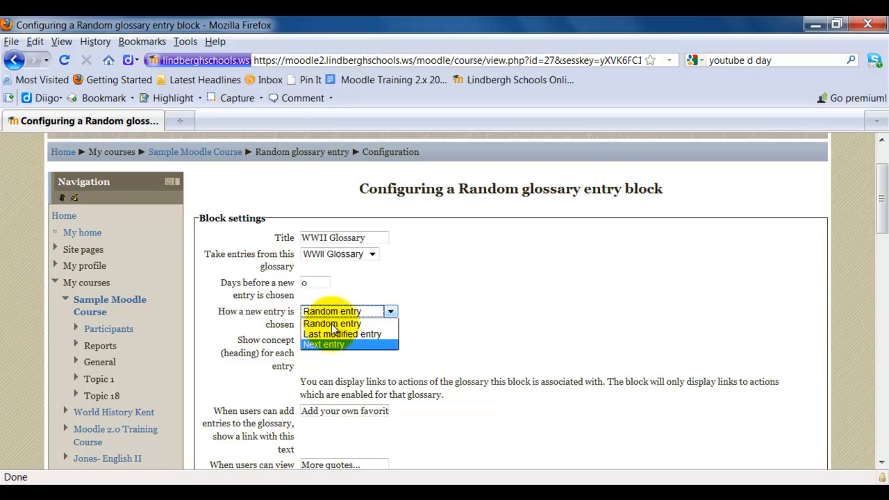
click(332, 324)
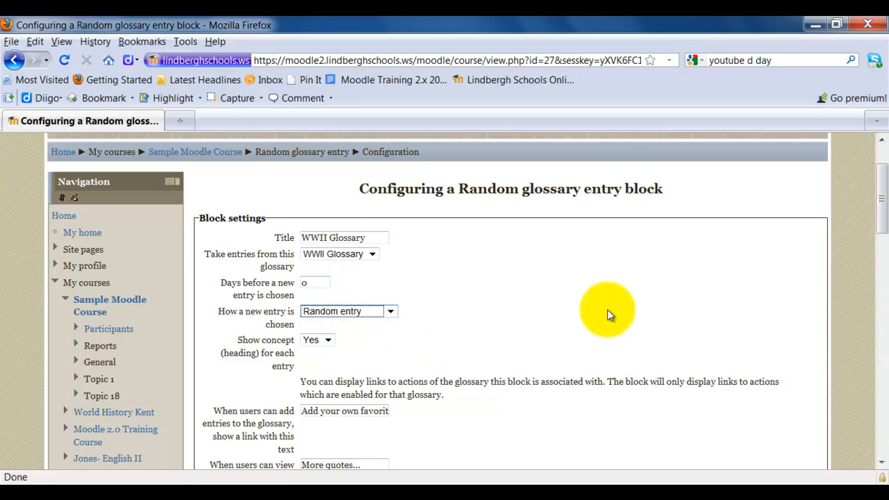
mouse_move(375, 354)
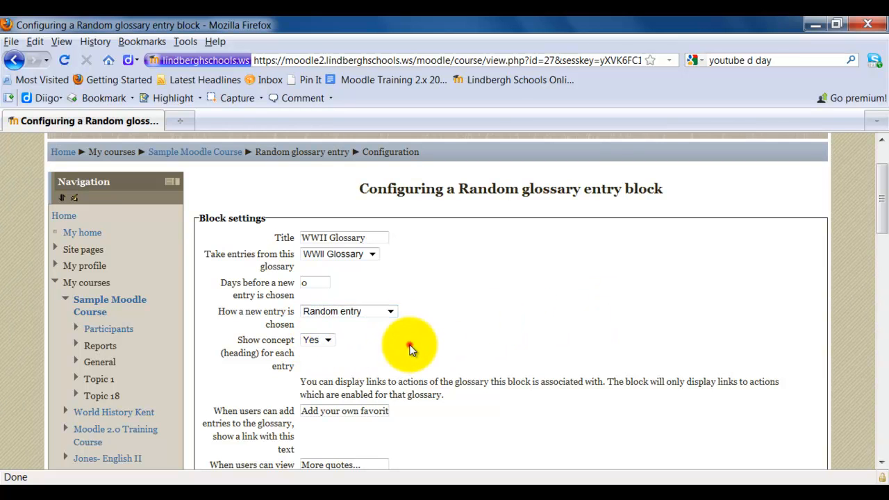
scroll(down, 3)
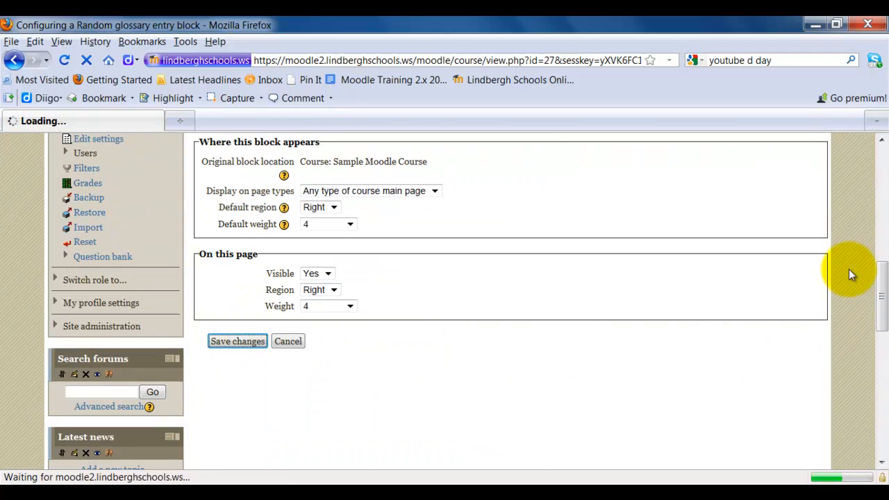
click(237, 341)
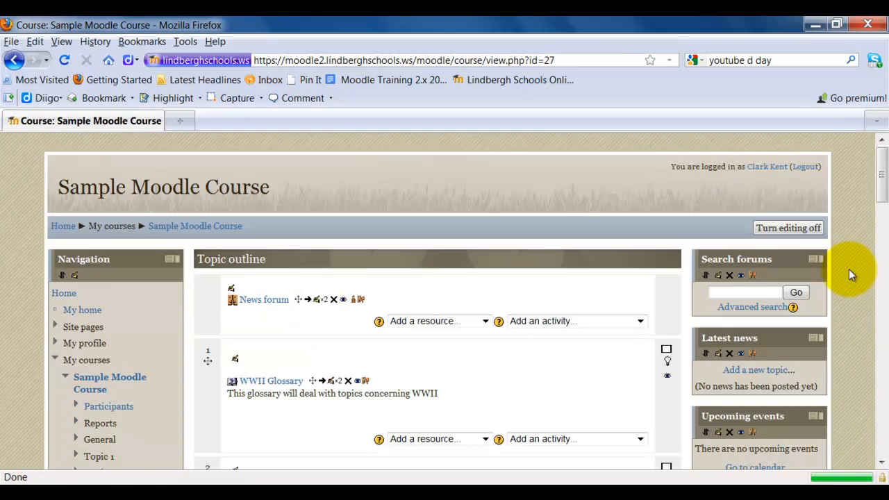
Step: Place the WWII Glossary block atop the right column, then turn editing off
scroll(down, 3)
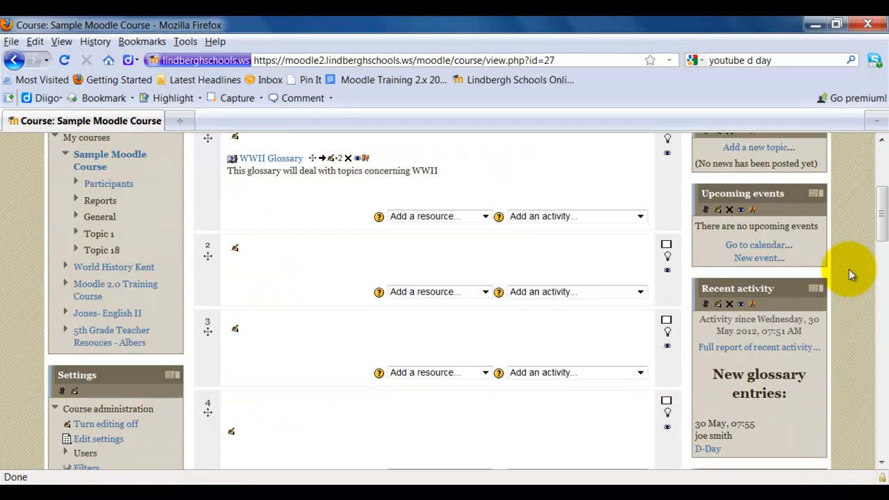
scroll(down, 3)
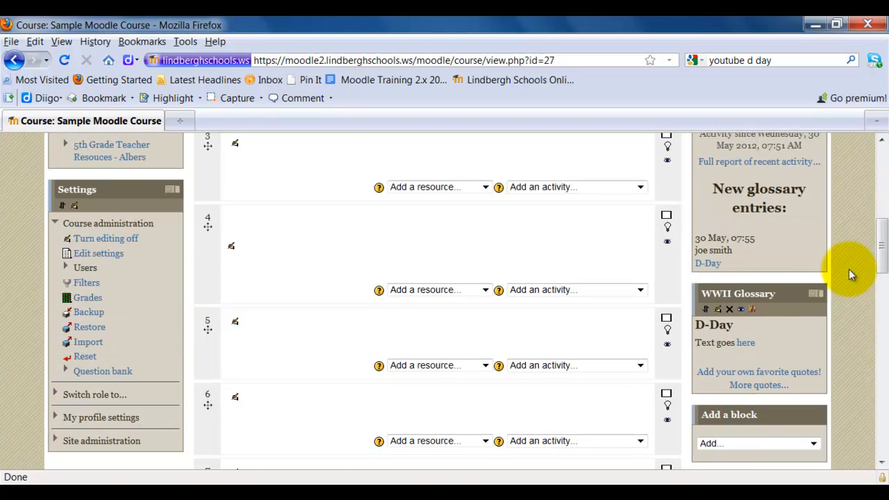
mouse_move(742, 343)
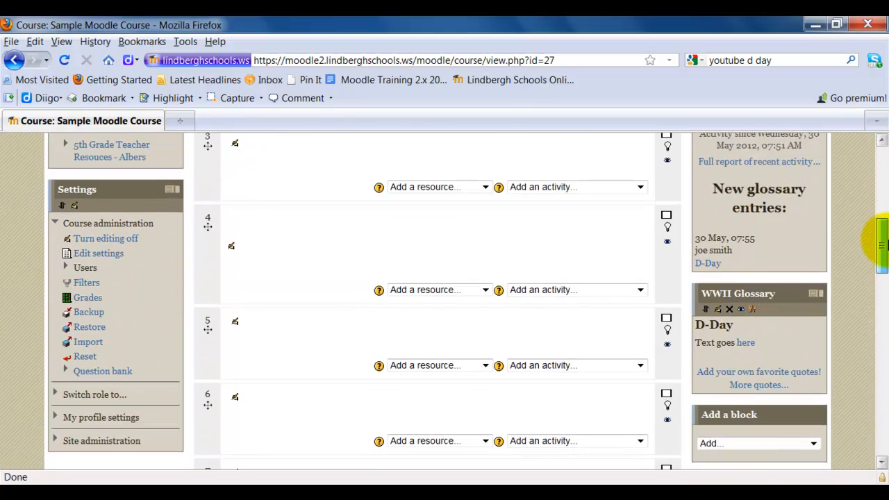
scroll(down, 3)
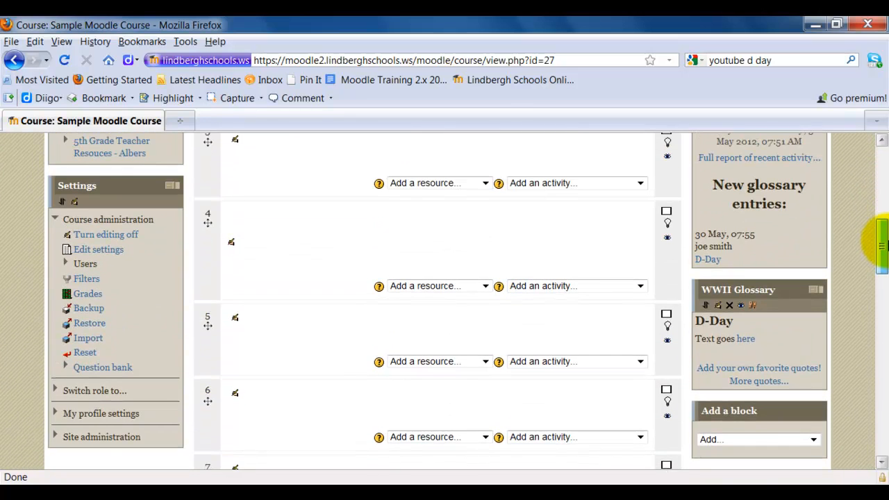
scroll(up, 3)
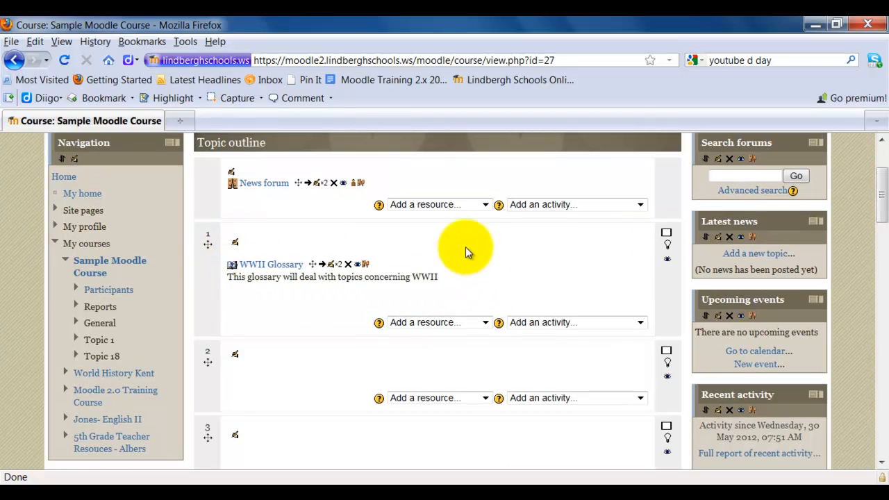
scroll(down, 3)
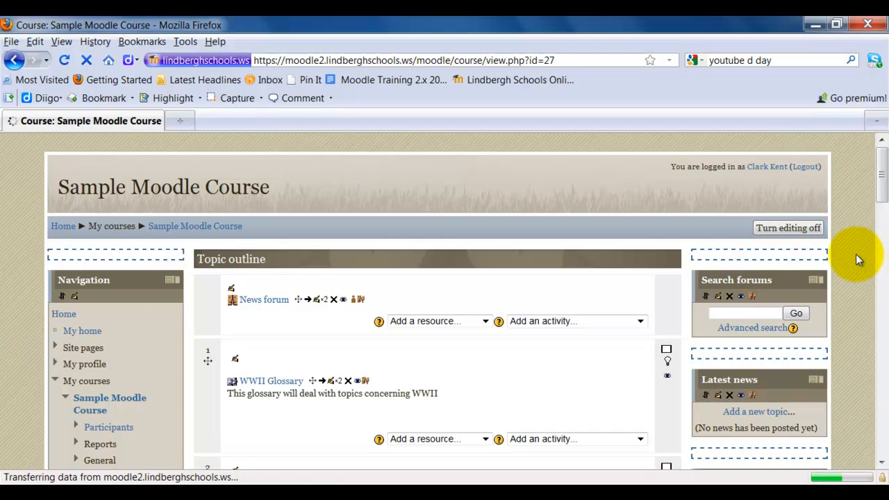
click(787, 227)
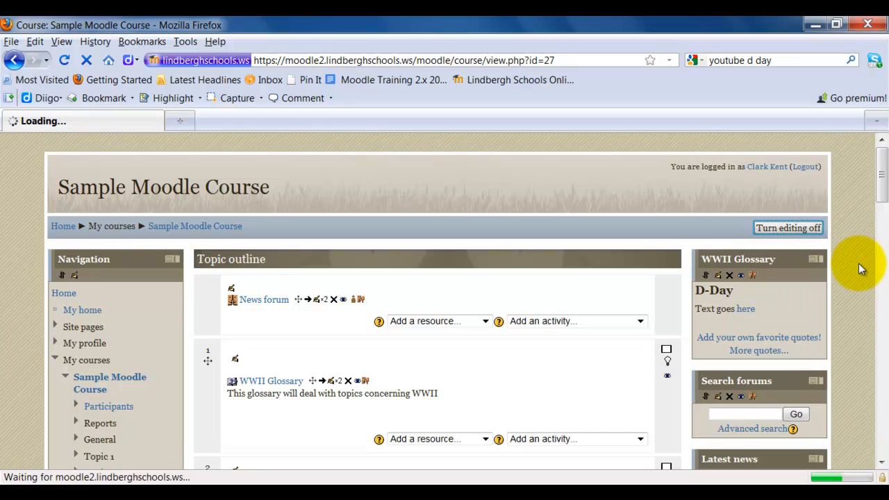
click(788, 227)
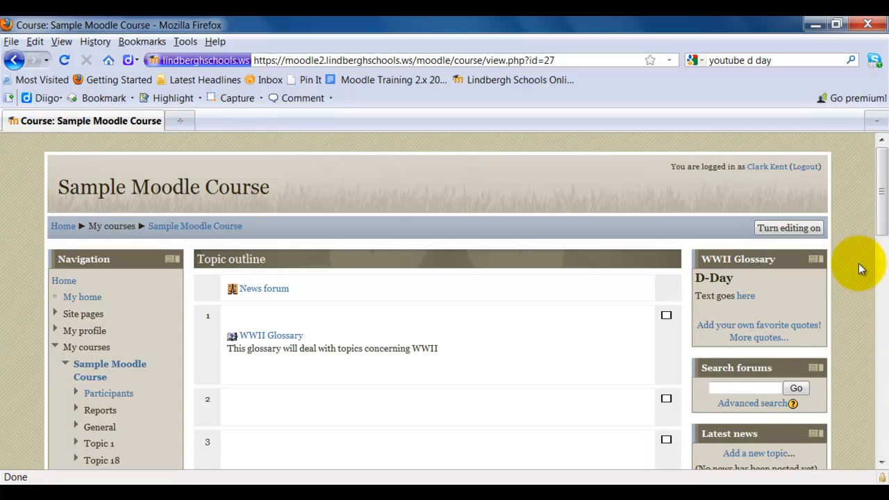
scroll(down, 3)
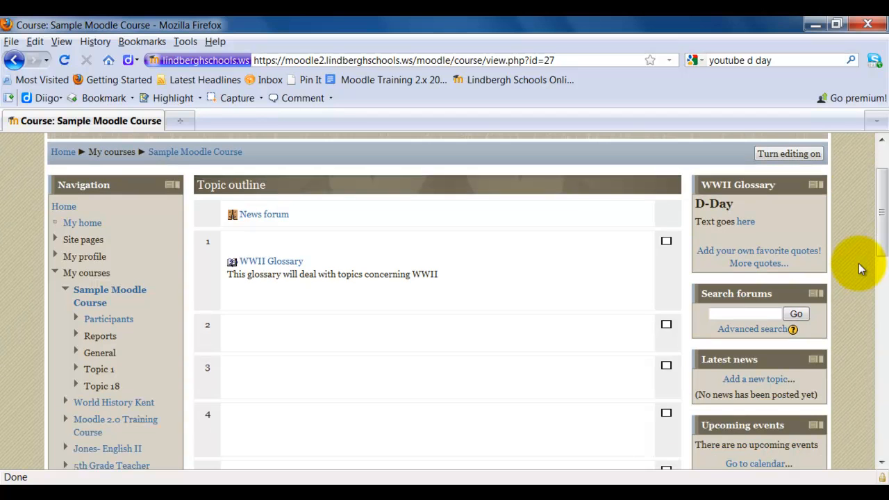